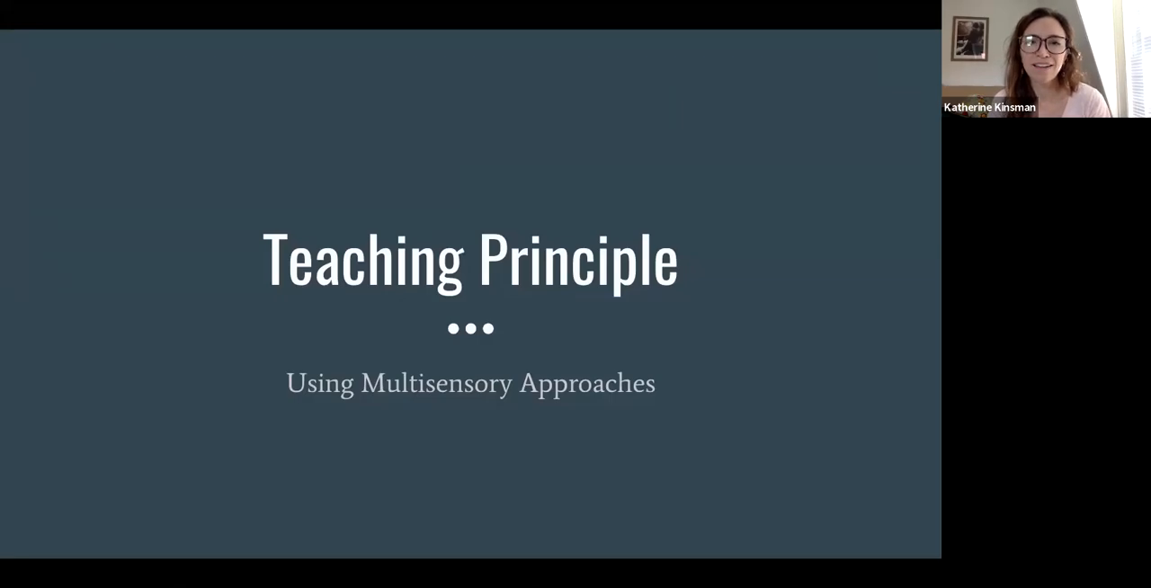
pyautogui.moveTo(681, 99)
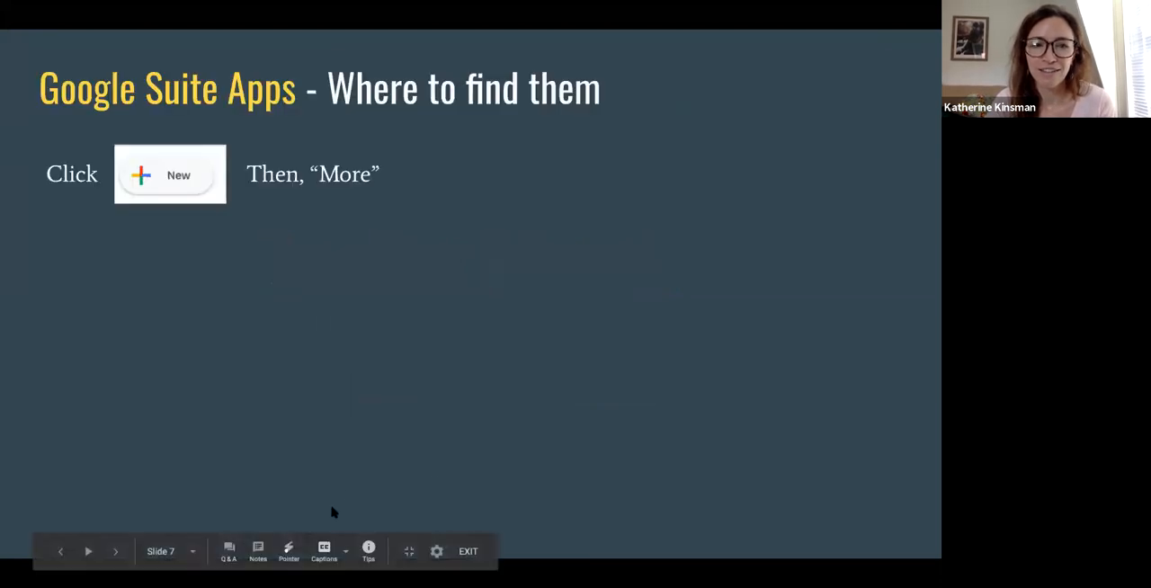
pyautogui.moveTo(340, 497)
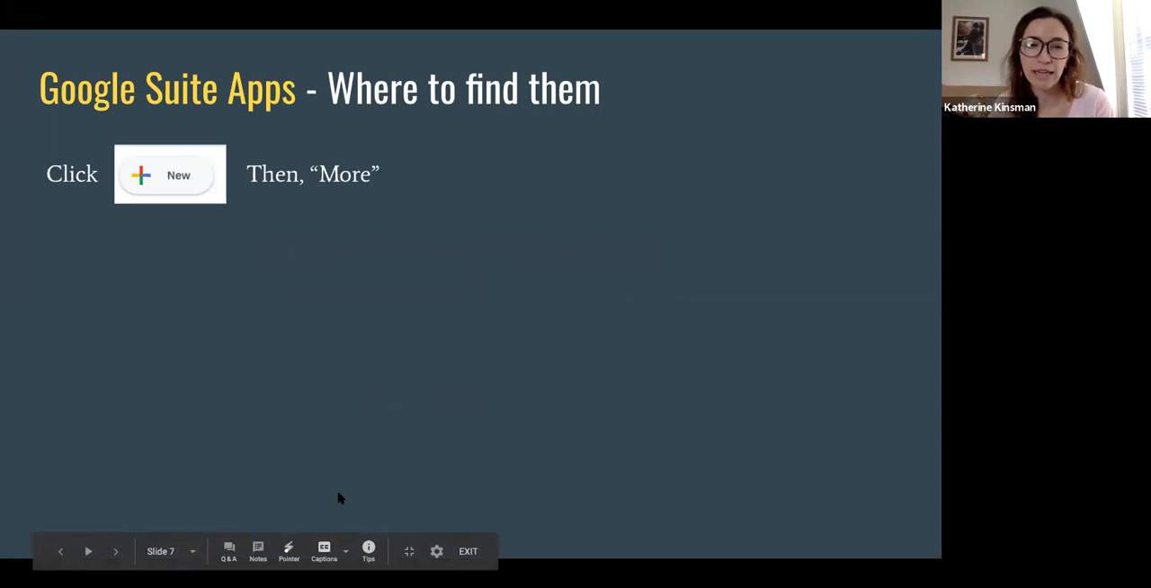
pyautogui.moveTo(319, 472)
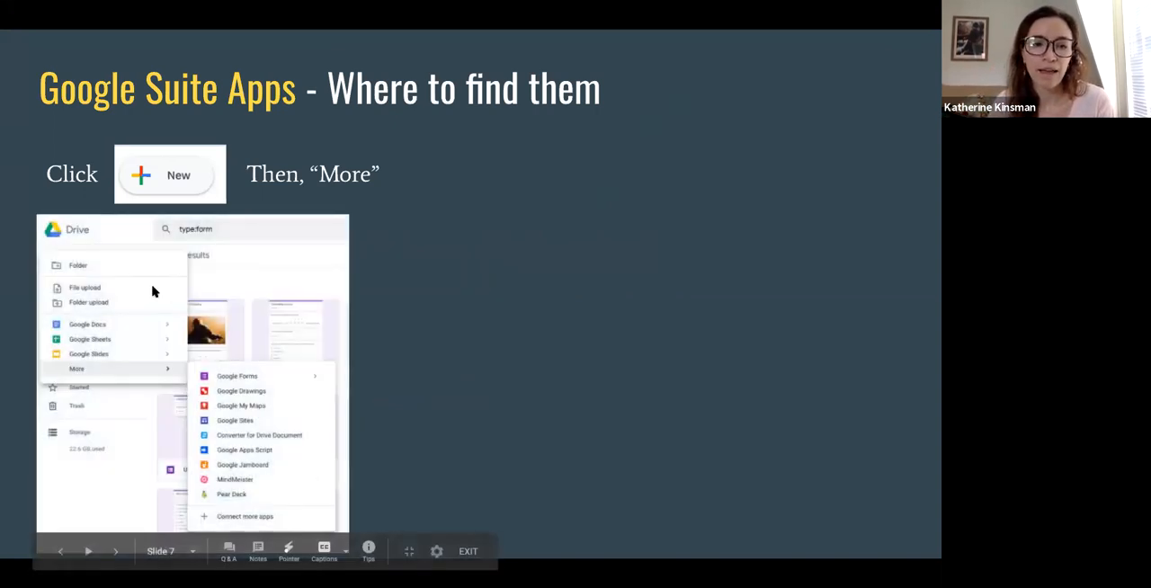
pyautogui.moveTo(104, 328)
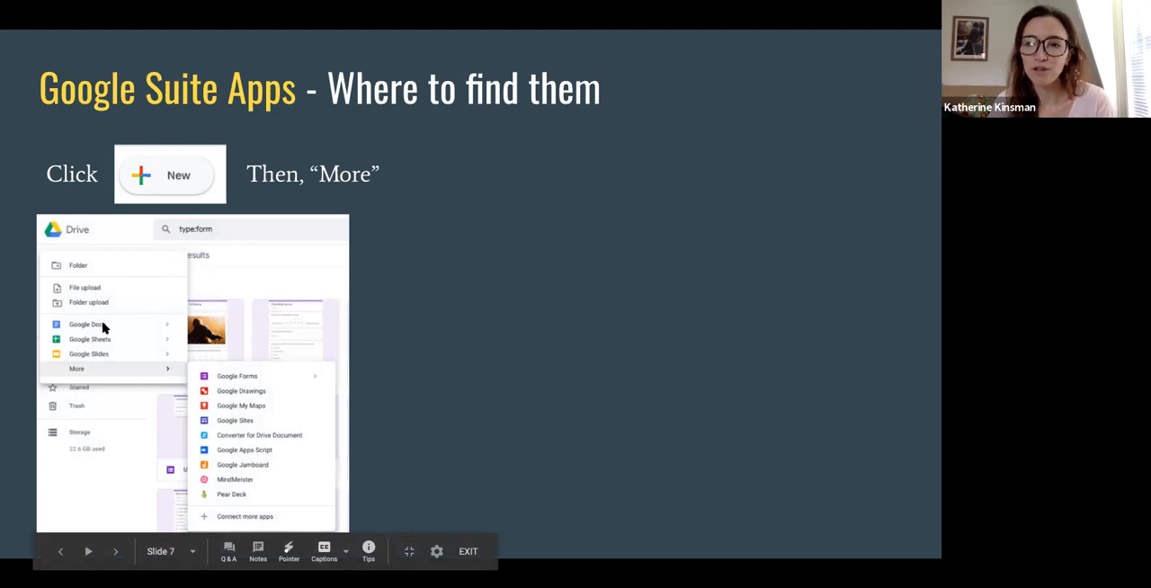
pyautogui.moveTo(90, 331)
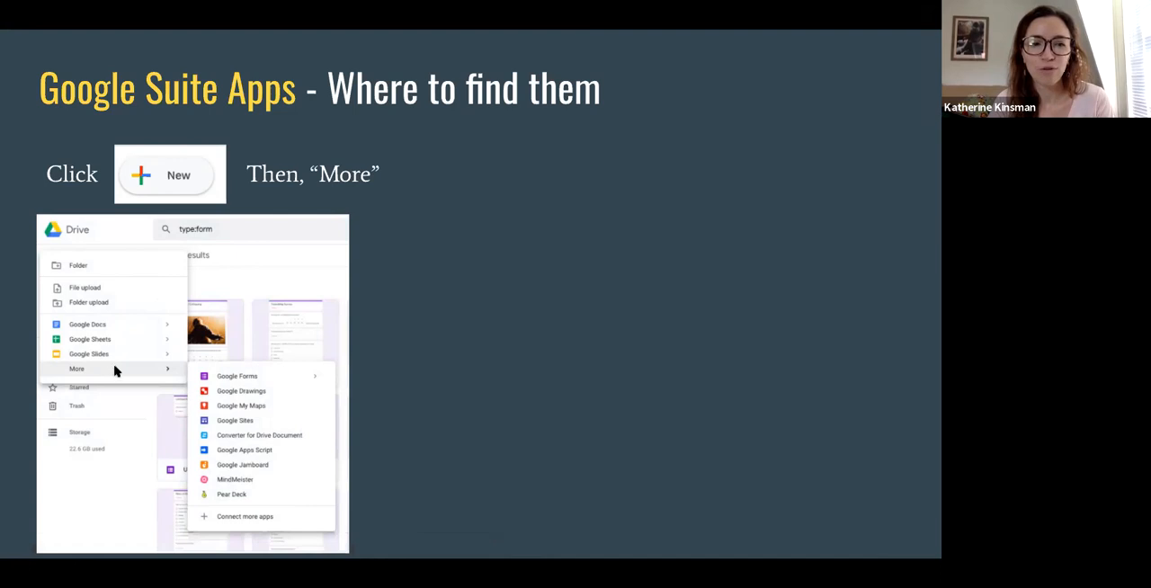
pyautogui.moveTo(230, 381)
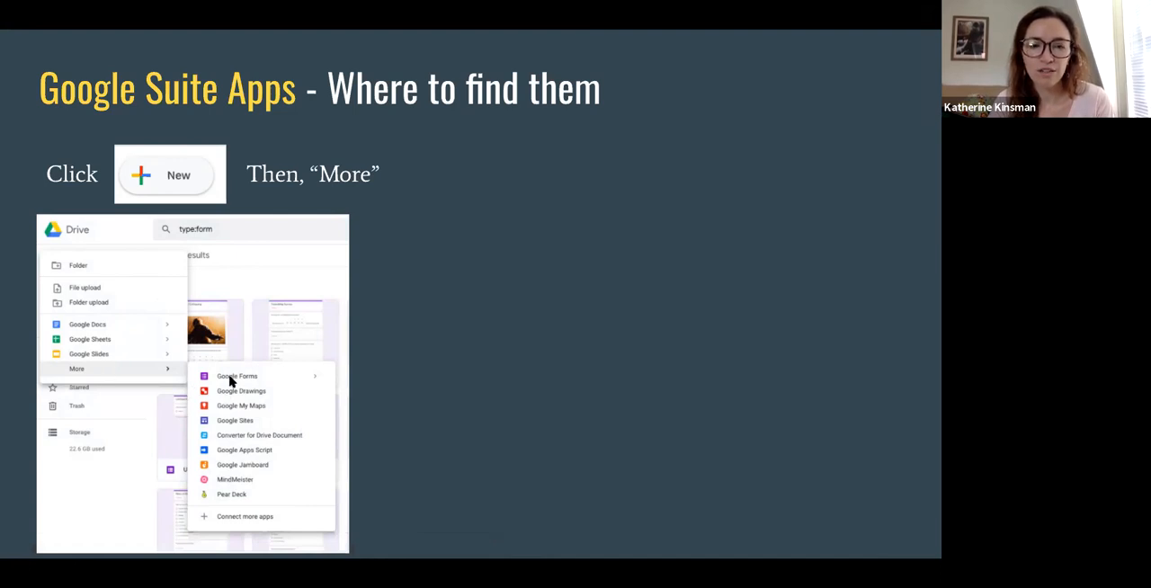
pyautogui.moveTo(234, 432)
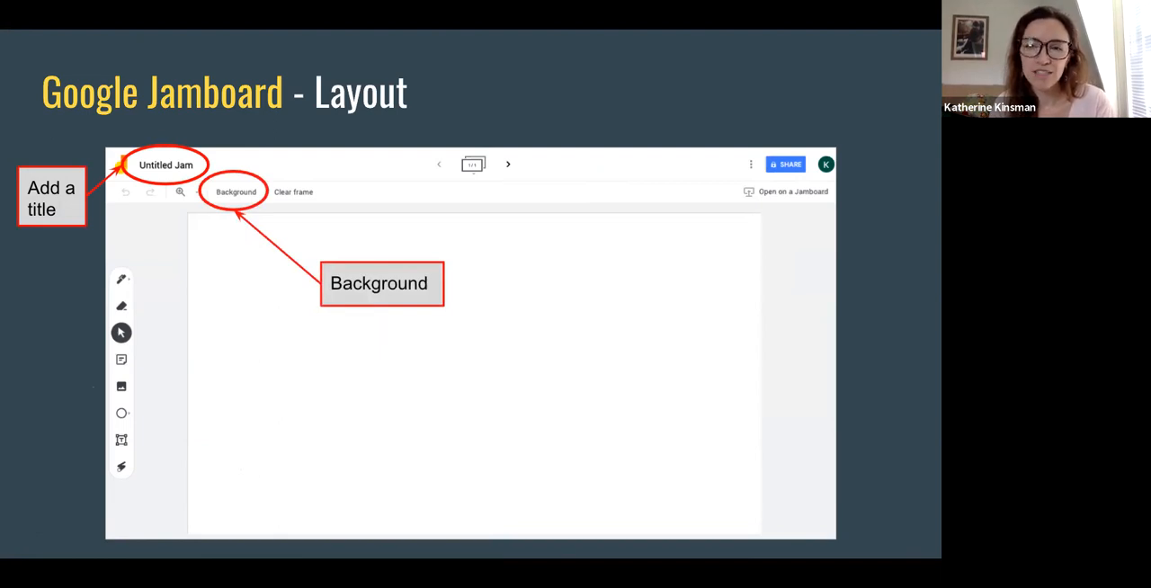
pyautogui.moveTo(236, 468)
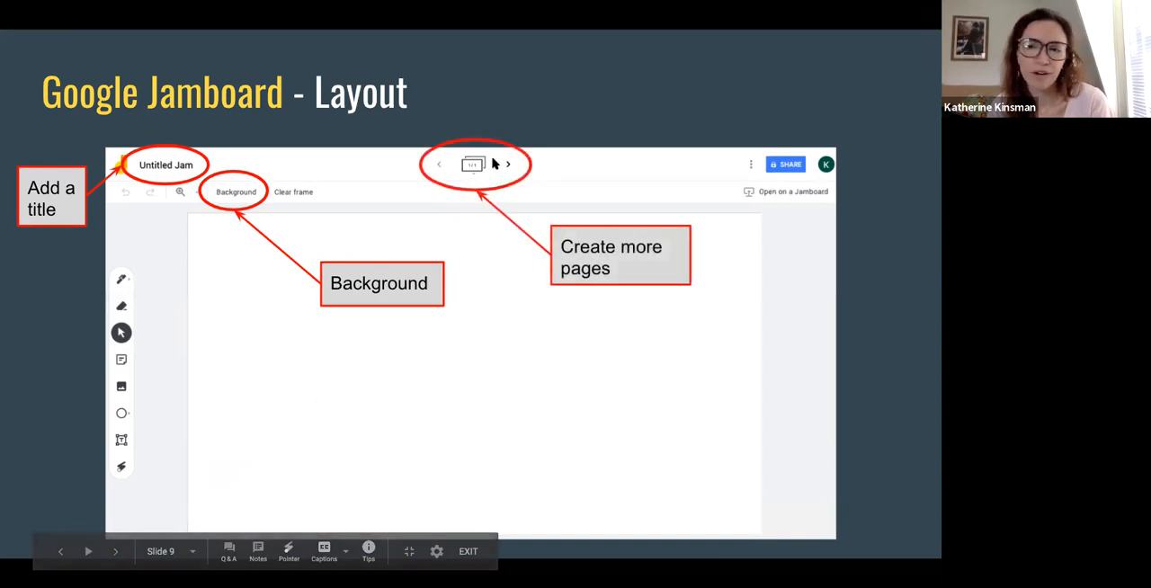
pyautogui.moveTo(459, 338)
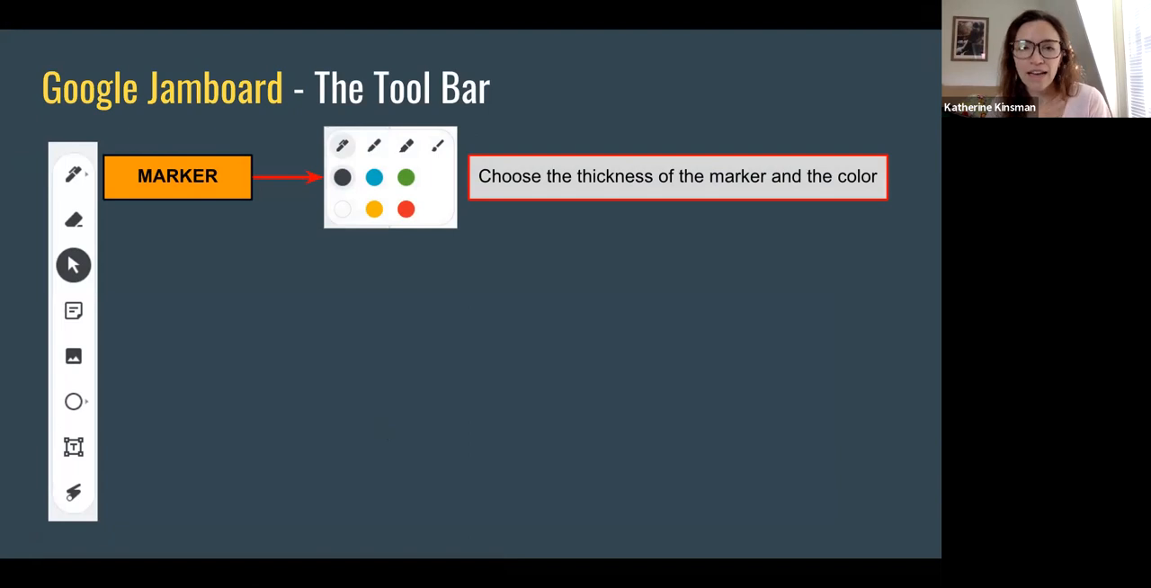
pyautogui.moveTo(406, 147)
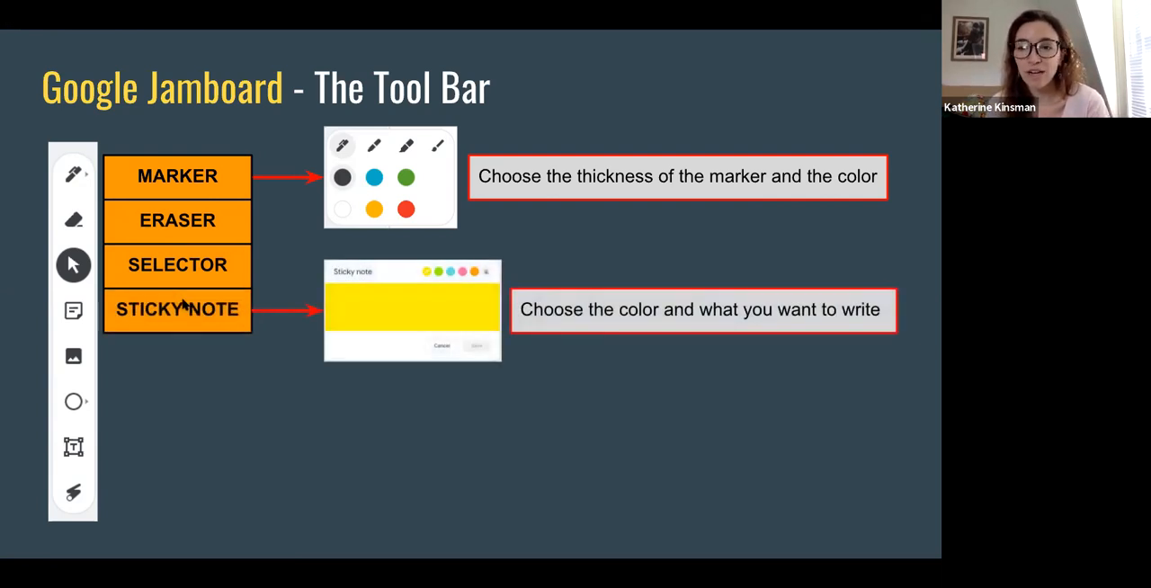
pyautogui.moveTo(184, 309)
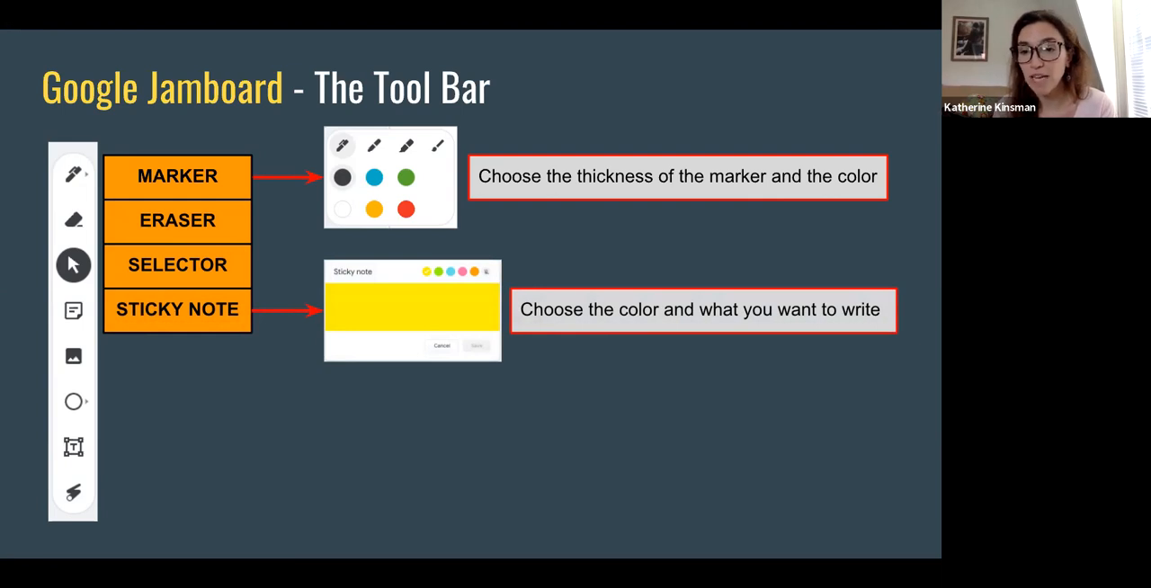
# Reveal the remaining toolbar descriptions: eraser, selector, sticky note, add image and add shape.
pyautogui.click(176, 353)
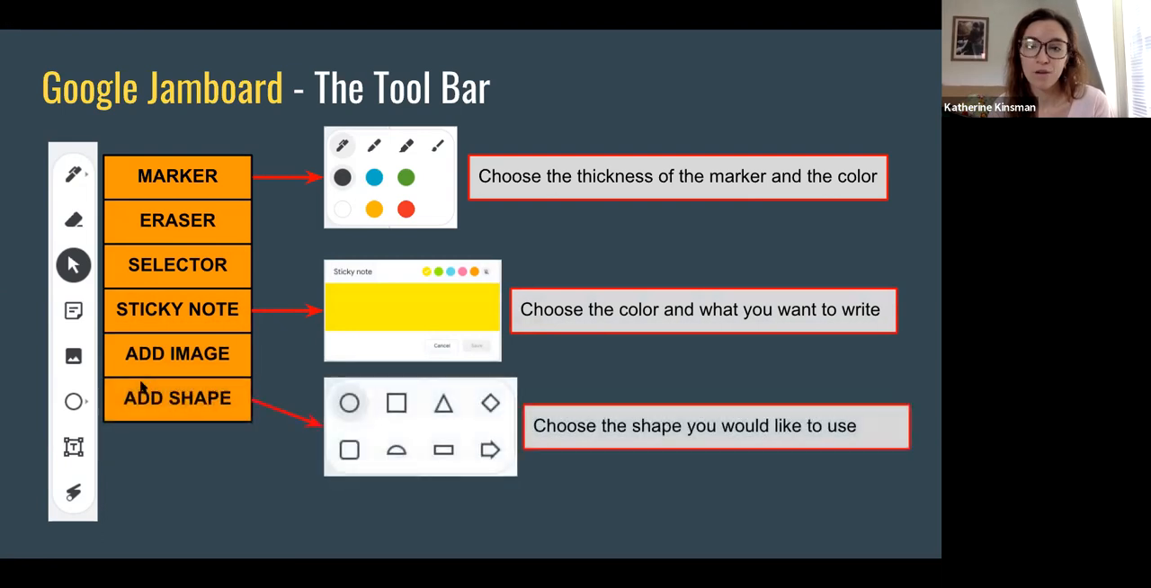
pyautogui.moveTo(133, 443)
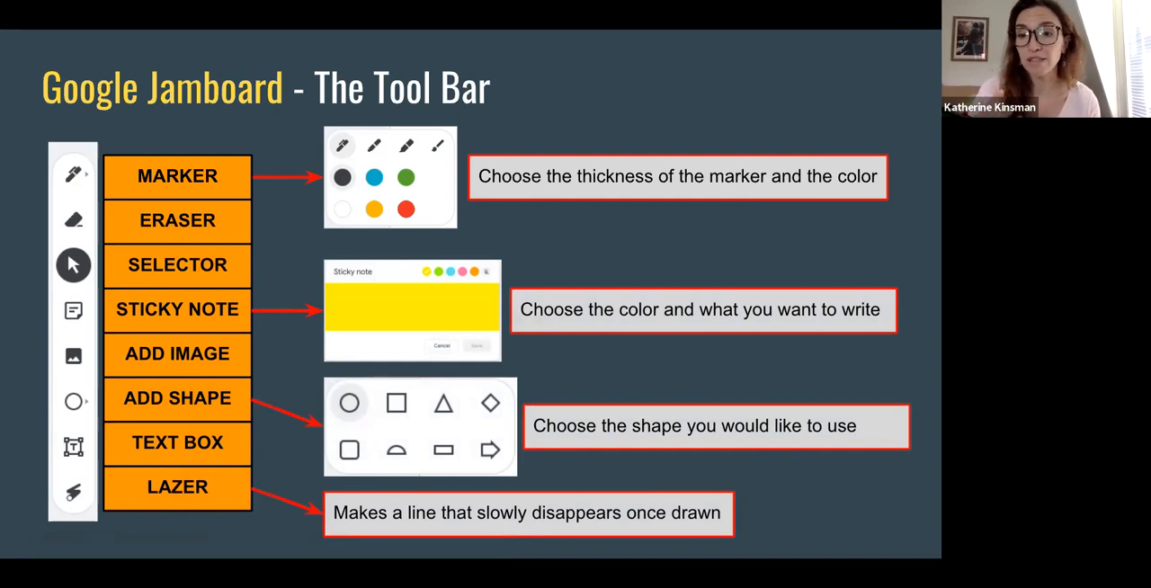
pyautogui.moveTo(90, 330)
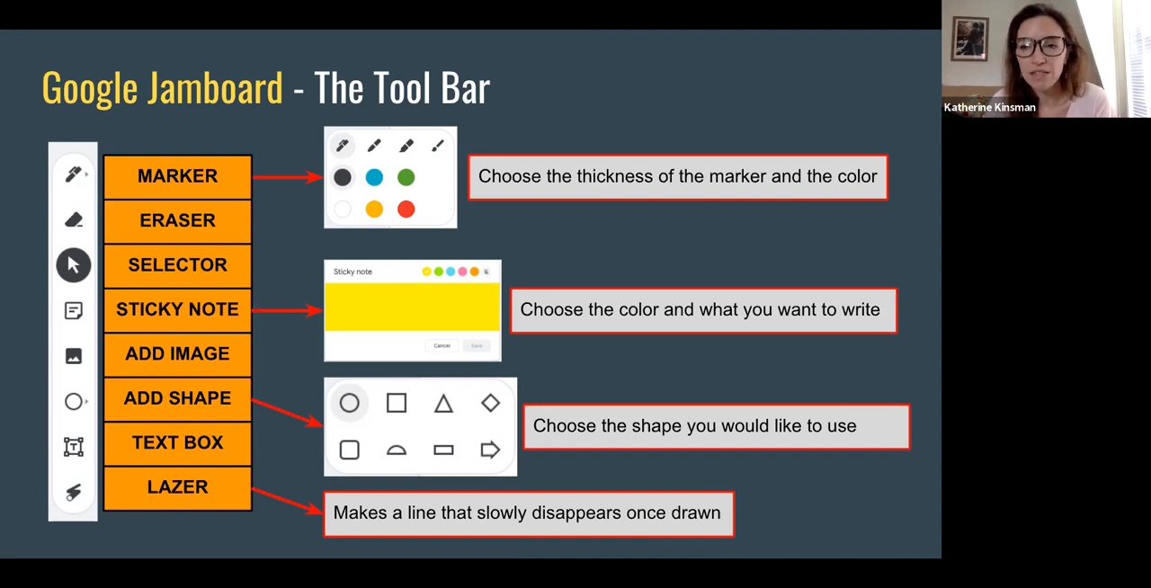
pyautogui.moveTo(367, 284)
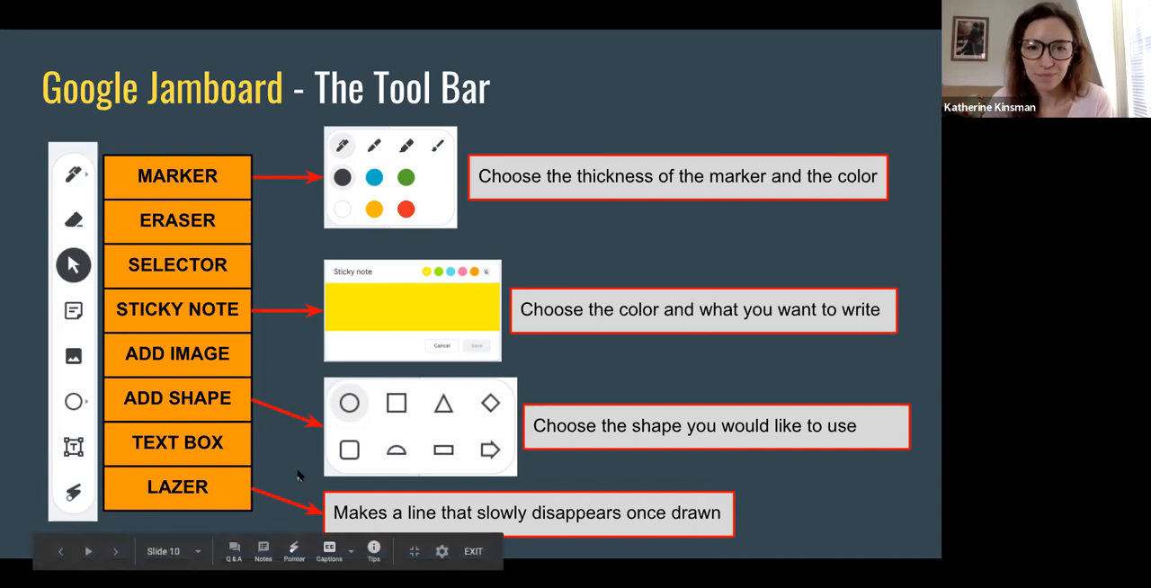
# Exit the slideshow and full screen, returning to the editor at the How I've Used It slide.
pyautogui.click(115, 550)
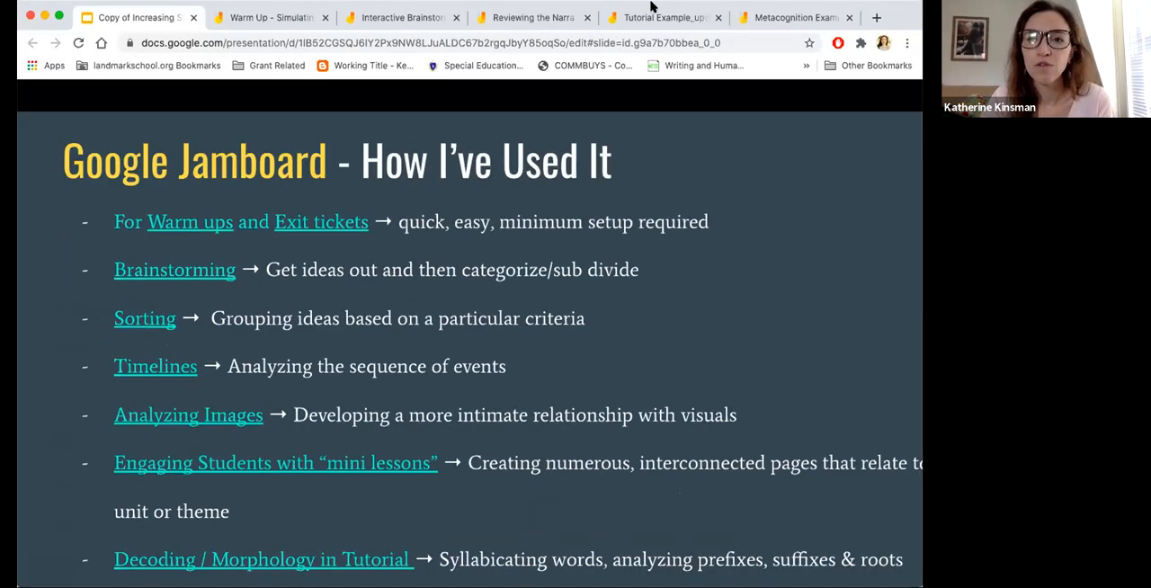
pyautogui.press('Escape')
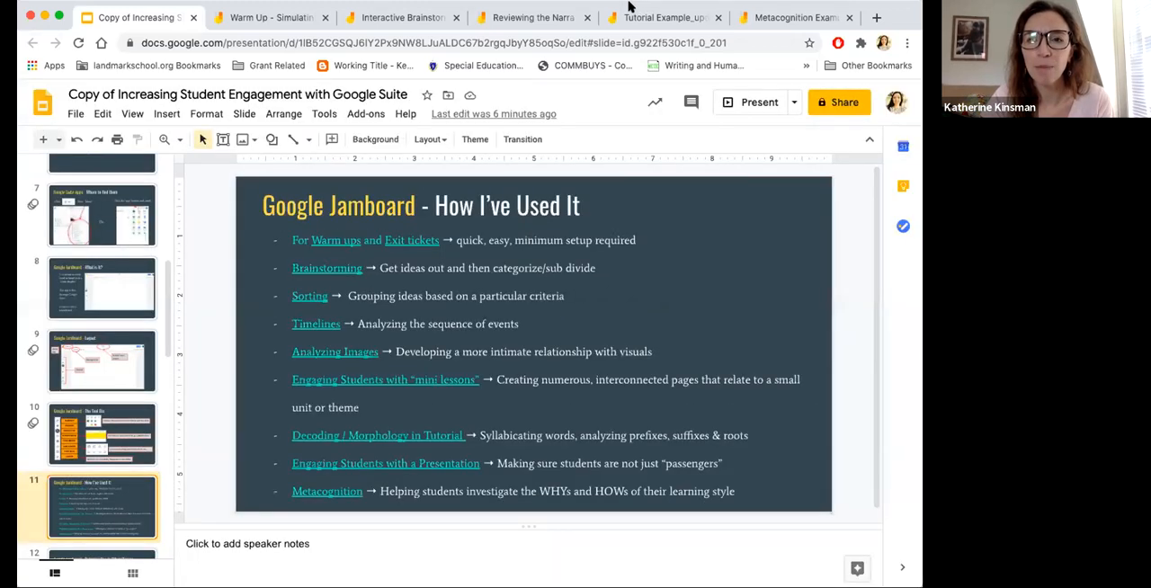
pyautogui.moveTo(572, 81)
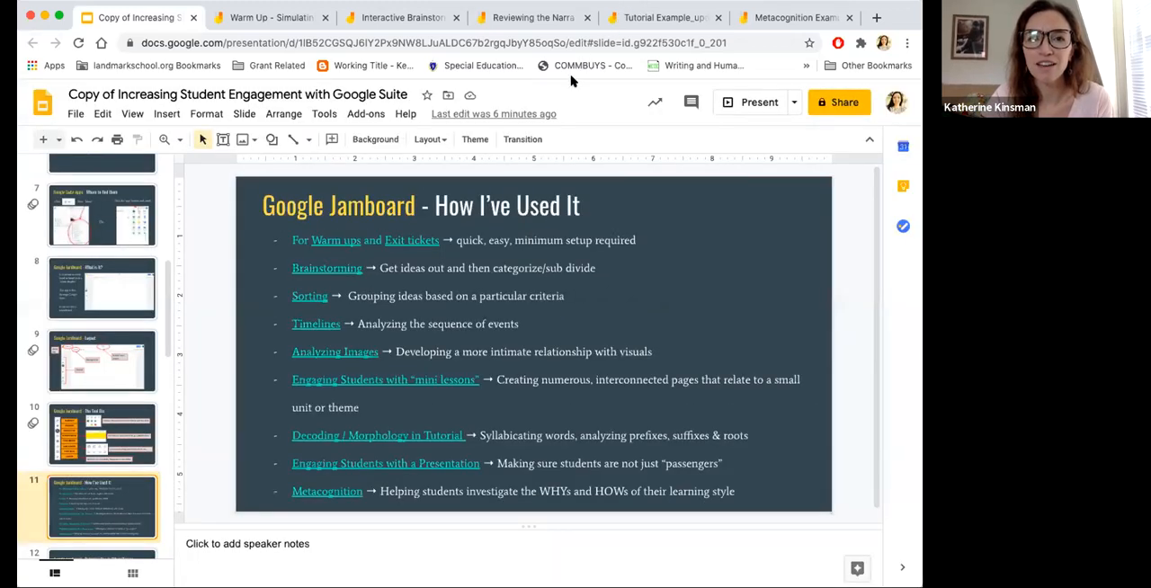
# Switch to the Warm Up - Simulating Movement jam showing the Agree/Disagree quadrants.
pyautogui.click(269, 18)
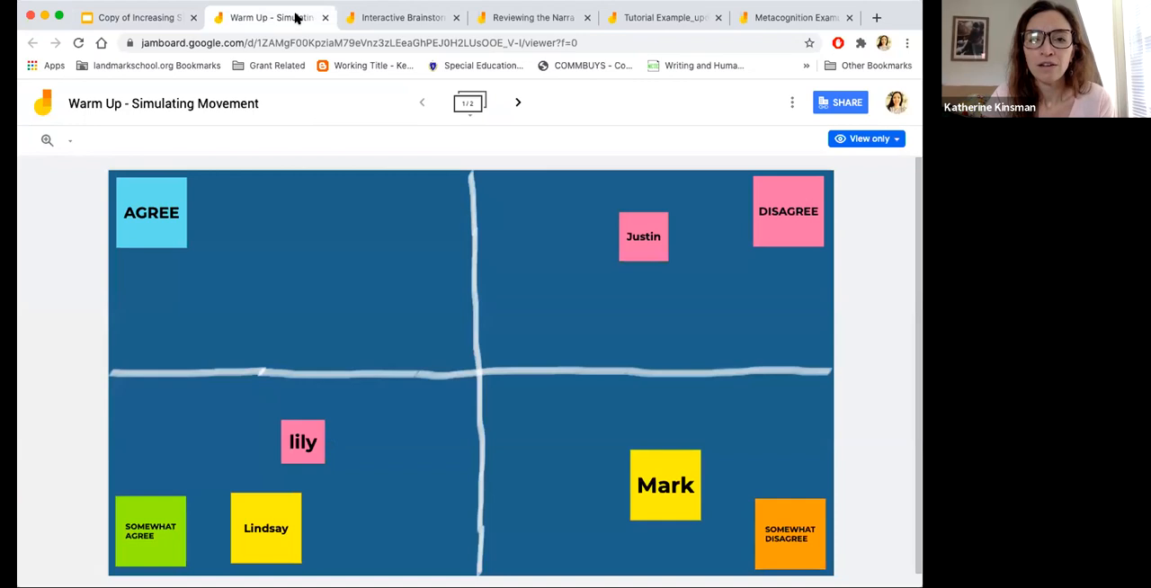
pyautogui.moveTo(558, 61)
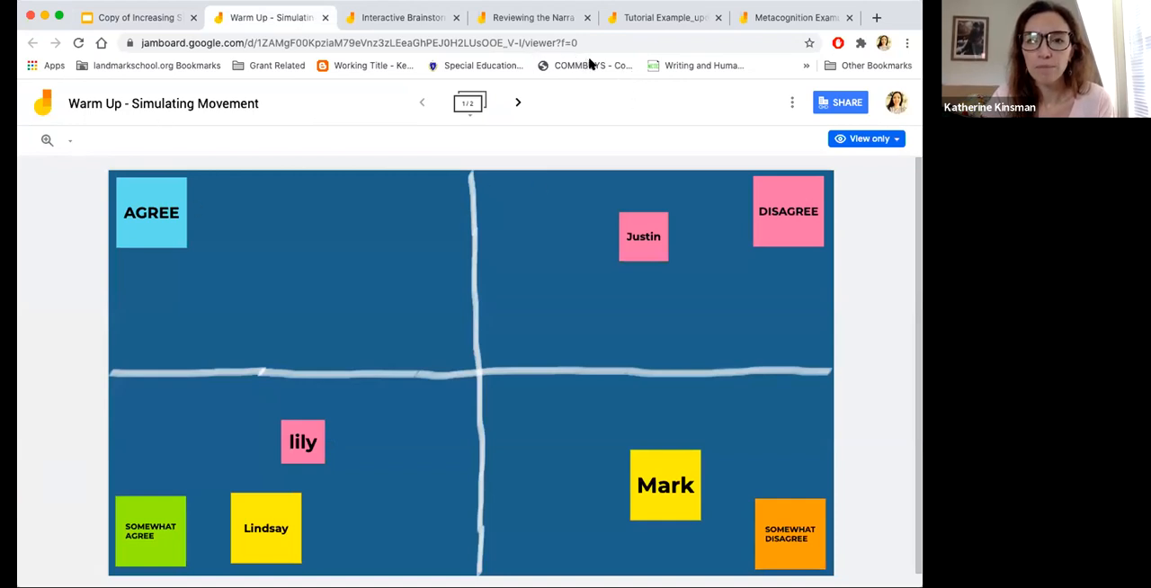
pyautogui.moveTo(540, 39)
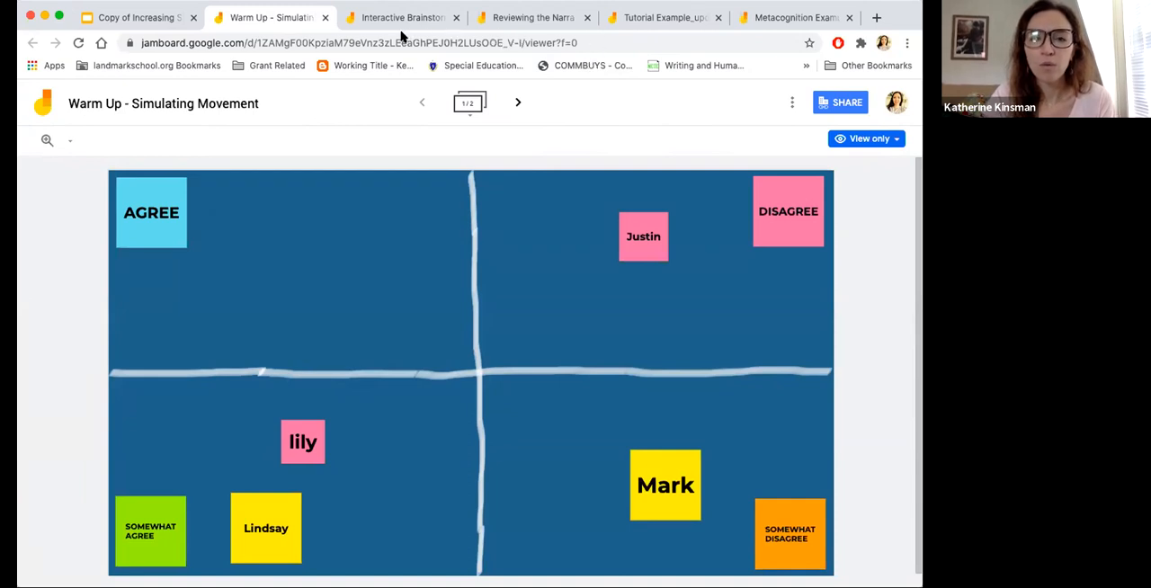
pyautogui.moveTo(536, 270)
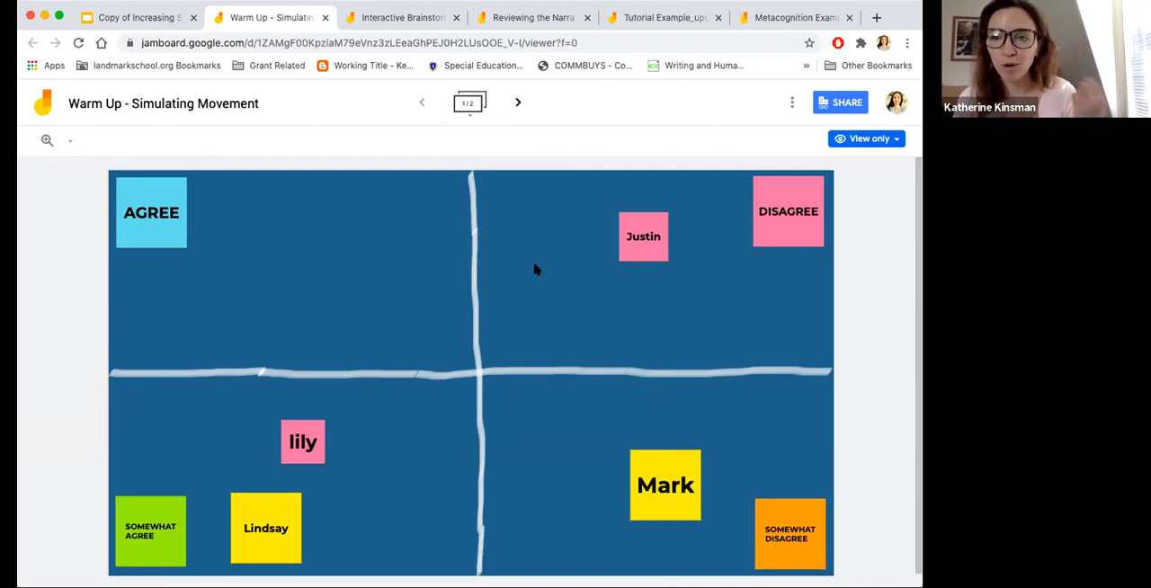
pyautogui.moveTo(546, 302)
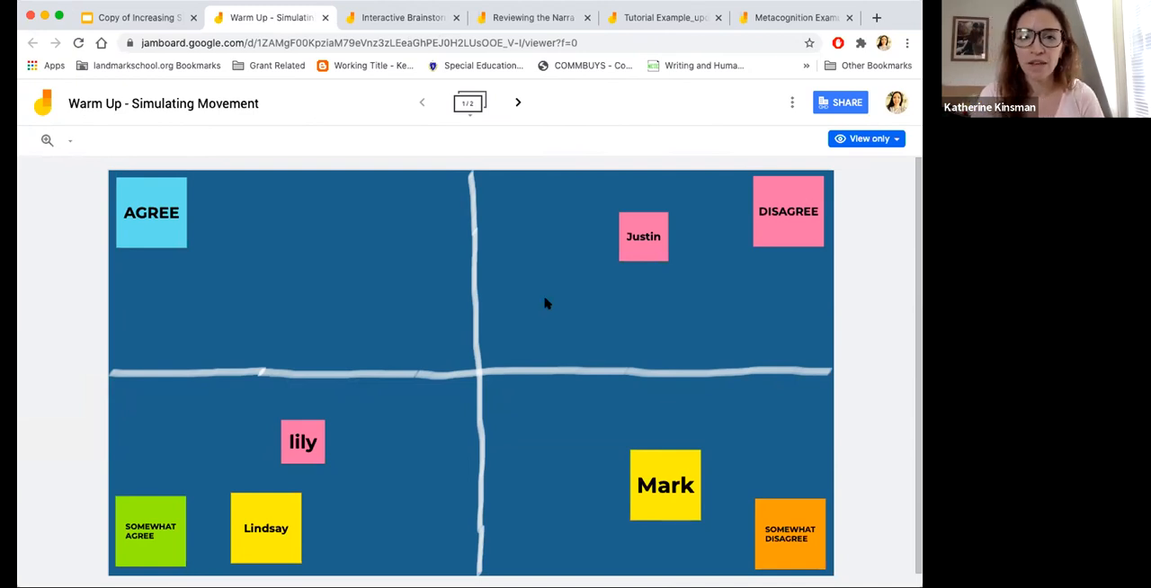
pyautogui.moveTo(322, 346)
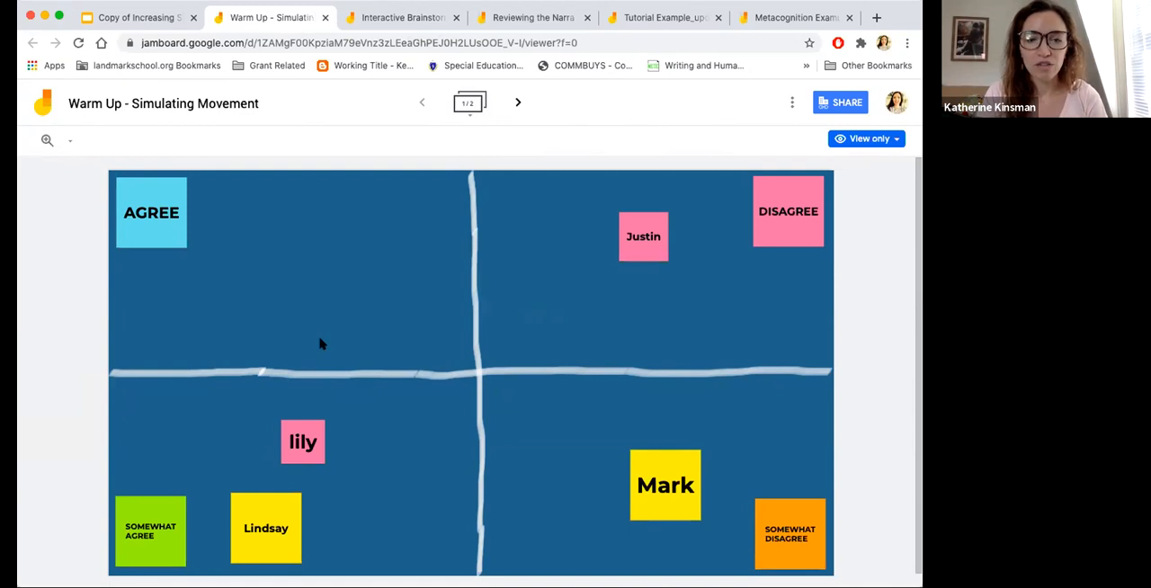
pyautogui.moveTo(244, 273)
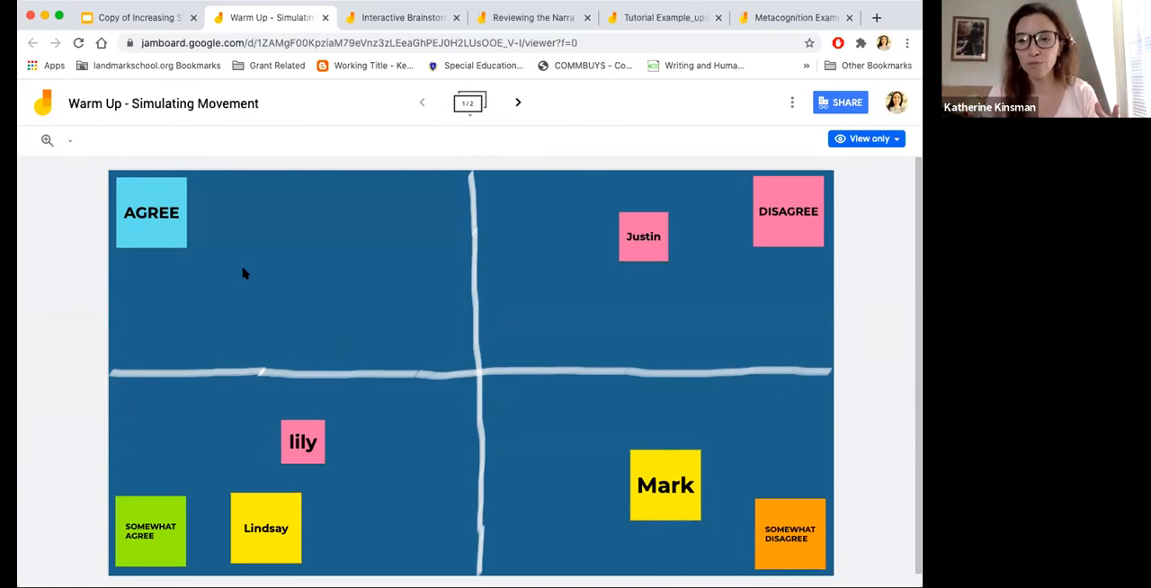
pyautogui.moveTo(160, 206)
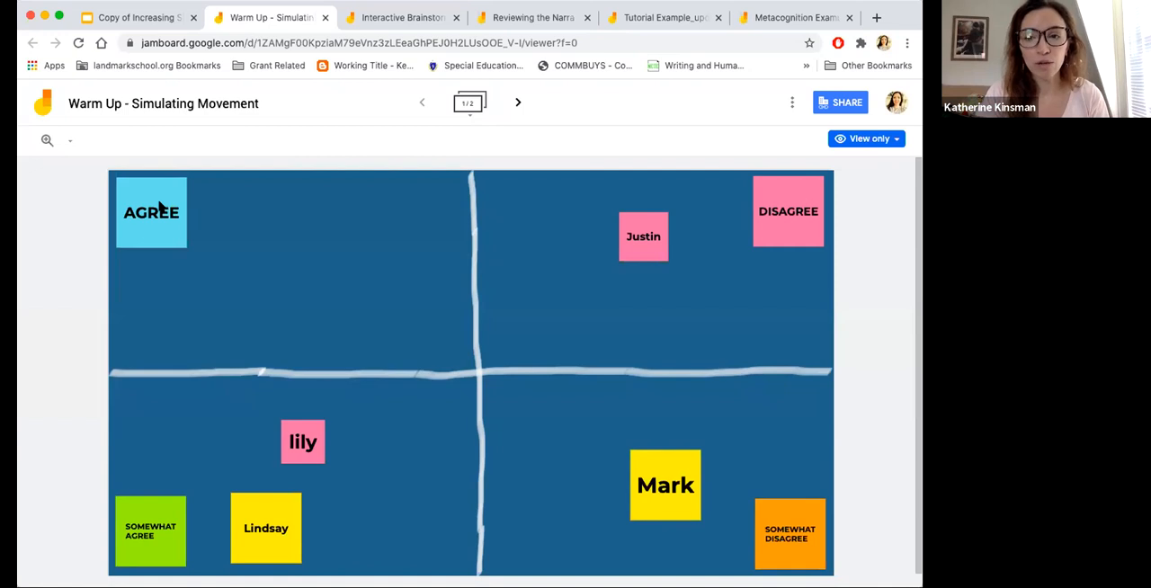
pyautogui.moveTo(779, 523)
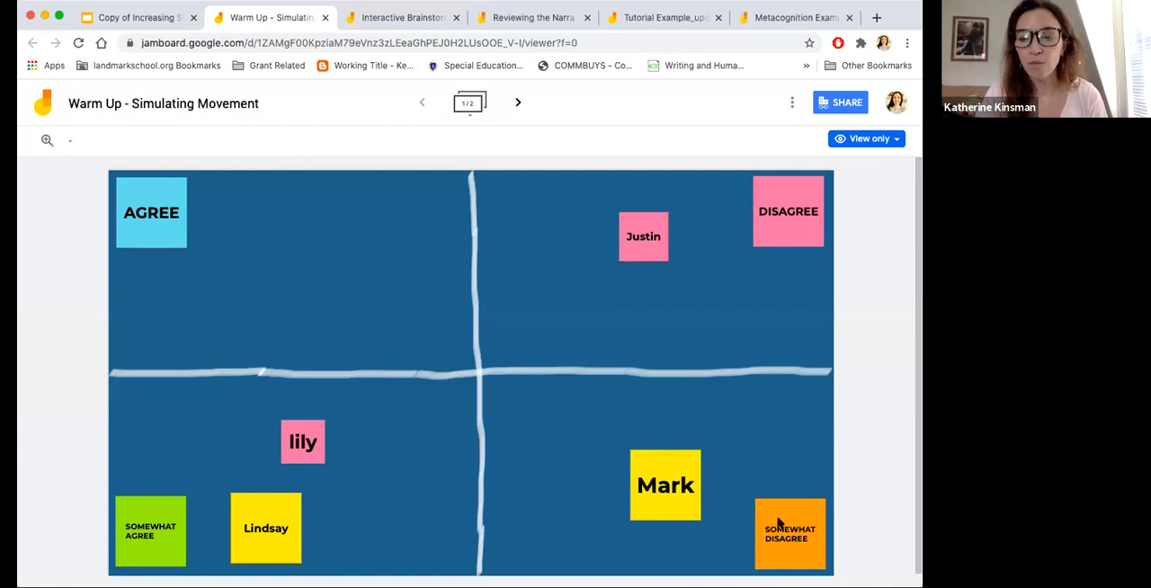
pyautogui.moveTo(140, 543)
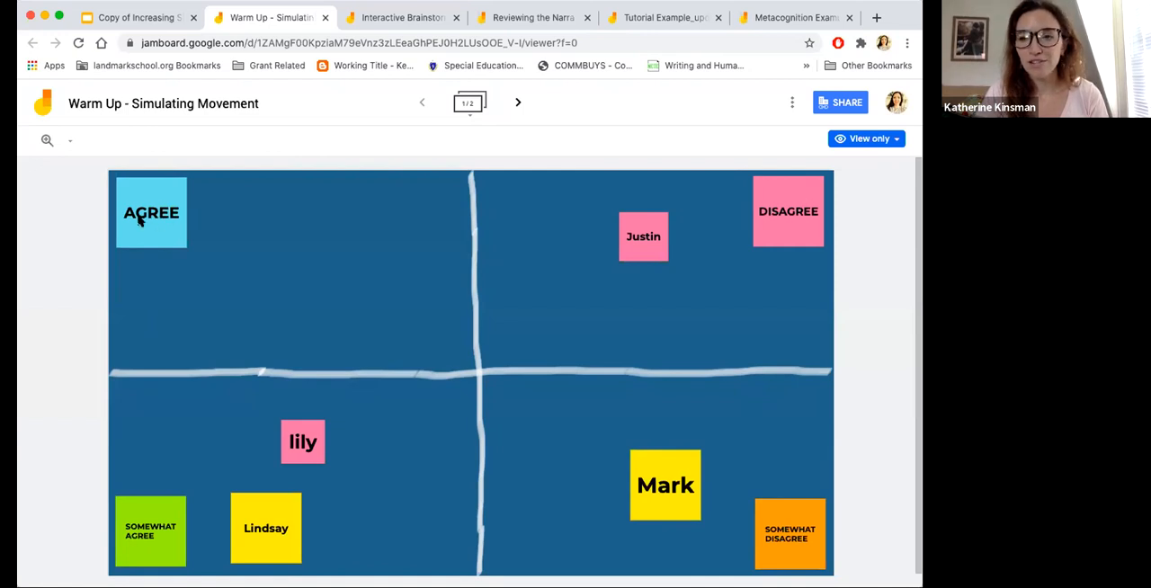
pyautogui.moveTo(399, 253)
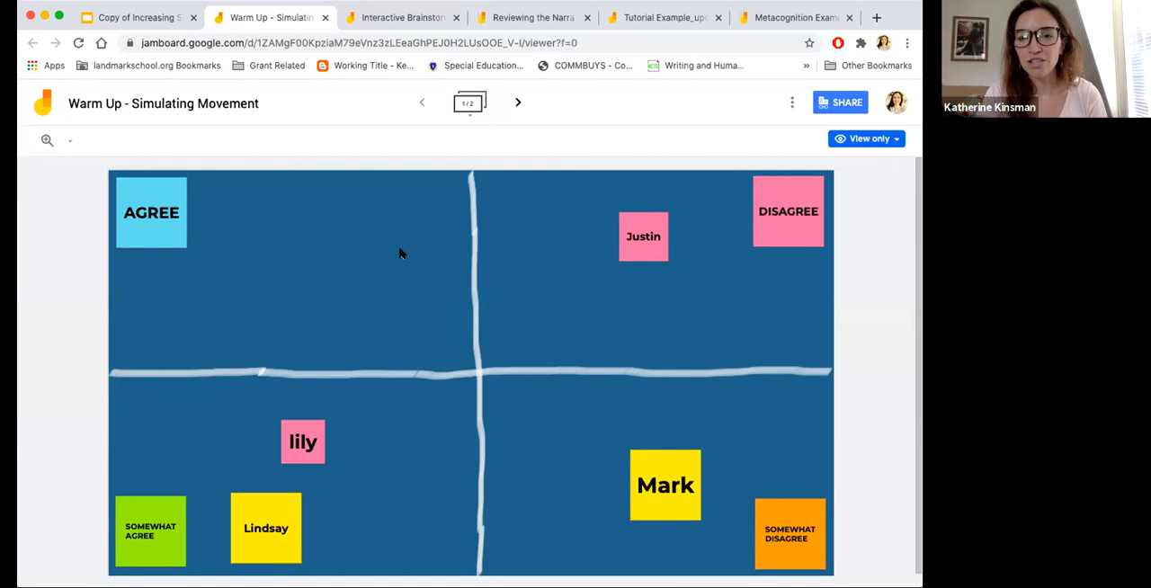
pyautogui.moveTo(783, 388)
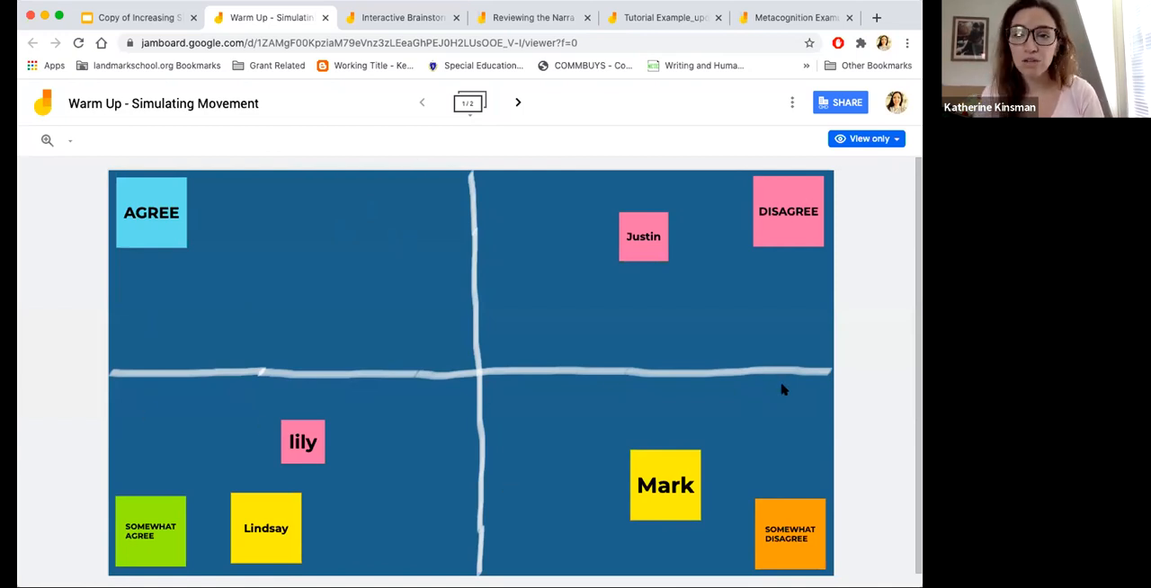
pyautogui.moveTo(315, 448)
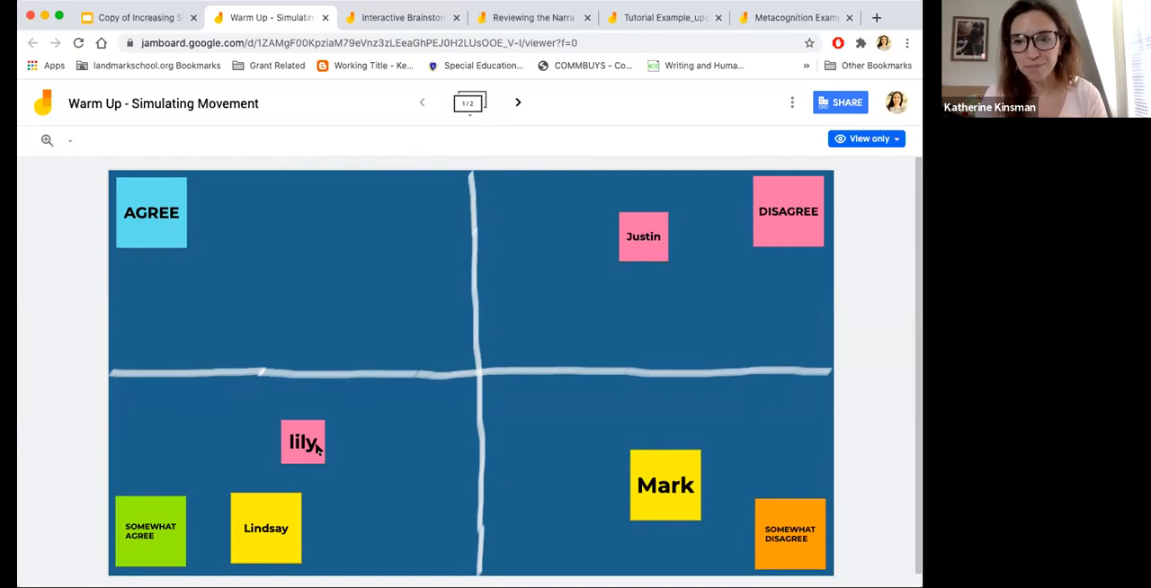
pyautogui.moveTo(498, 379)
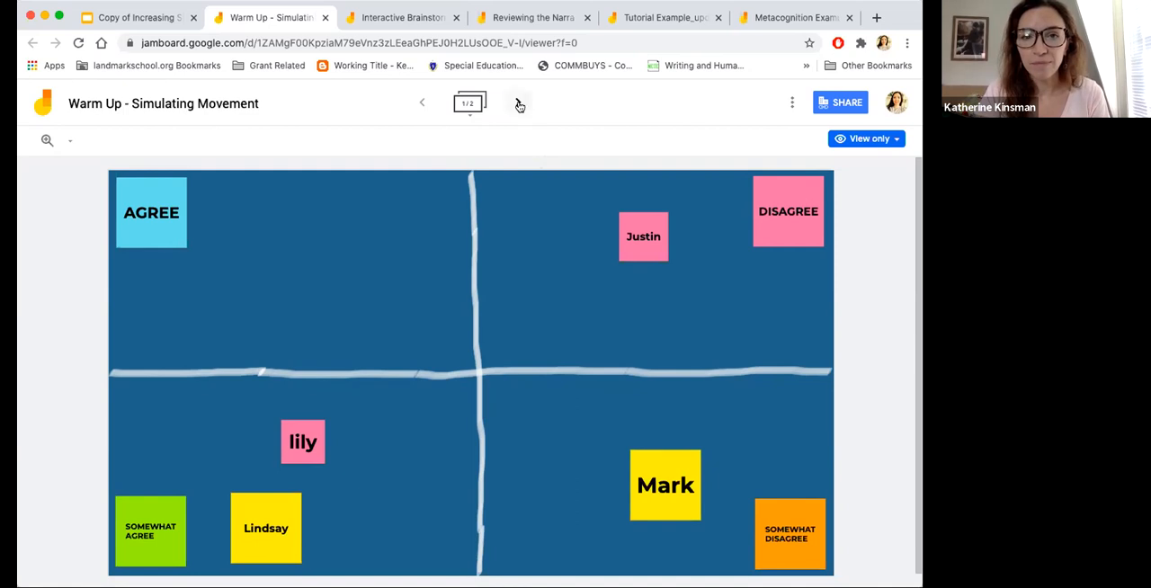
# Go to frame 2/2 with The Social Network lesson prompt and student sticky-note answers.
pyautogui.click(518, 103)
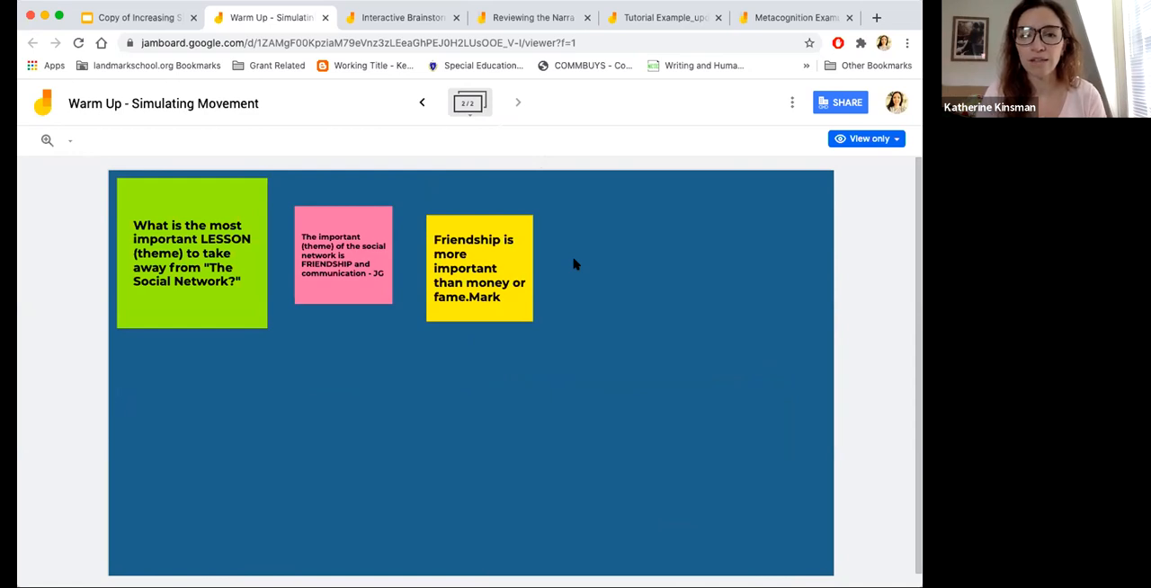
pyautogui.moveTo(339, 265)
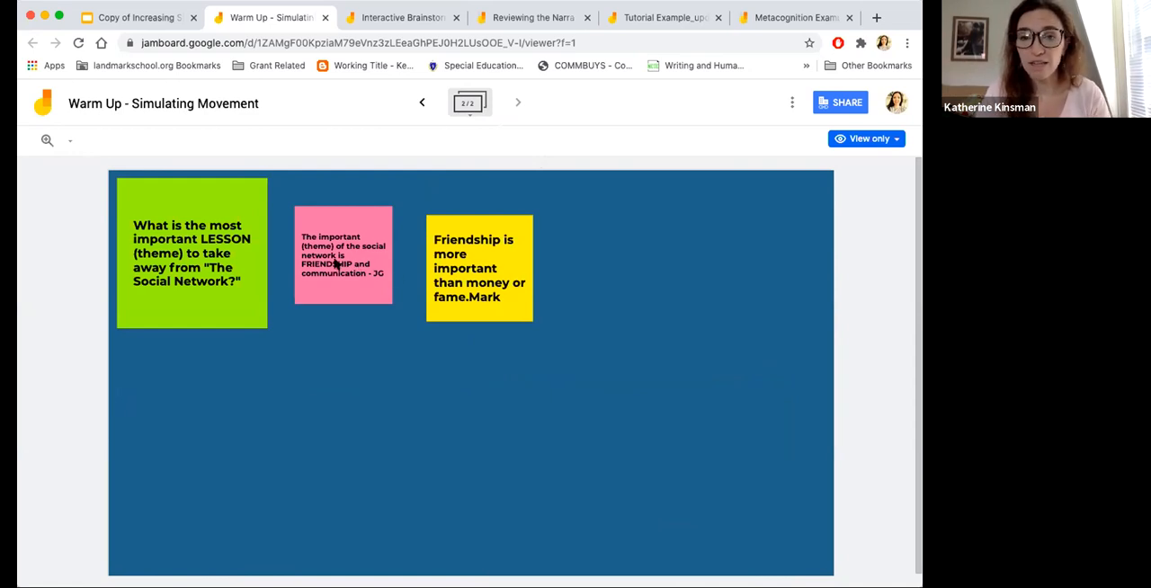
pyautogui.moveTo(367, 309)
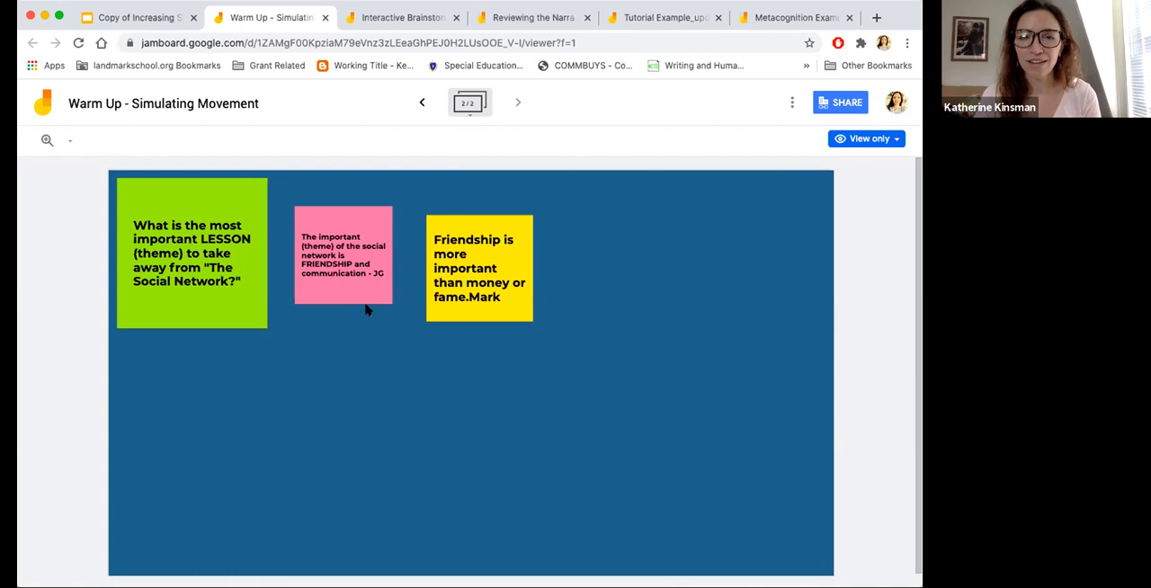
pyautogui.moveTo(404, 365)
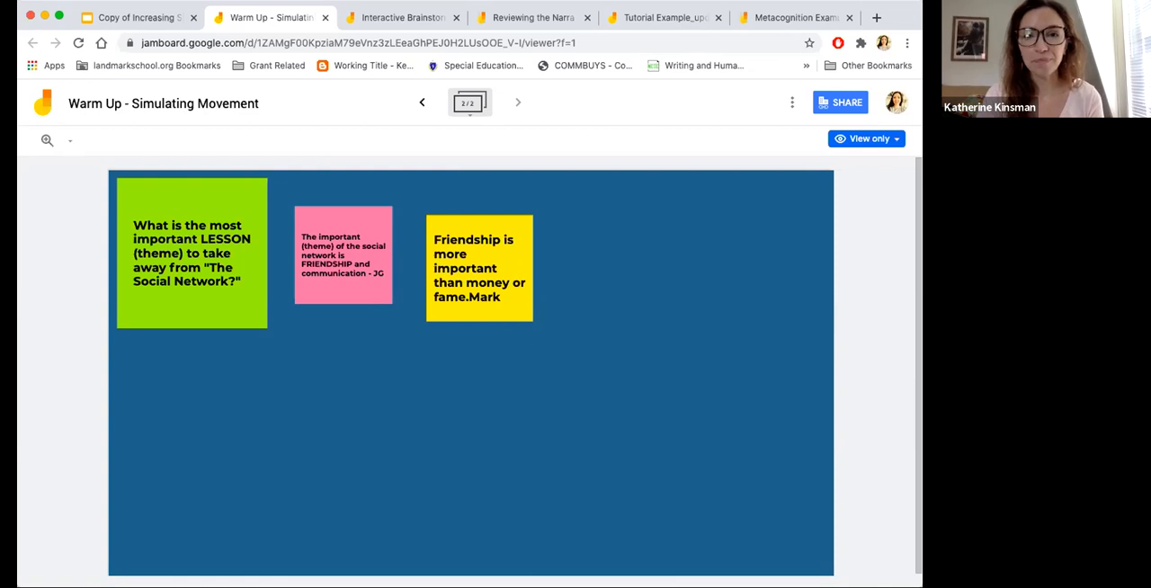
# View the Interactive Brainstorm film jam, then the Reviewing the Narrative SORT timeline jam.
pyautogui.click(400, 18)
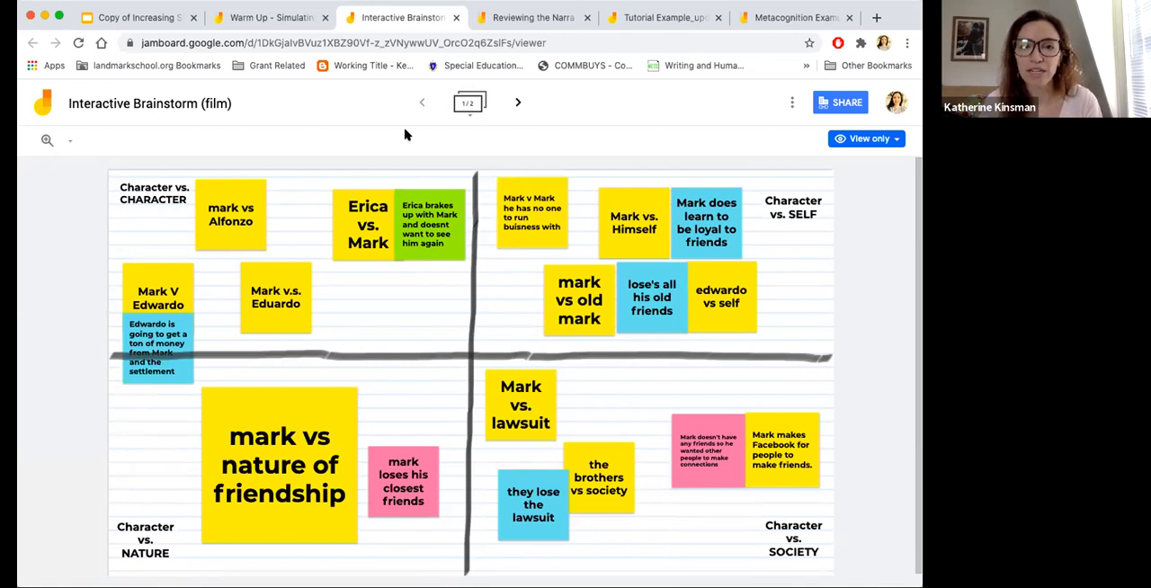
pyautogui.moveTo(477, 162)
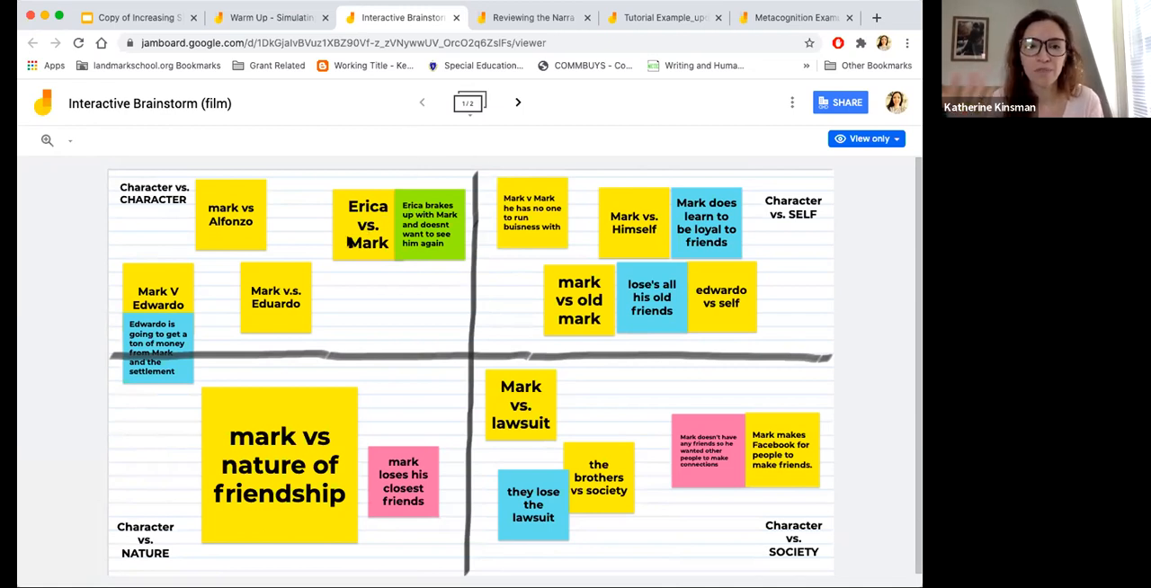
pyautogui.moveTo(266, 259)
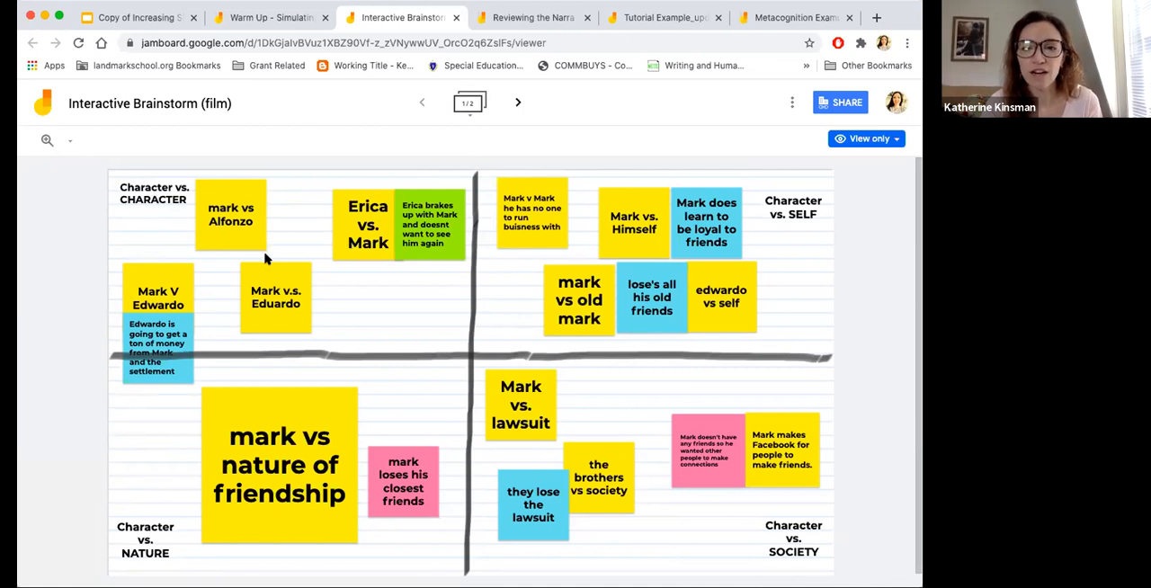
pyautogui.moveTo(410, 249)
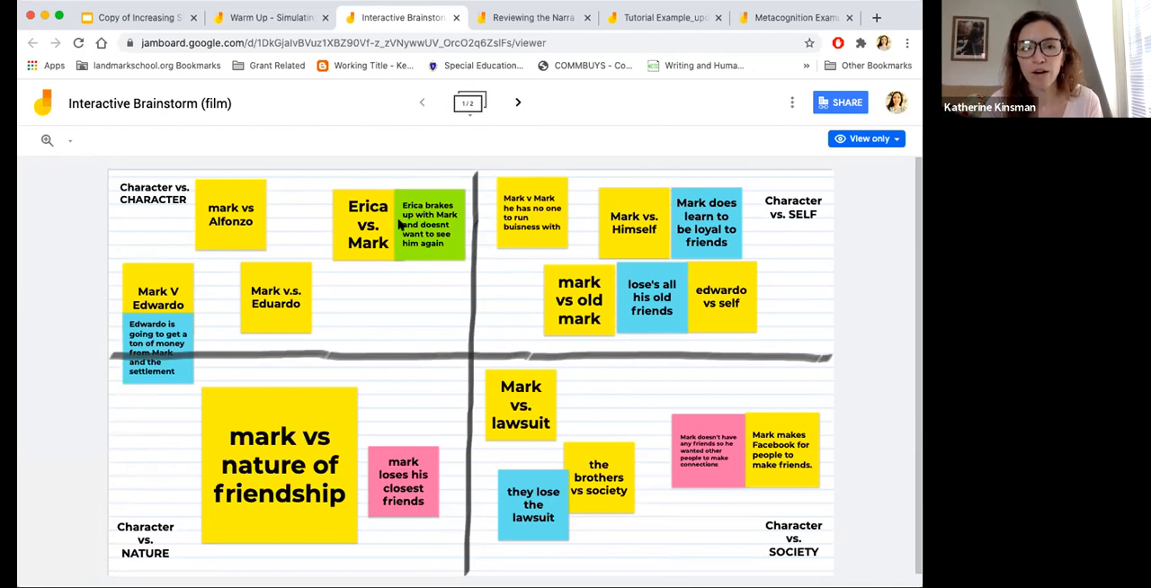
pyautogui.moveTo(407, 252)
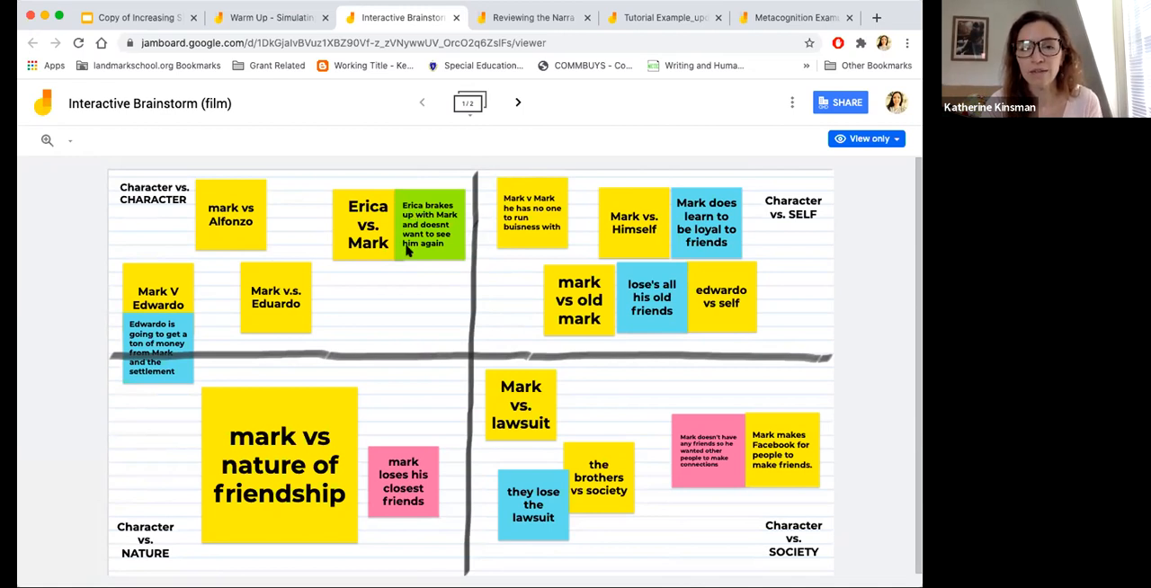
pyautogui.moveTo(350, 250)
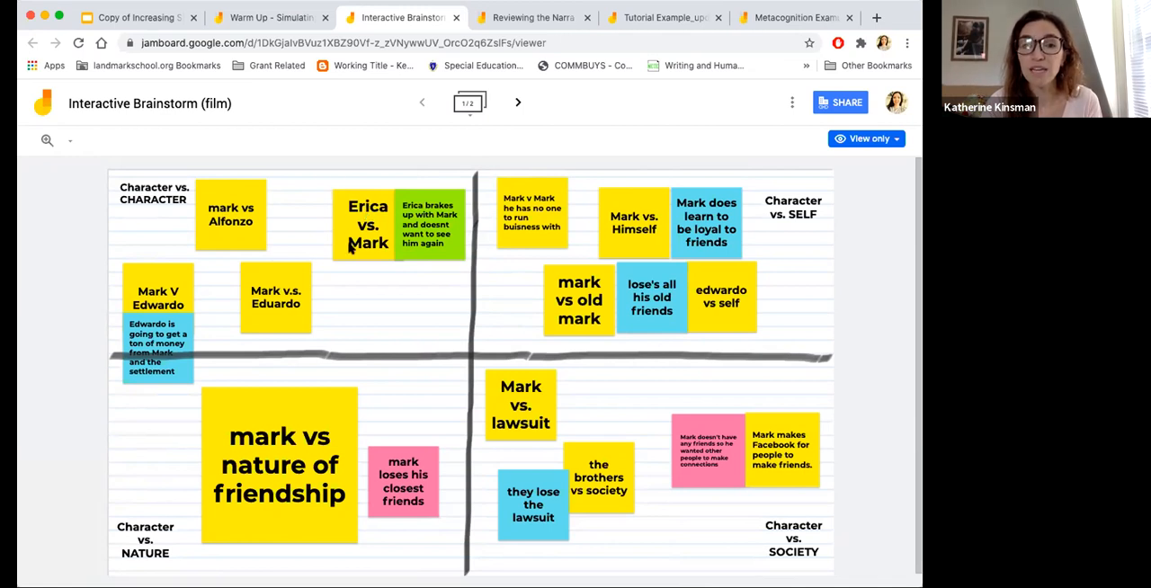
pyautogui.moveTo(405, 234)
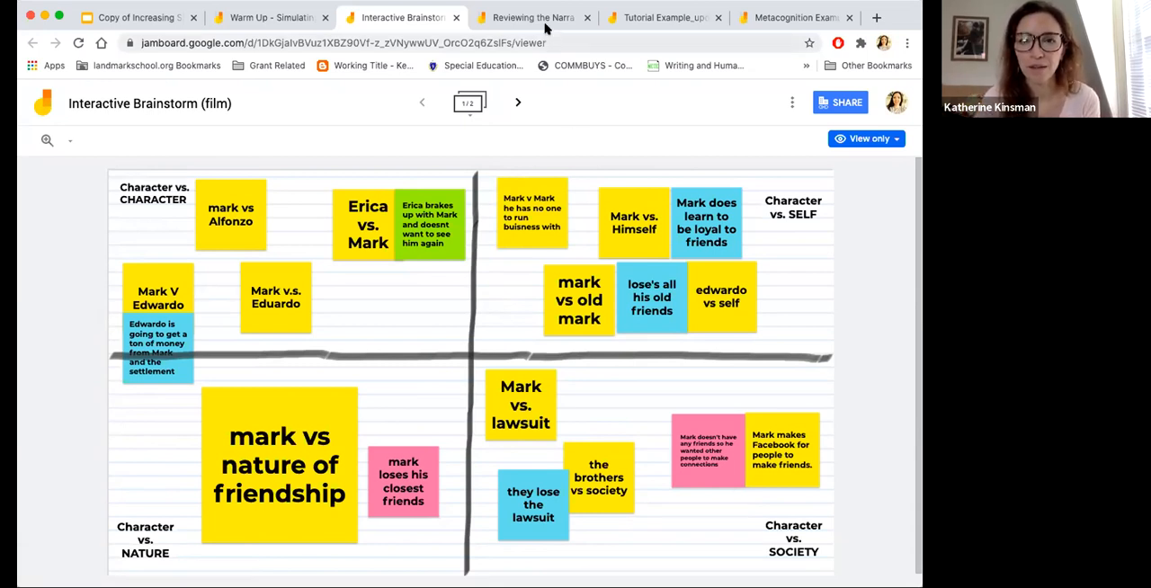
pyautogui.click(531, 18)
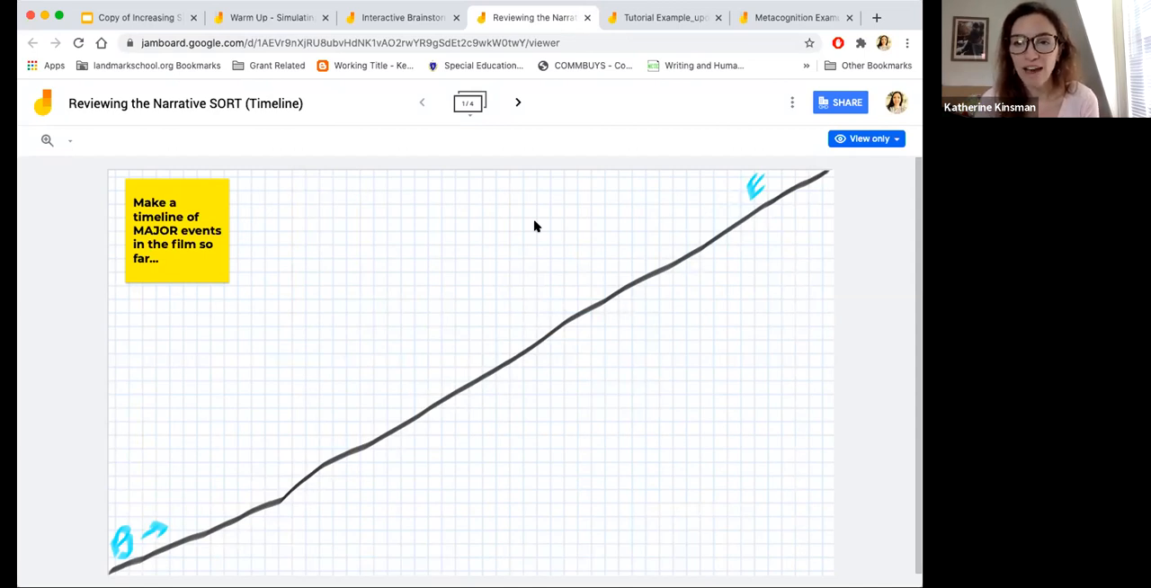
pyautogui.moveTo(403, 248)
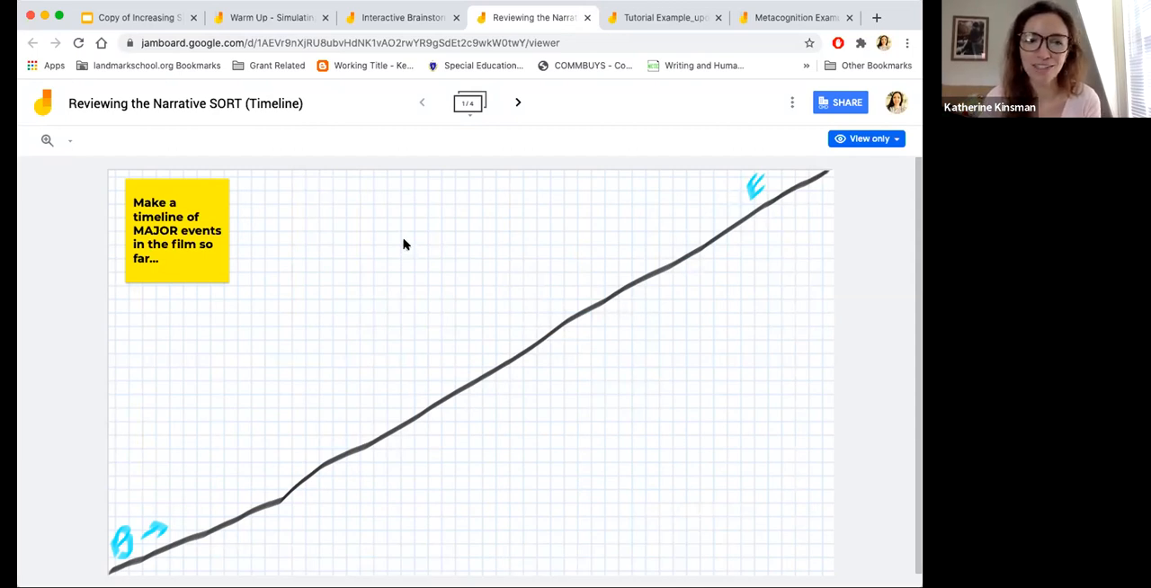
pyautogui.moveTo(216, 430)
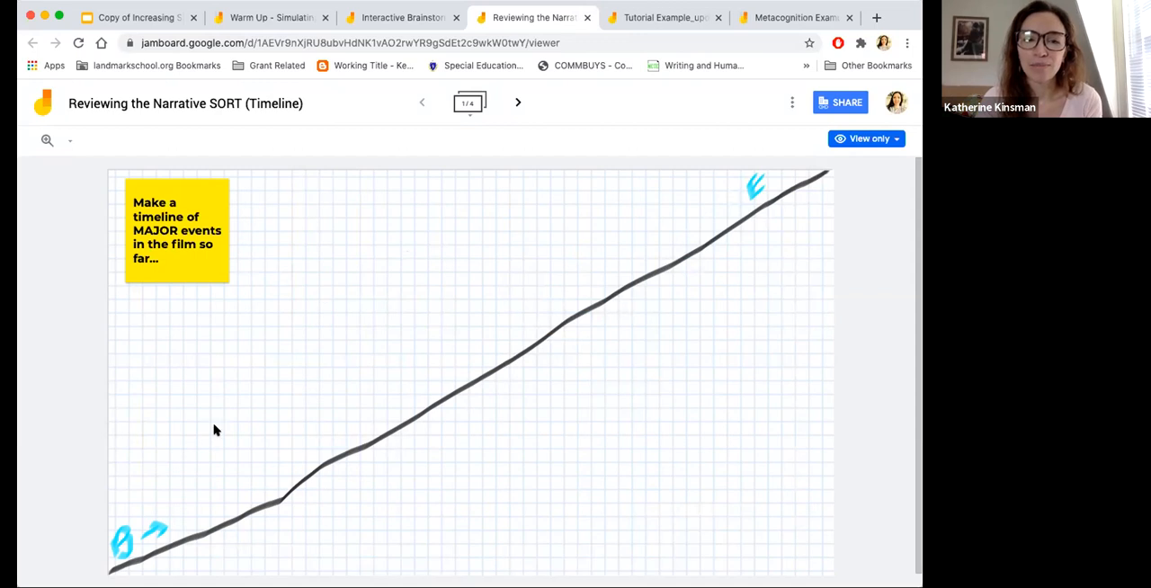
pyautogui.moveTo(151, 529)
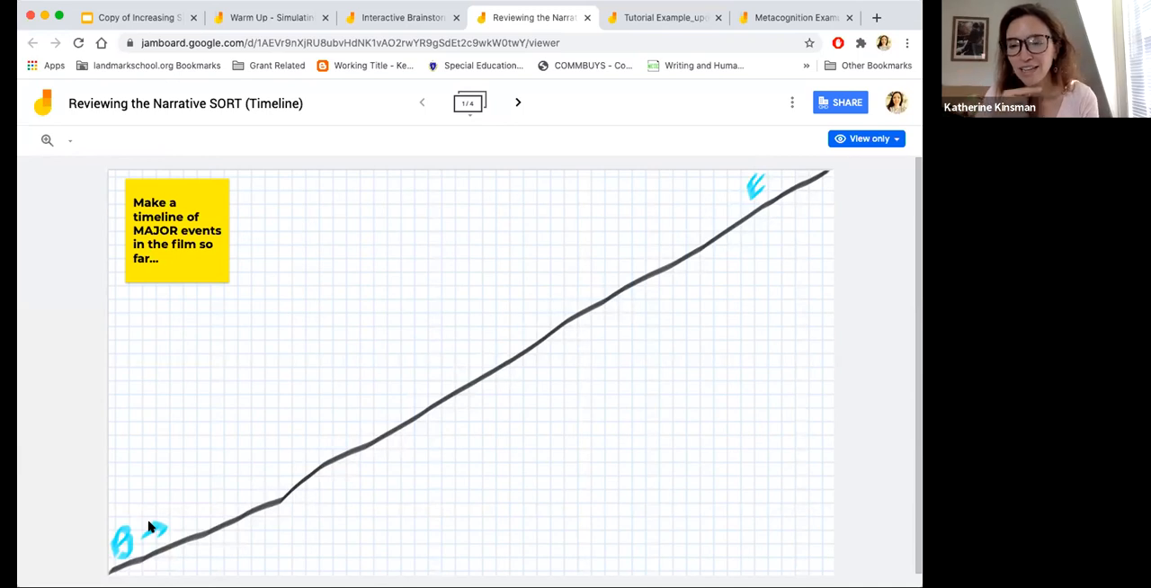
pyautogui.moveTo(122, 489)
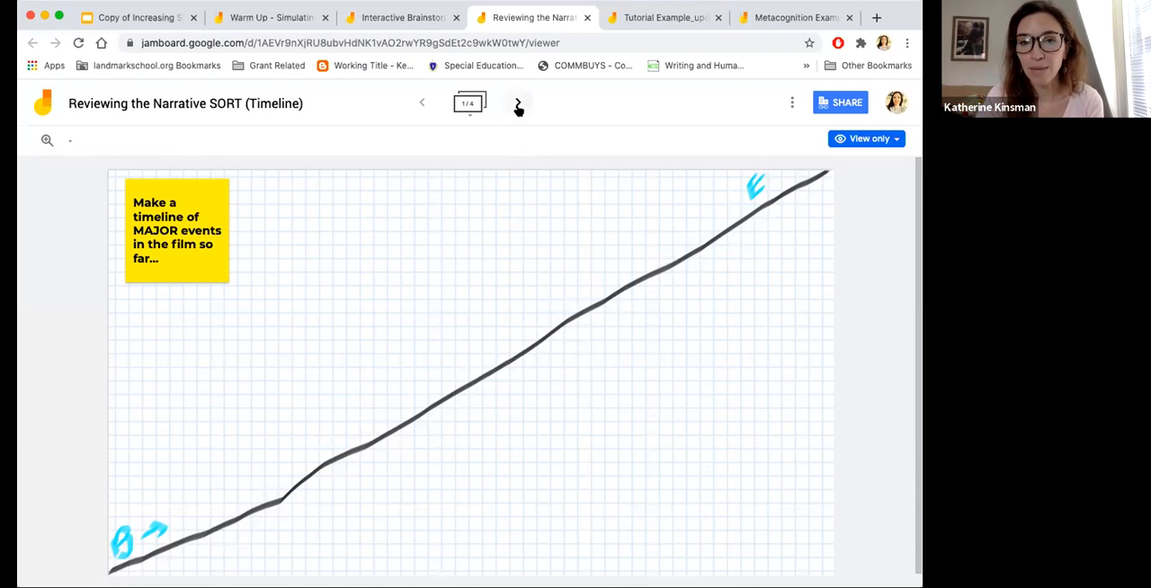
pyautogui.moveTo(518, 103)
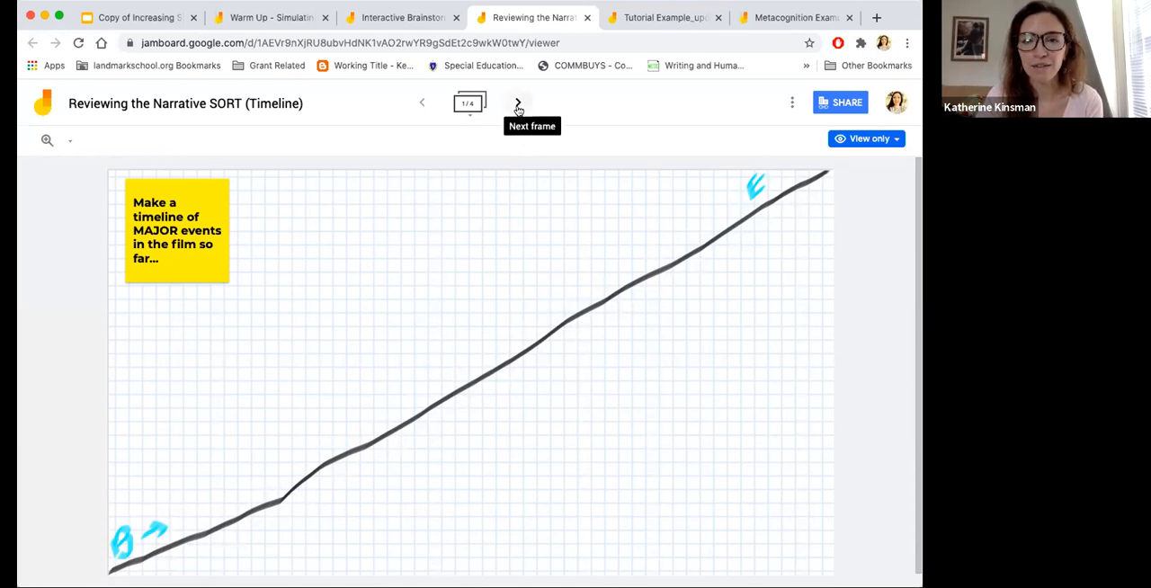
pyautogui.moveTo(637, 28)
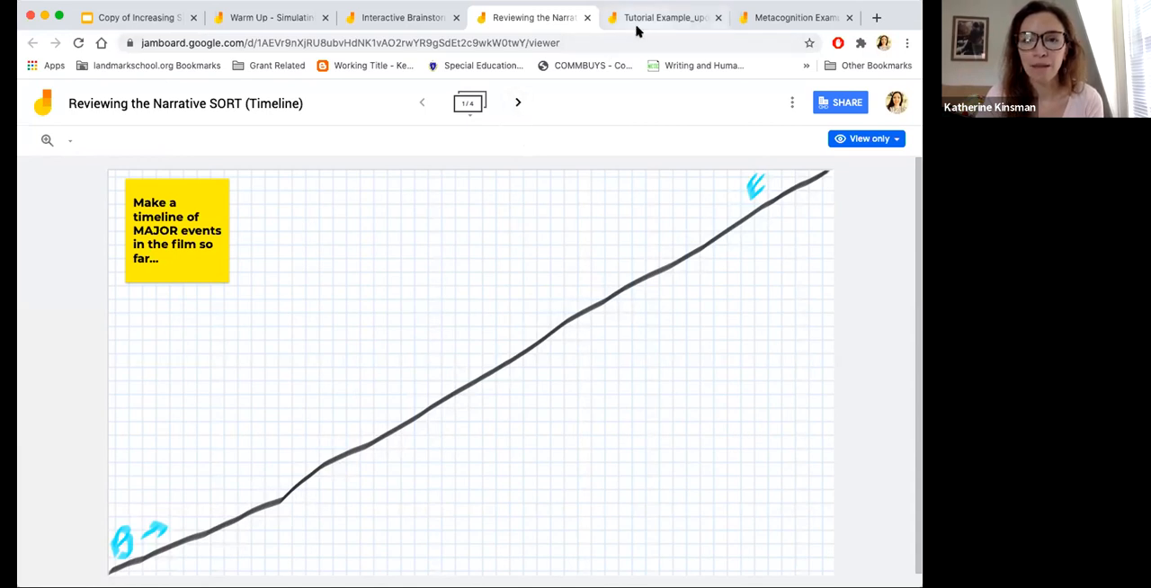
pyautogui.moveTo(664, 18)
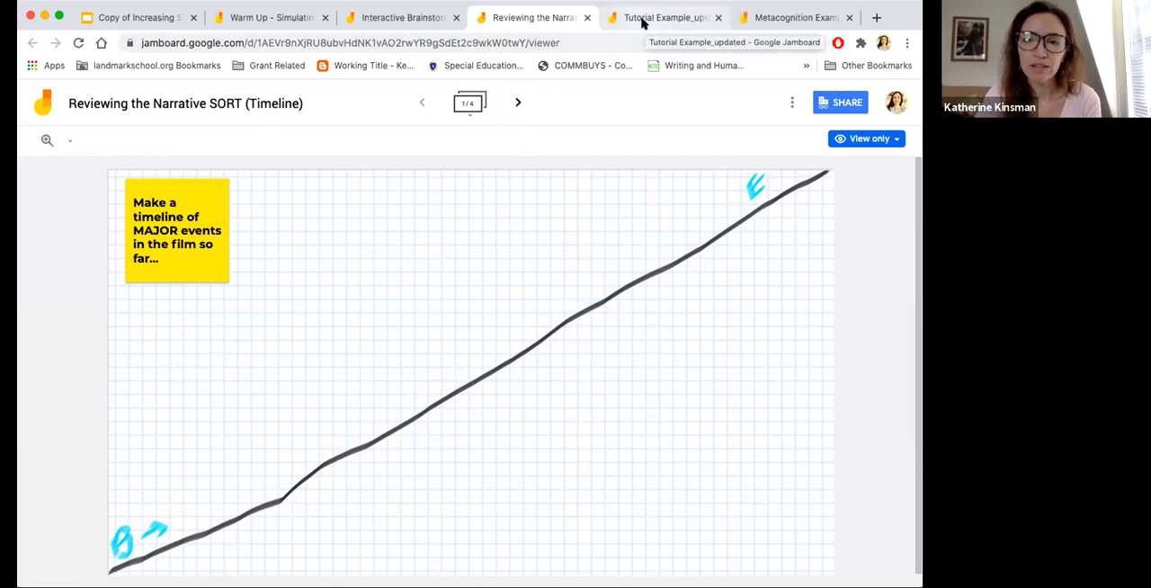
# Switch to the Tutorial Example_updated jam showing the Accidental frame.
pyautogui.click(663, 18)
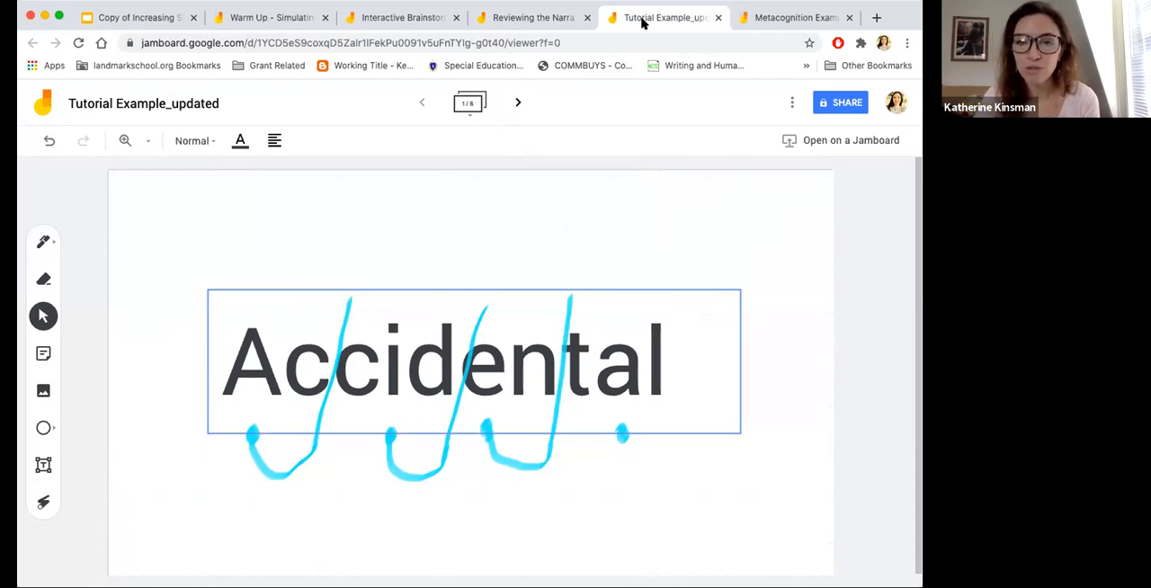
# Deselect and reselect the Accidental text box, then switch to the Pen for freehand drawing.
pyautogui.click(333, 222)
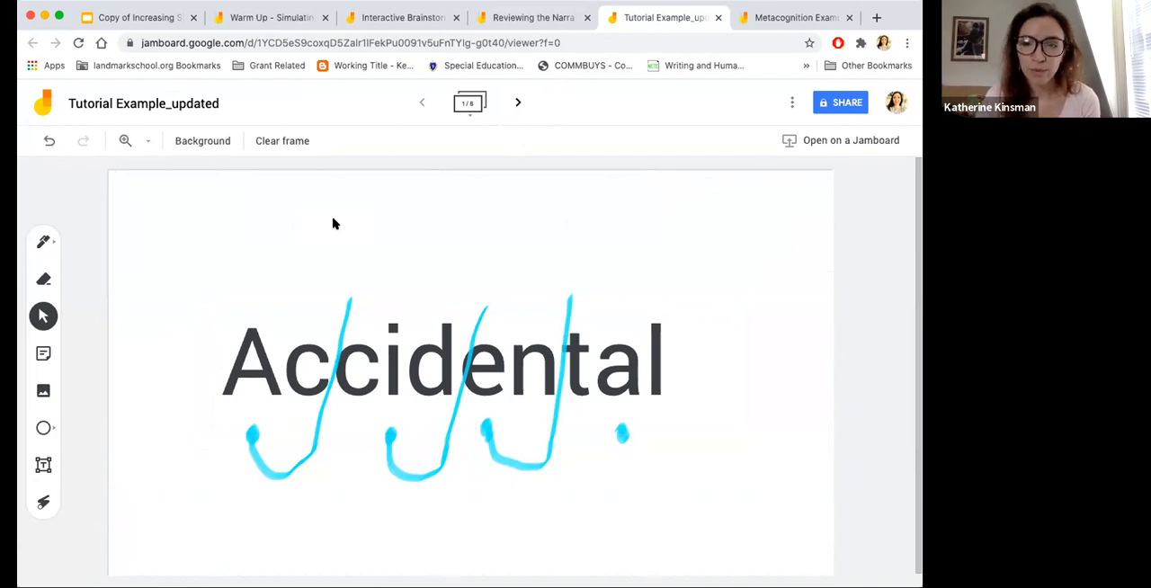
pyautogui.click(440, 360)
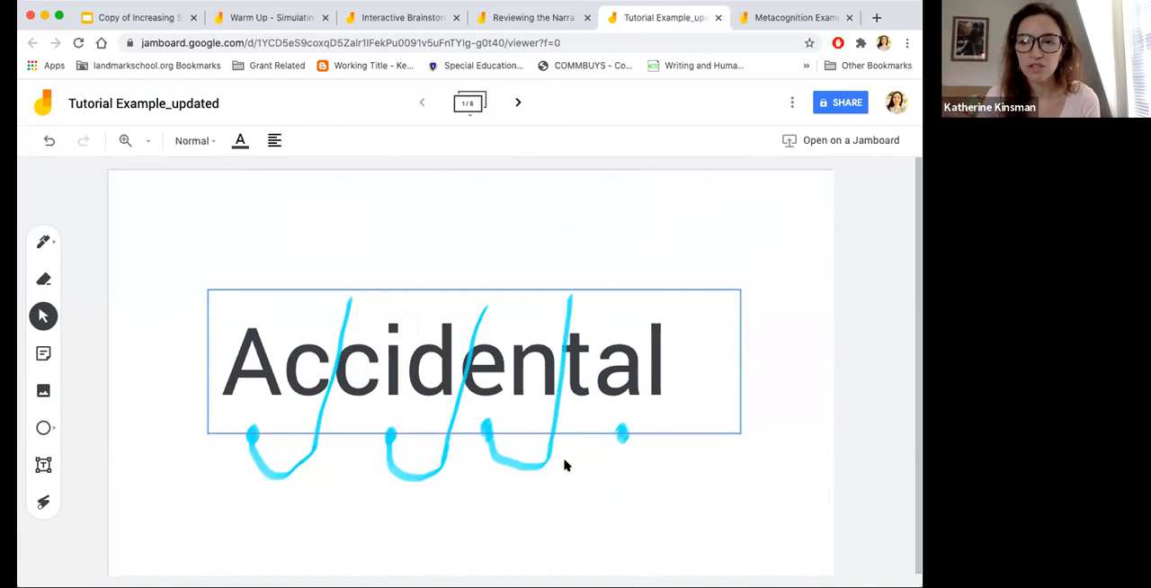
pyautogui.click(440, 360)
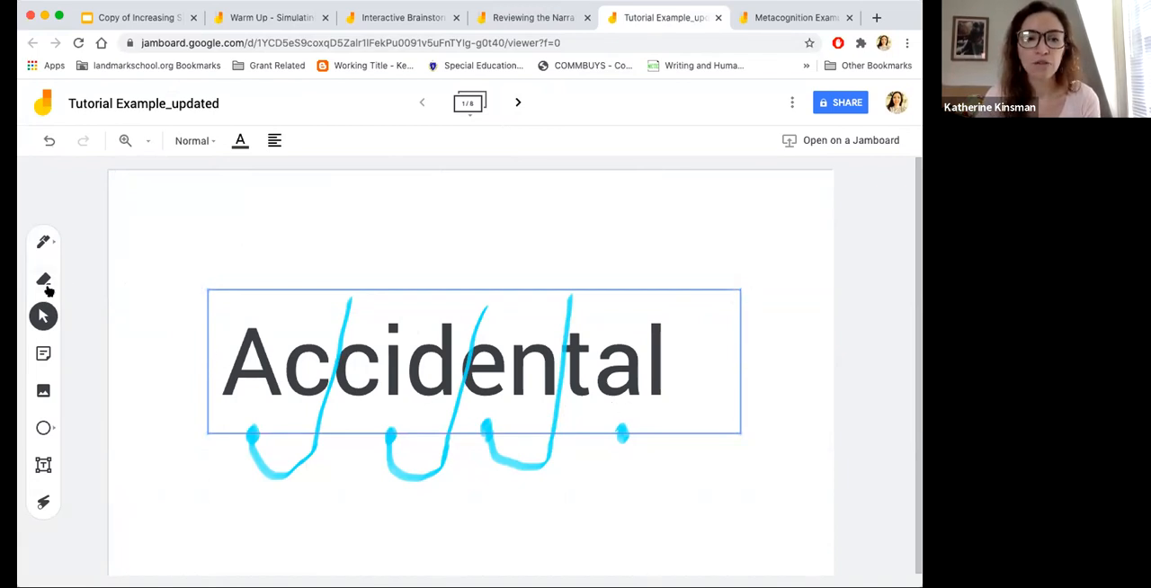
pyautogui.click(43, 241)
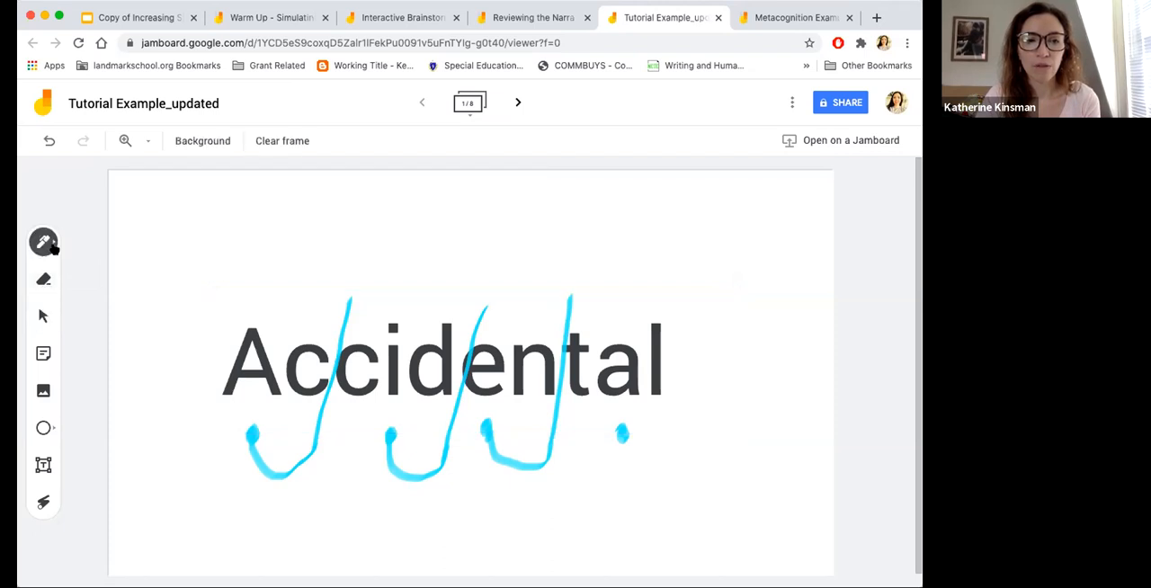
# Draw red ink marks through the letter t of Accidental and advance to the next frame.
pyautogui.click(44, 241)
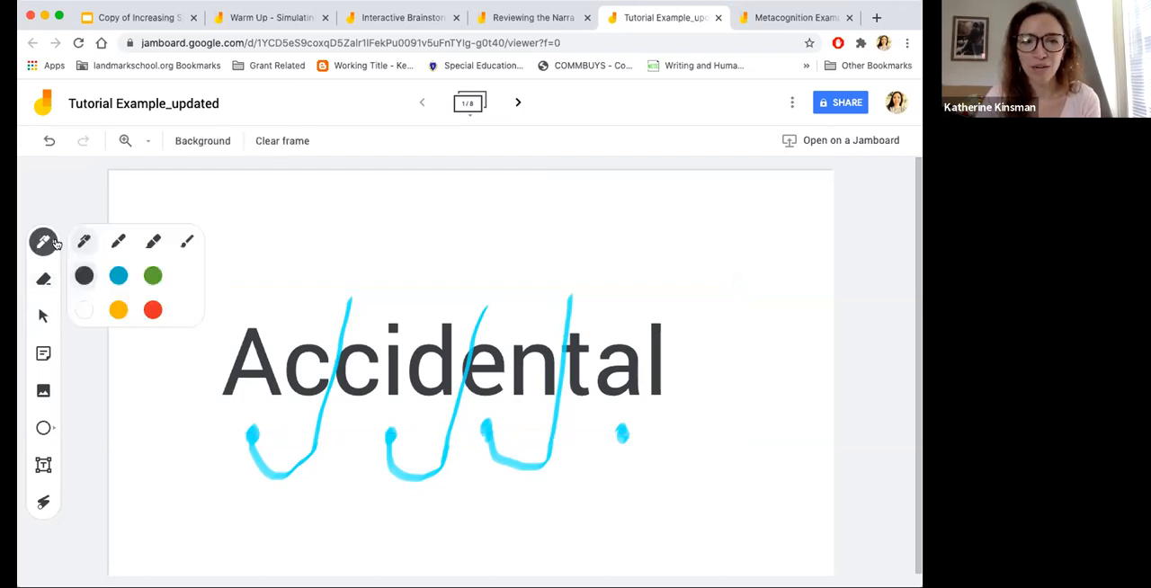
pyautogui.moveTo(153, 241)
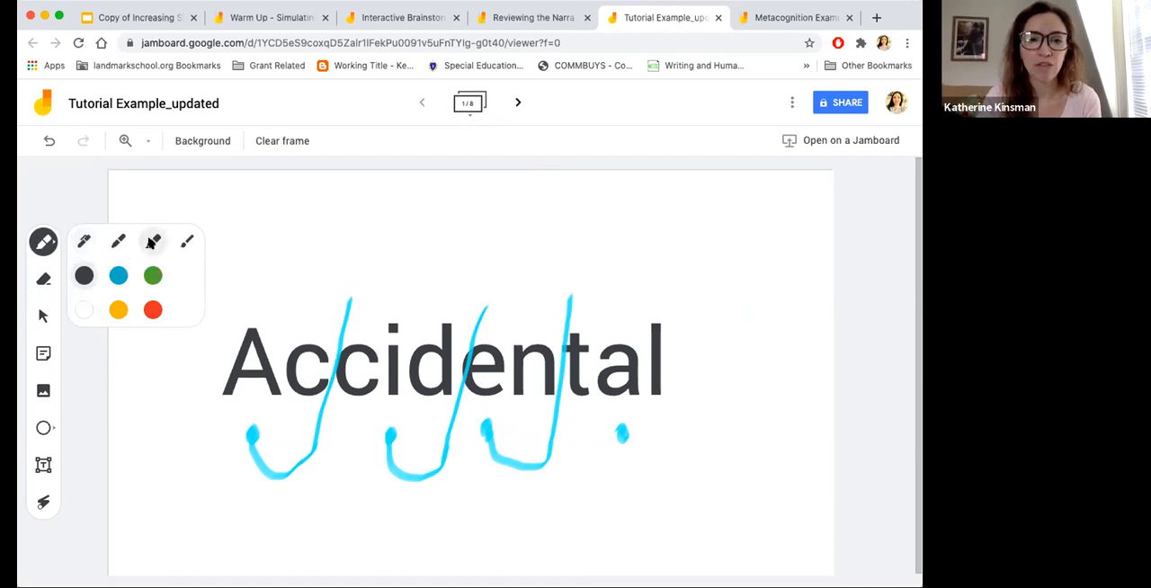
pyautogui.moveTo(119, 275)
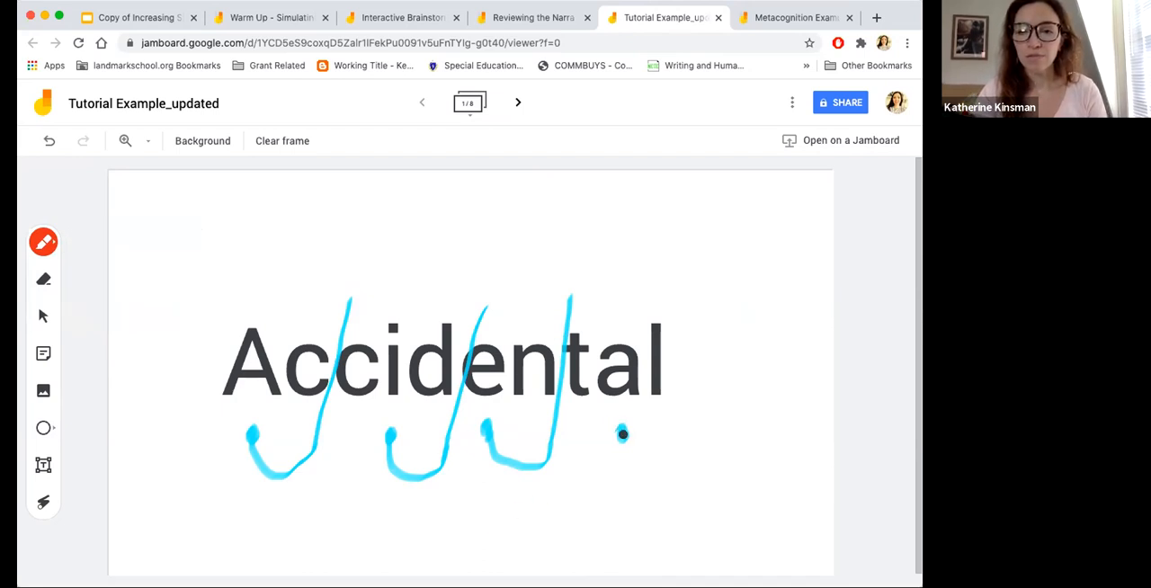
pyautogui.click(622, 428)
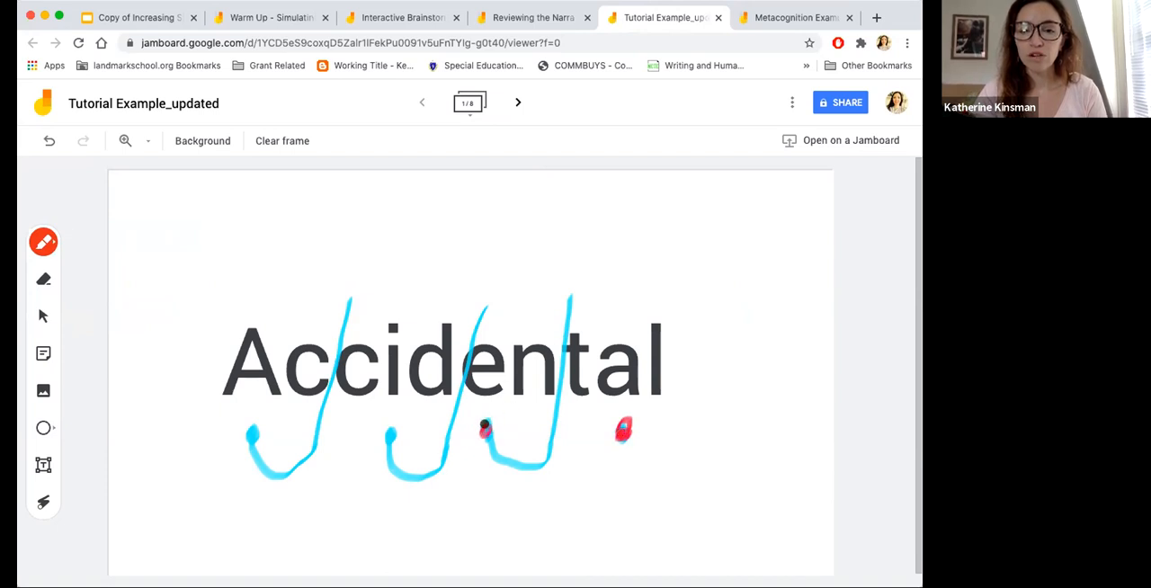
pyautogui.moveTo(483, 425); pyautogui.dragTo(529, 460)
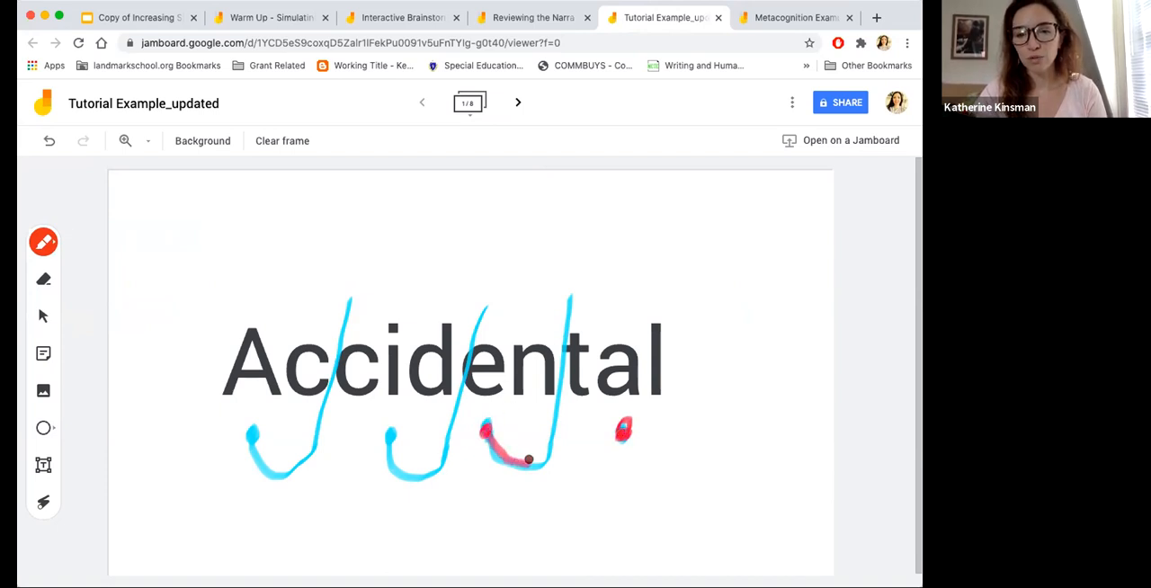
pyautogui.moveTo(529, 461); pyautogui.dragTo(569, 297)
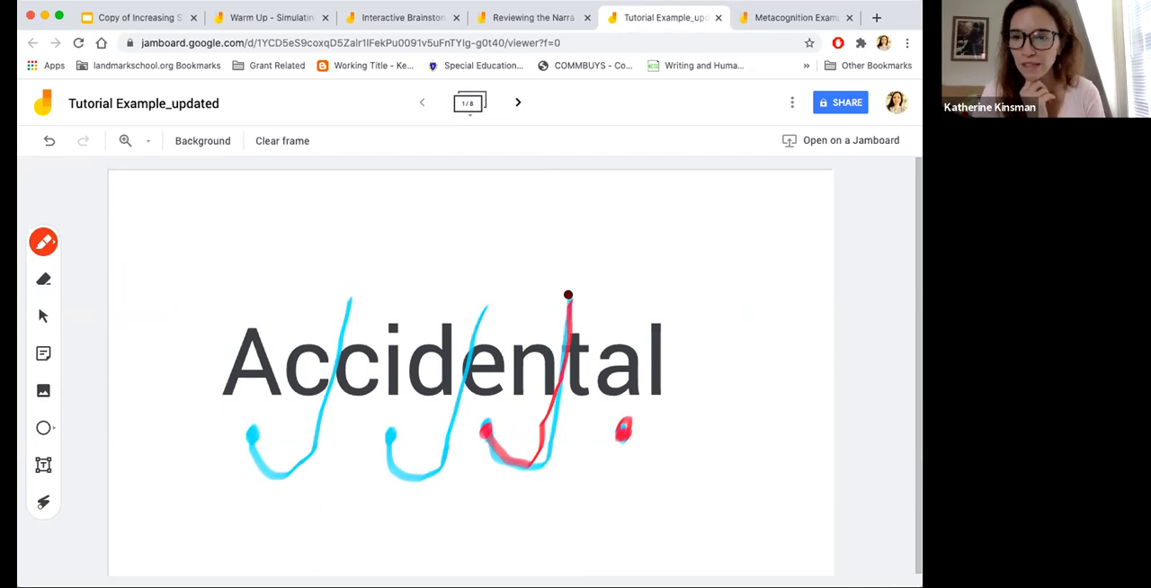
pyautogui.moveTo(518, 100)
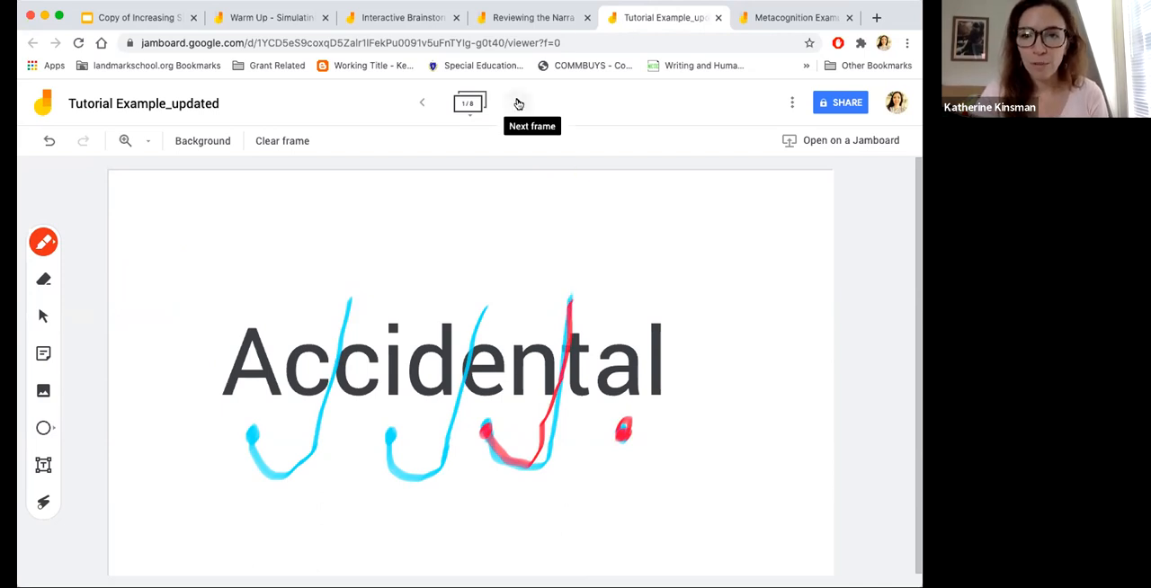
pyautogui.click(518, 103)
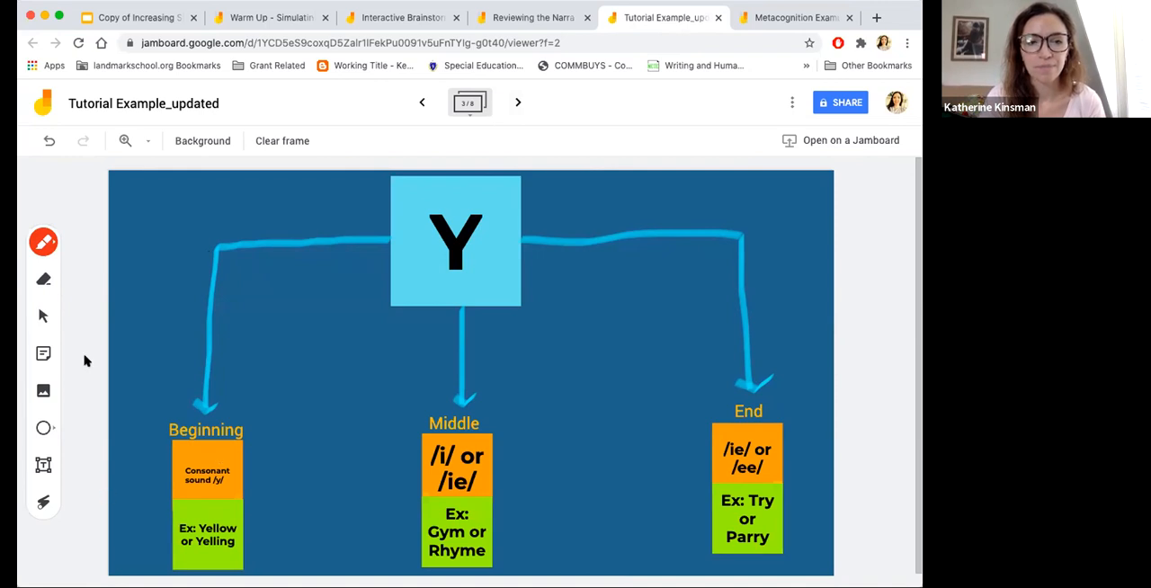
# On the letter Y sound chart frame, switch from drawing to the Select tool.
pyautogui.click(44, 316)
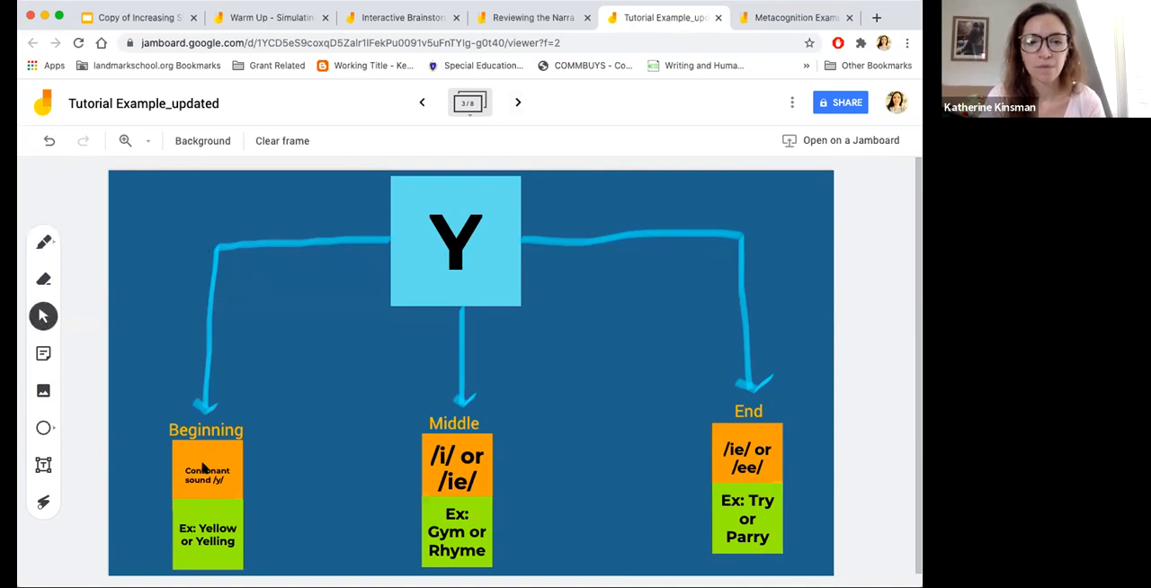
# Select the Beginning consonant sound note, then advance to The G Train frame.
pyautogui.click(207, 471)
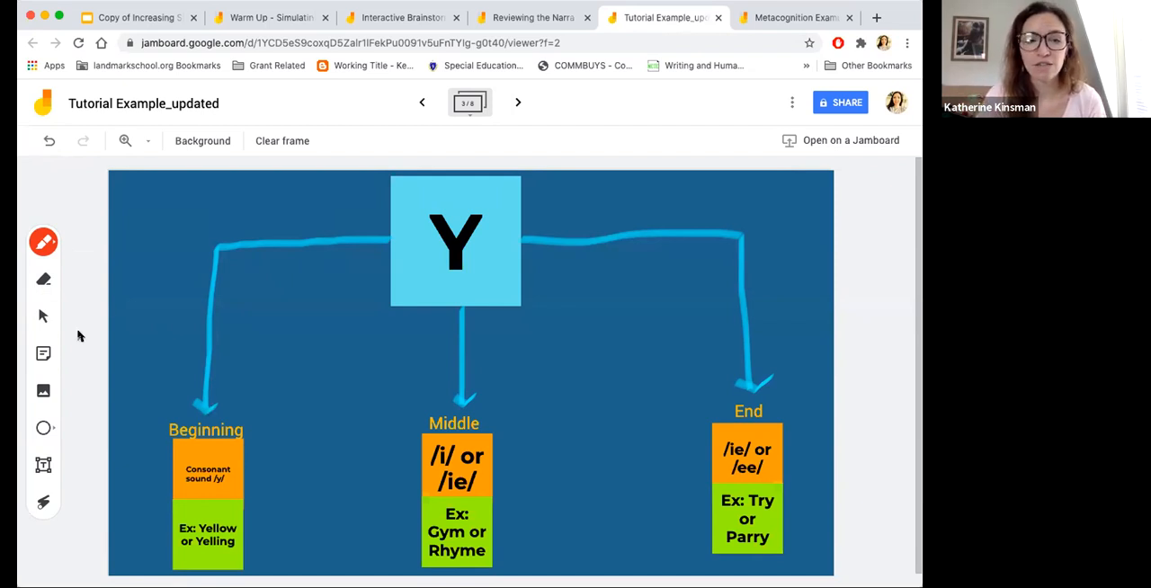
pyautogui.moveTo(43, 317)
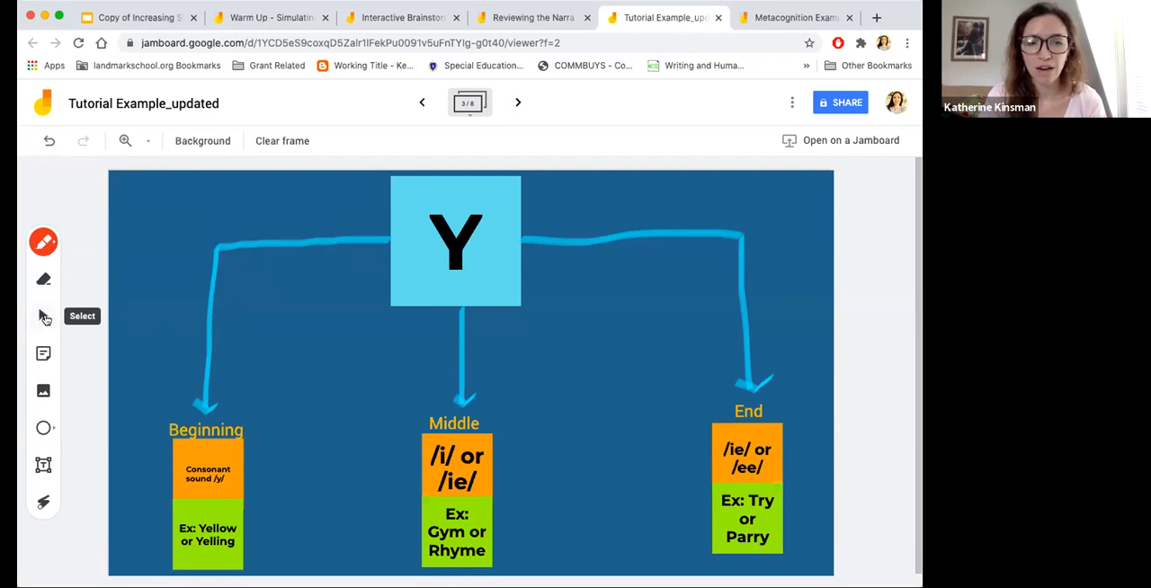
pyautogui.click(43, 316)
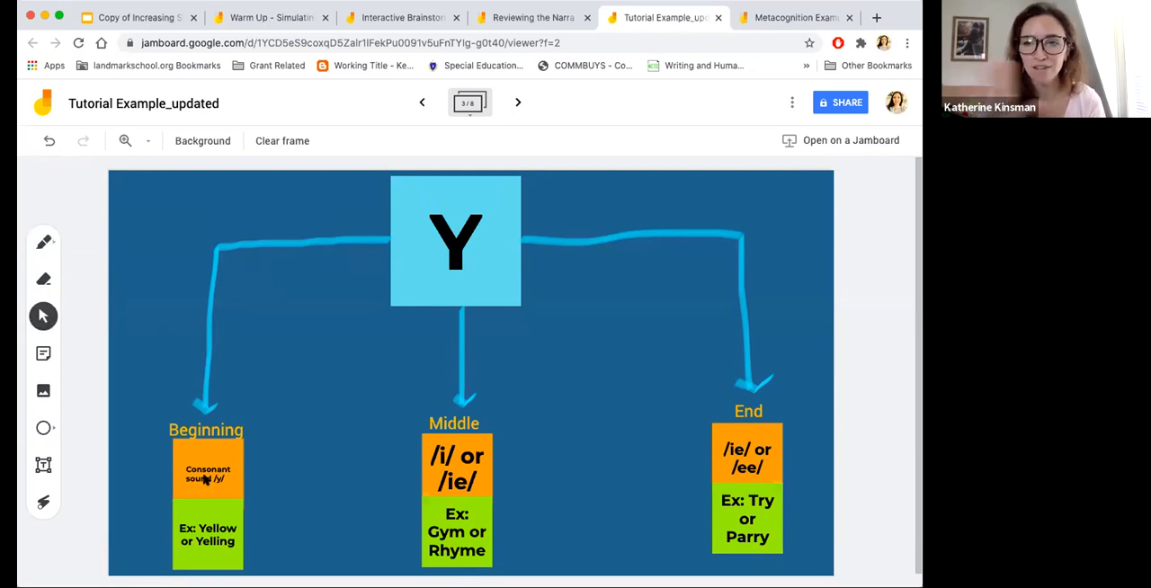
pyautogui.click(209, 475)
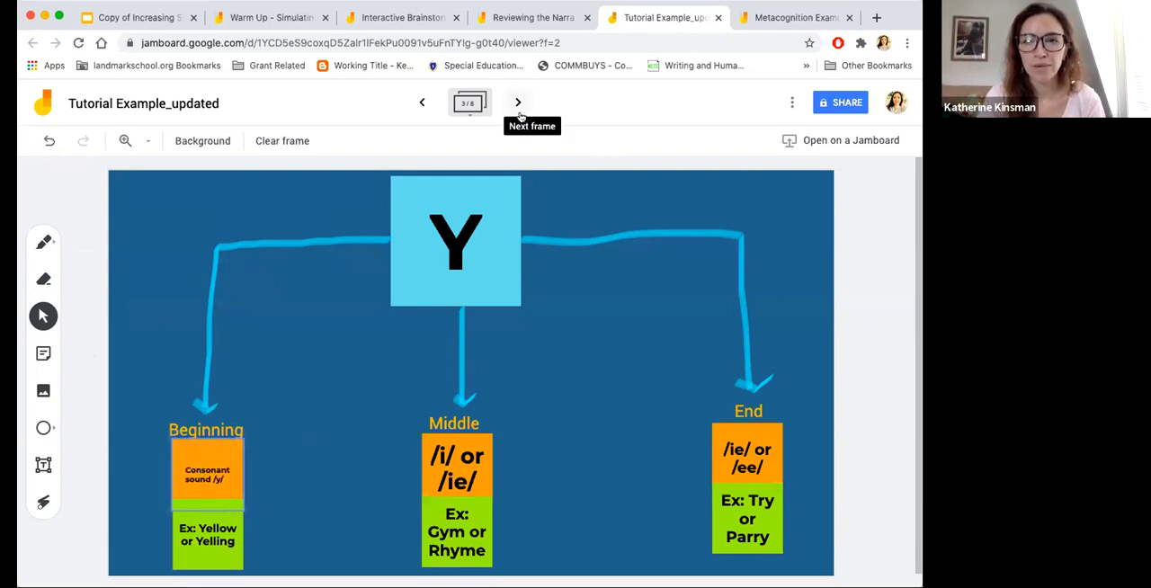
pyautogui.click(519, 101)
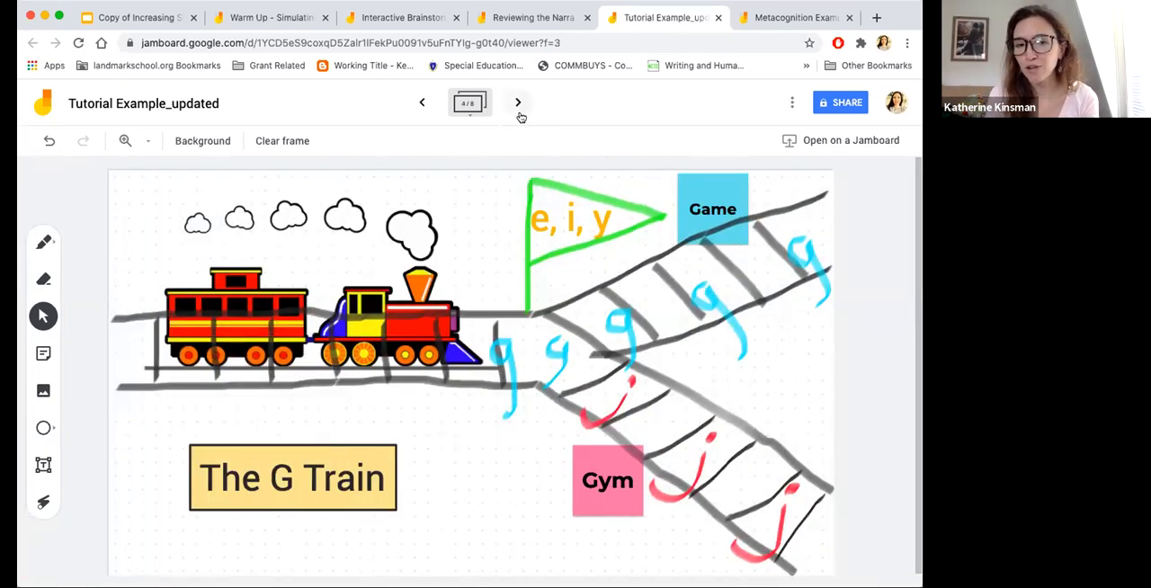
pyautogui.moveTo(579, 292)
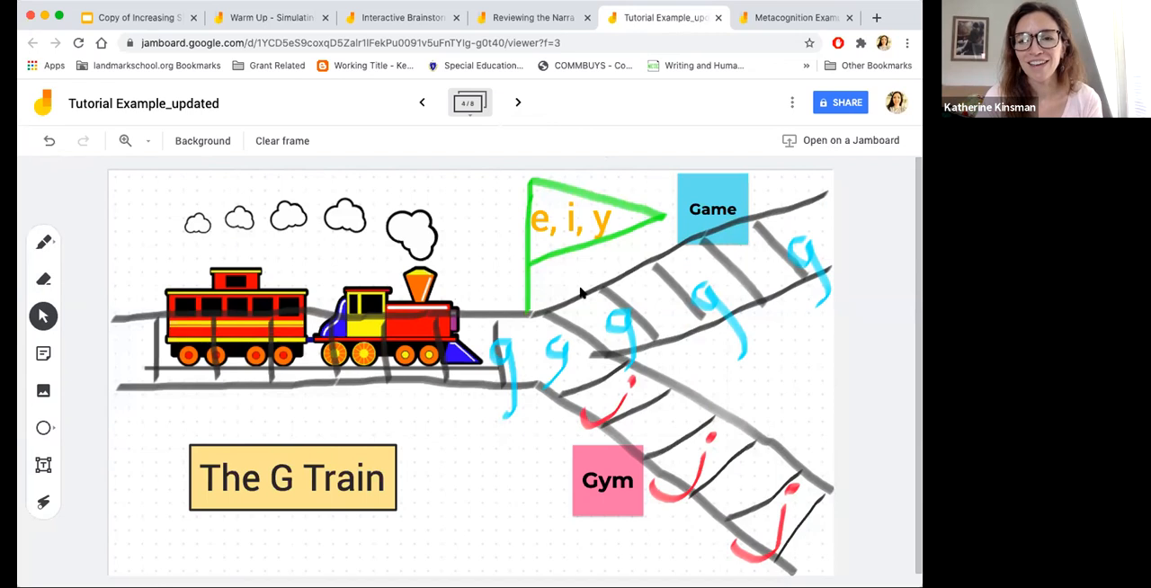
pyautogui.moveTo(572, 205)
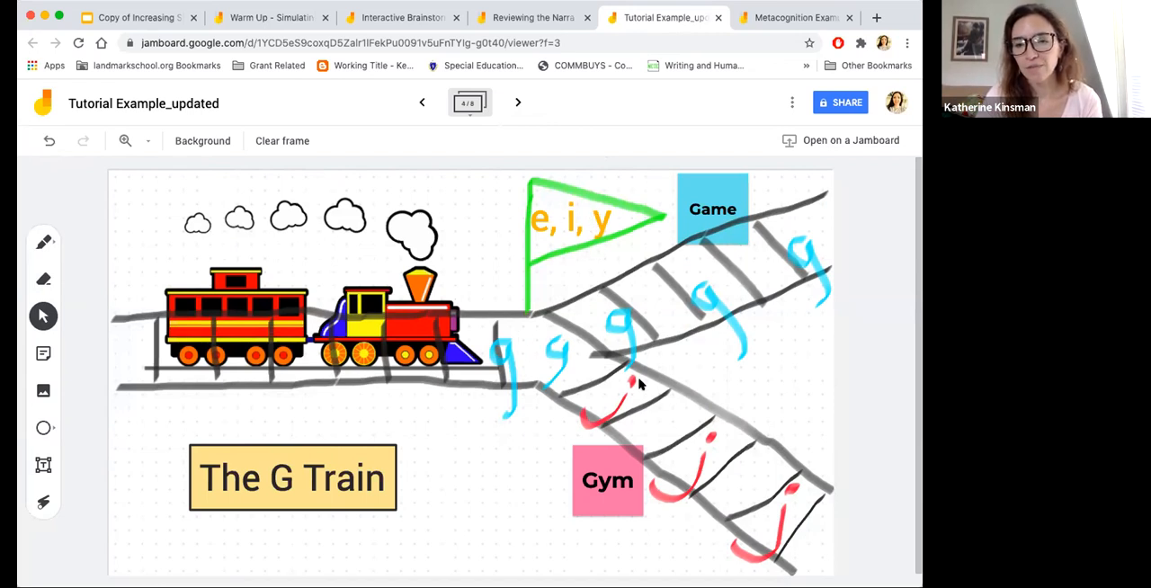
pyautogui.moveTo(630, 484)
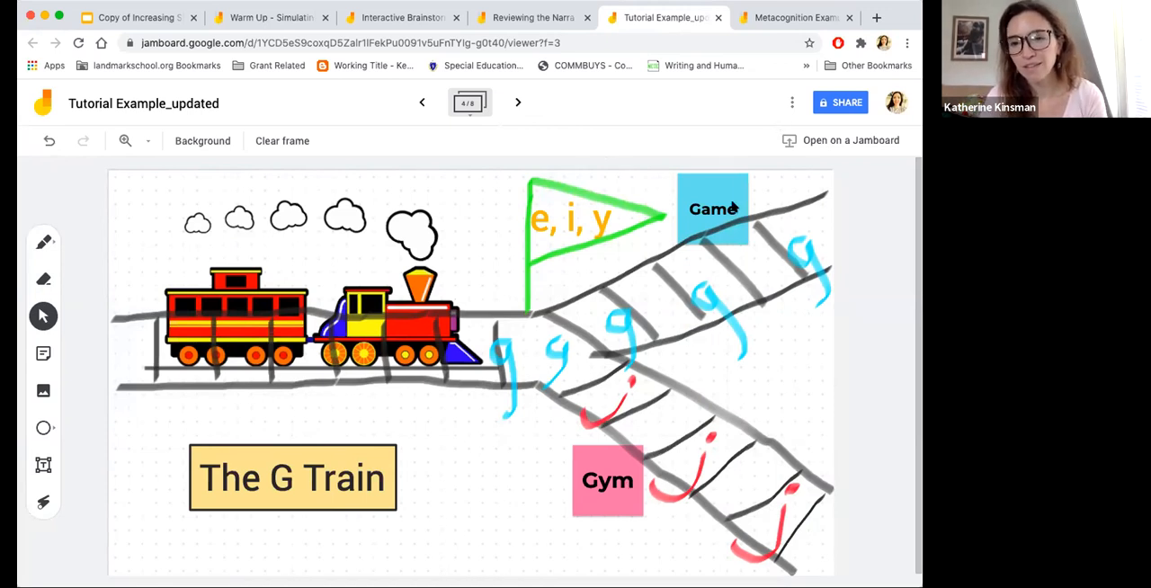
pyautogui.moveTo(692, 232)
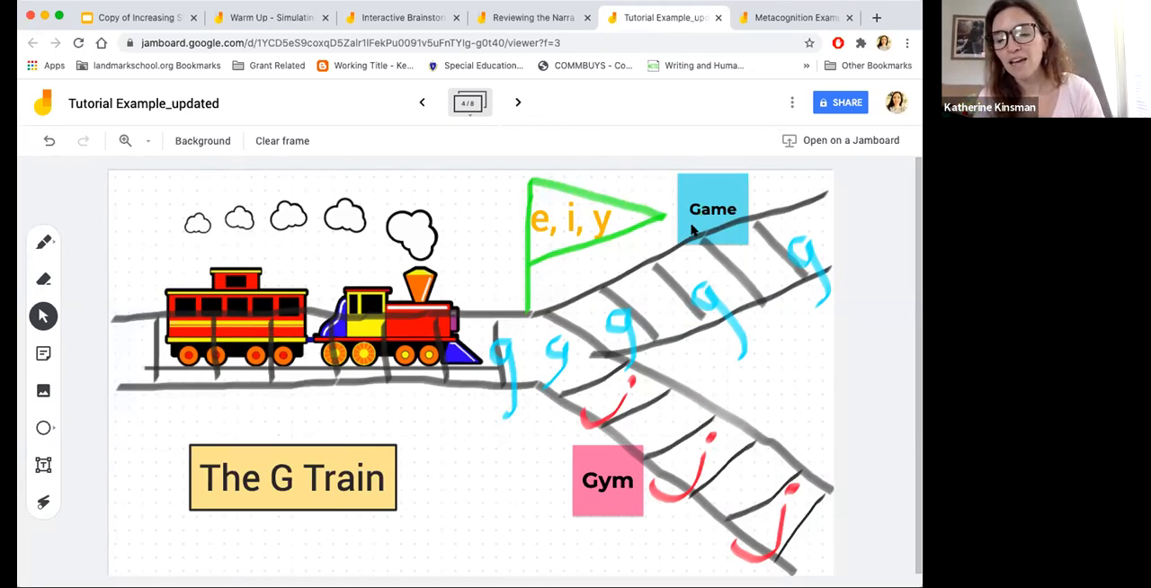
pyautogui.moveTo(729, 263)
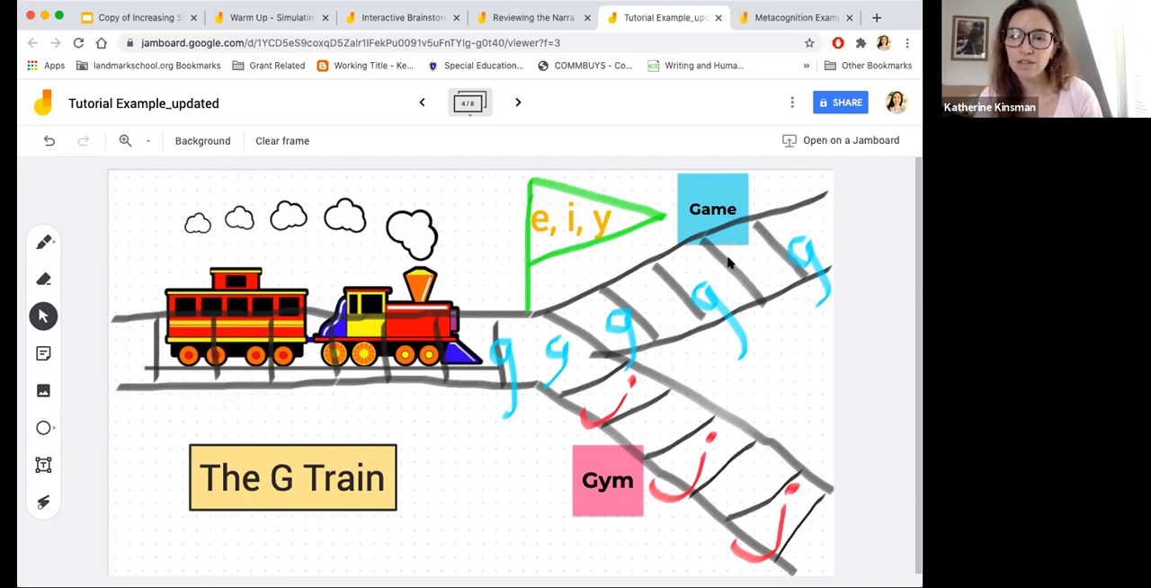
pyautogui.moveTo(608, 457)
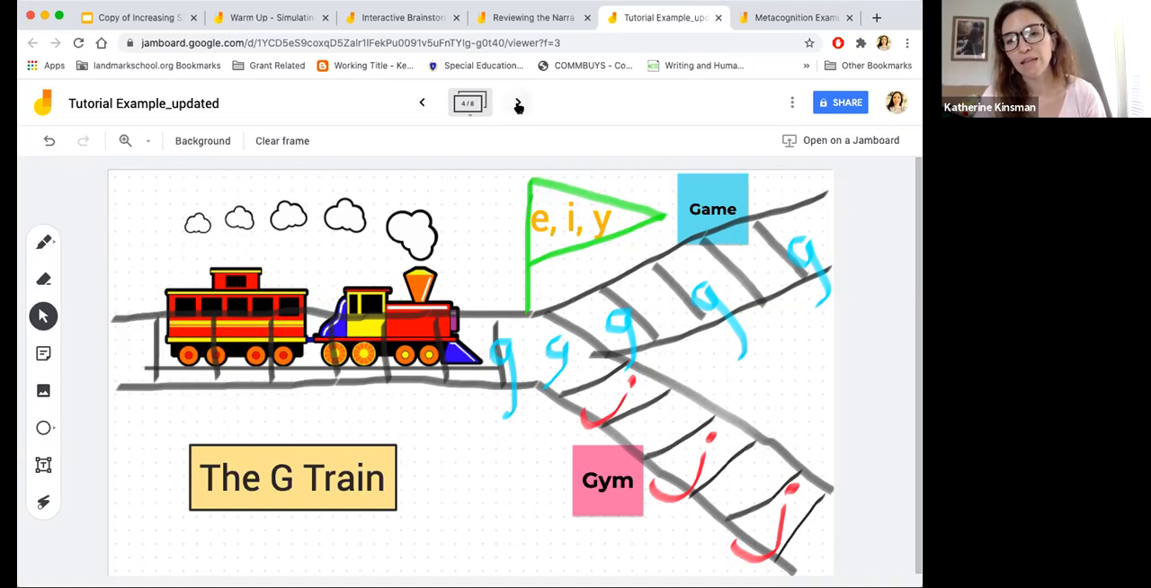
# Advance past the Into the Wild journey map to the All American Boys cover frame.
pyautogui.click(518, 103)
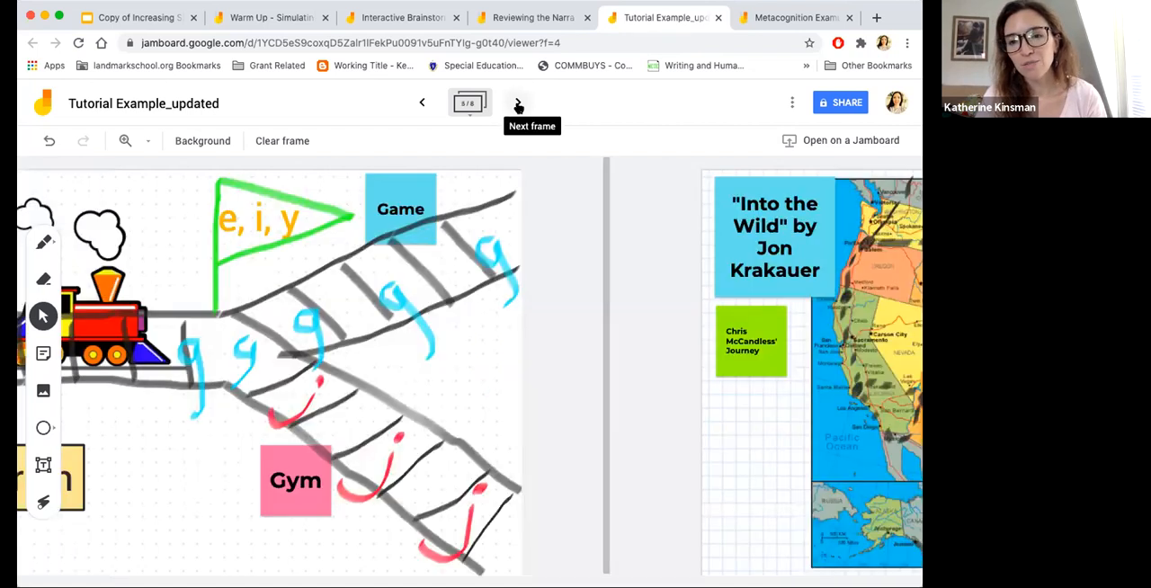
pyautogui.click(519, 101)
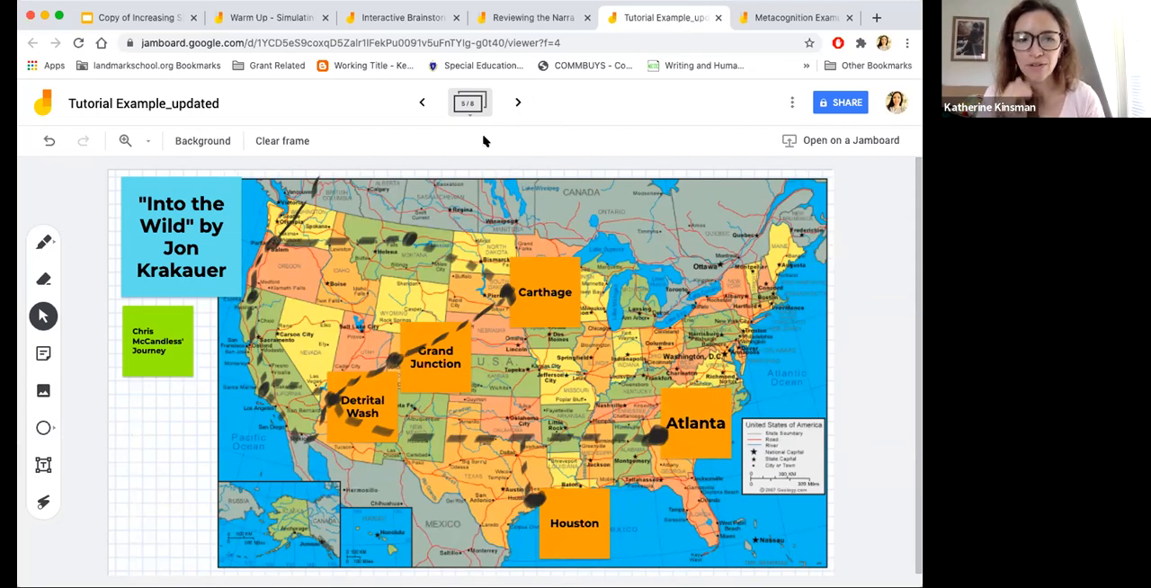
pyautogui.moveTo(491, 209)
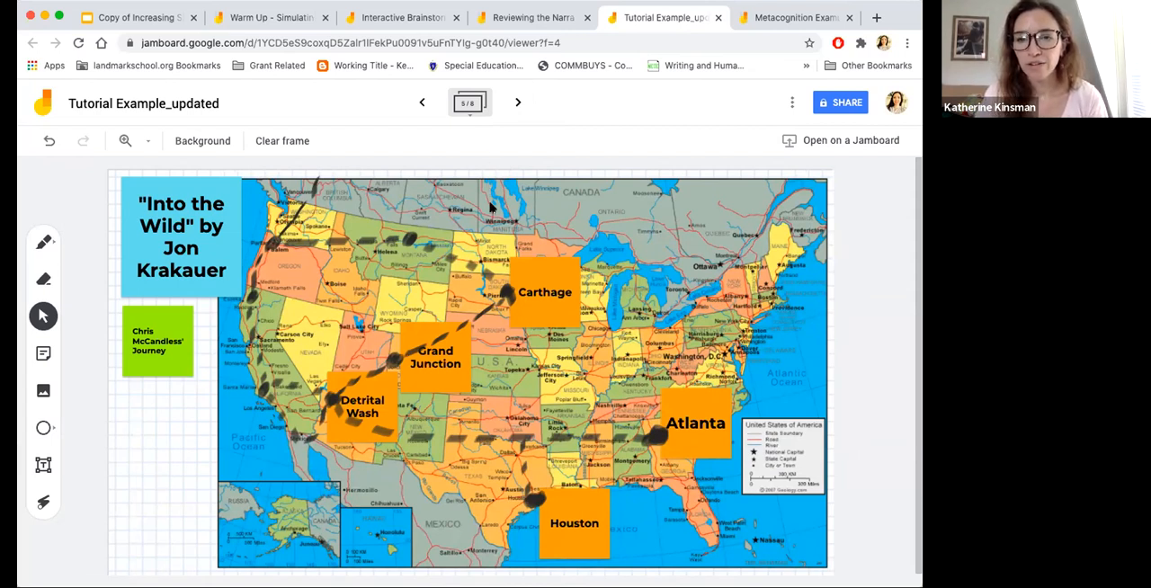
pyautogui.moveTo(502, 320)
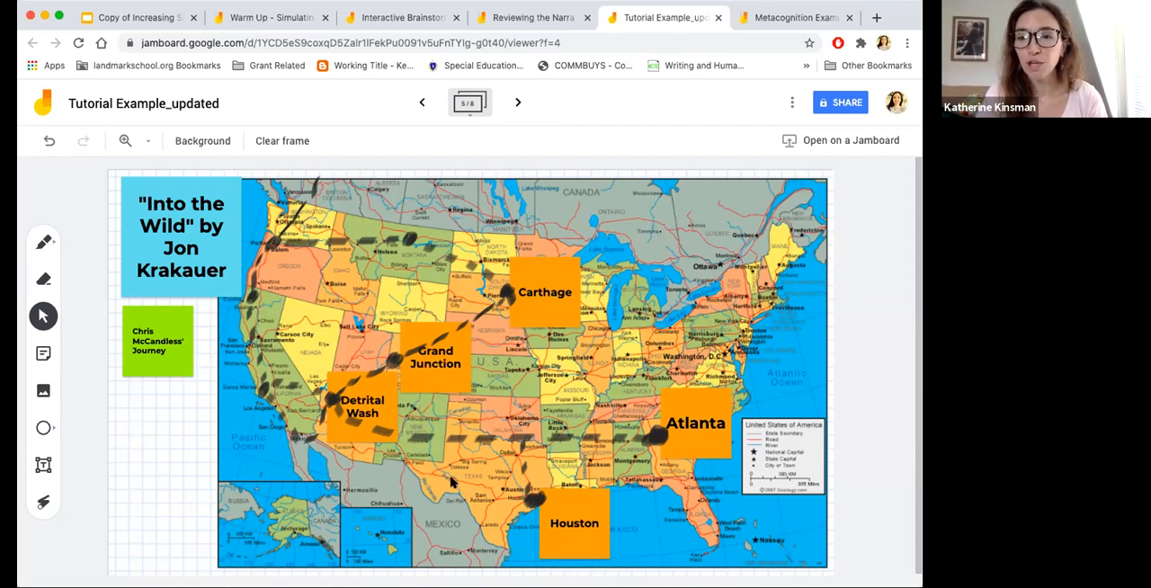
pyautogui.moveTo(367, 309)
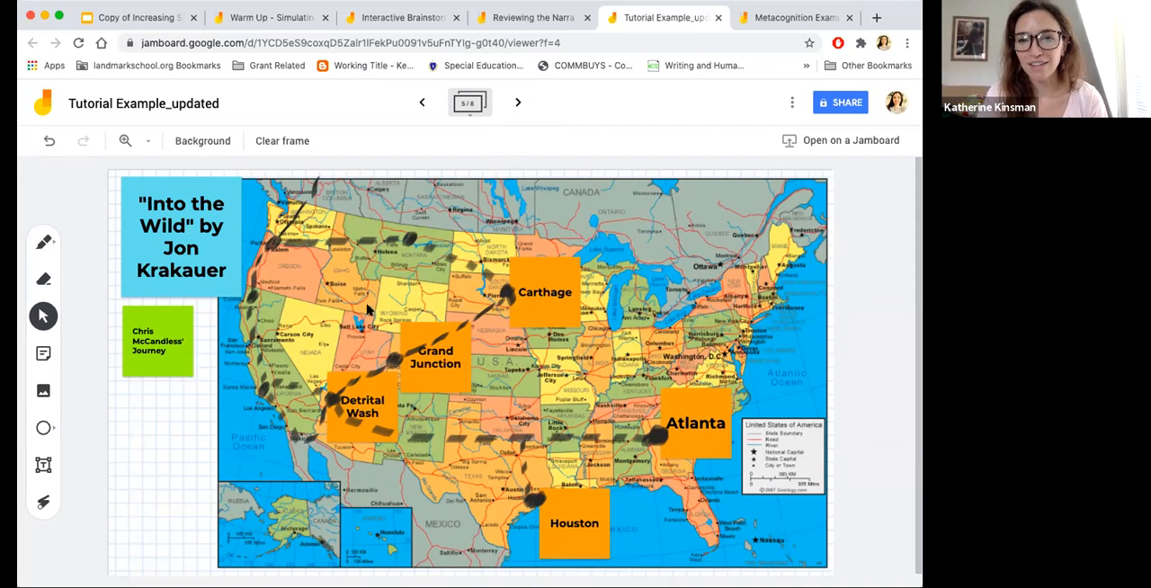
pyautogui.moveTo(410, 313)
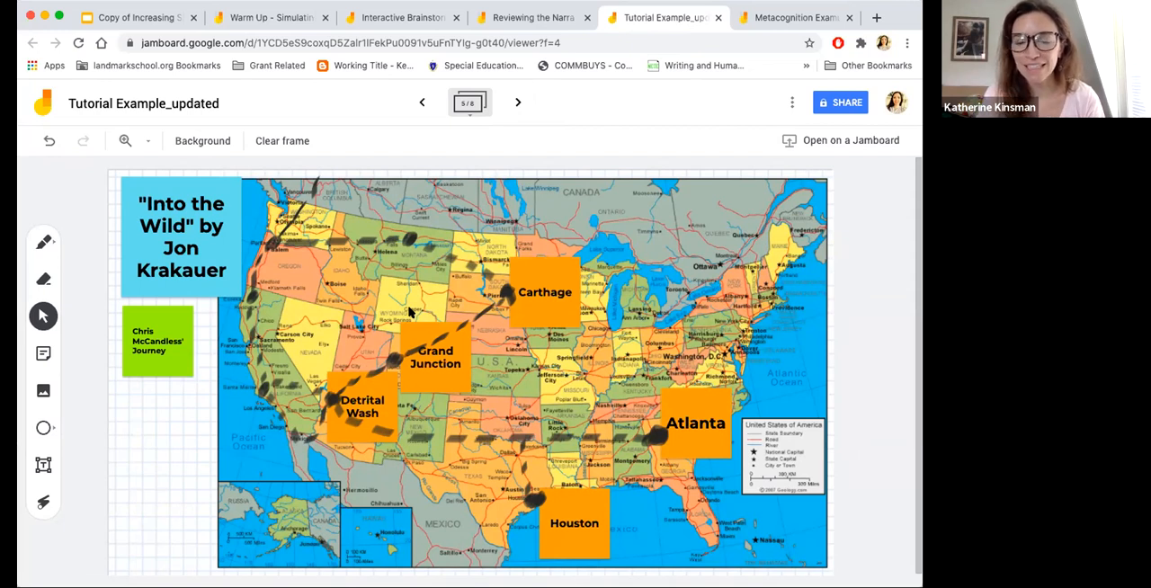
pyautogui.moveTo(533, 553)
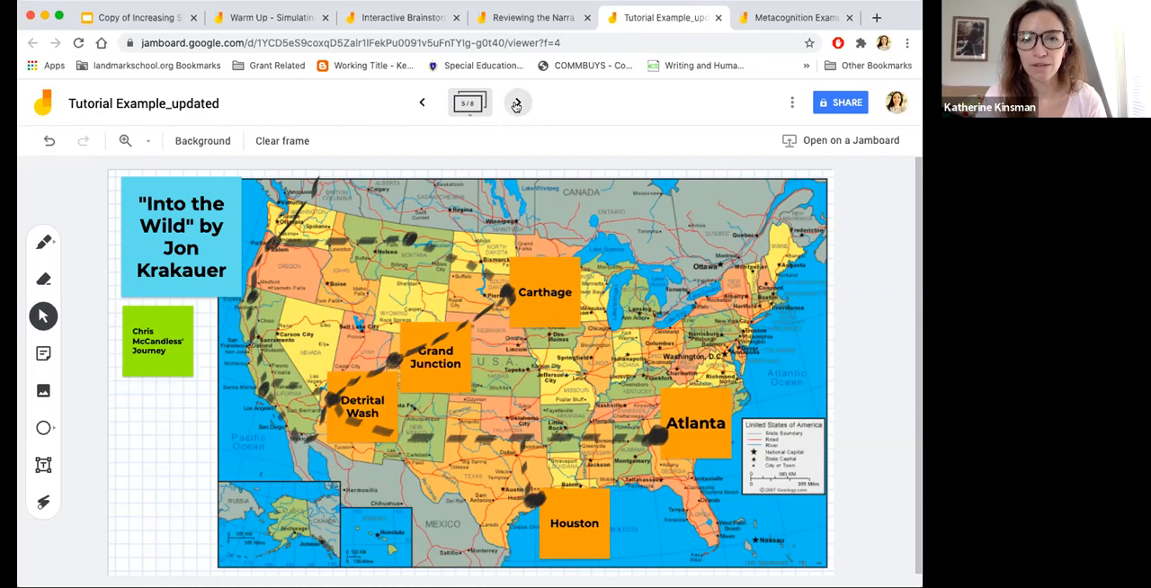
pyautogui.click(516, 102)
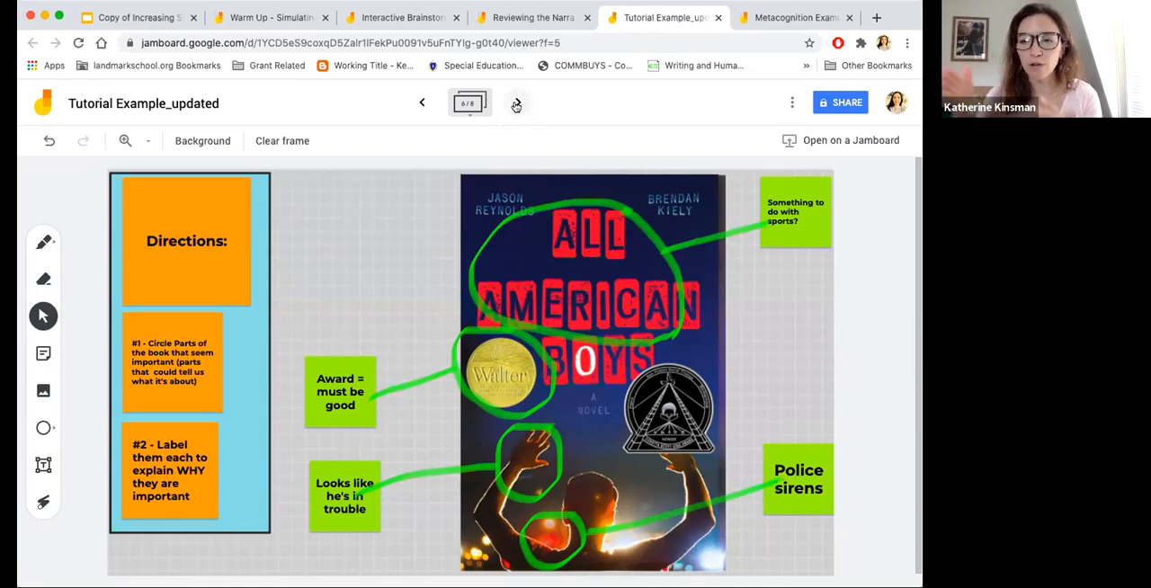
pyautogui.moveTo(468, 101)
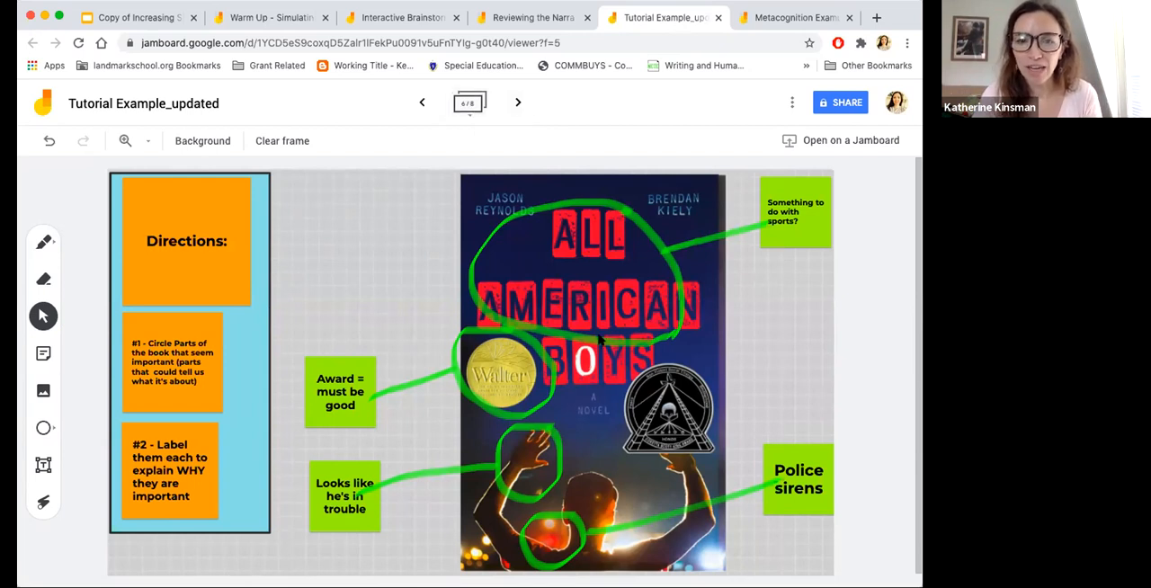
pyautogui.moveTo(475, 130)
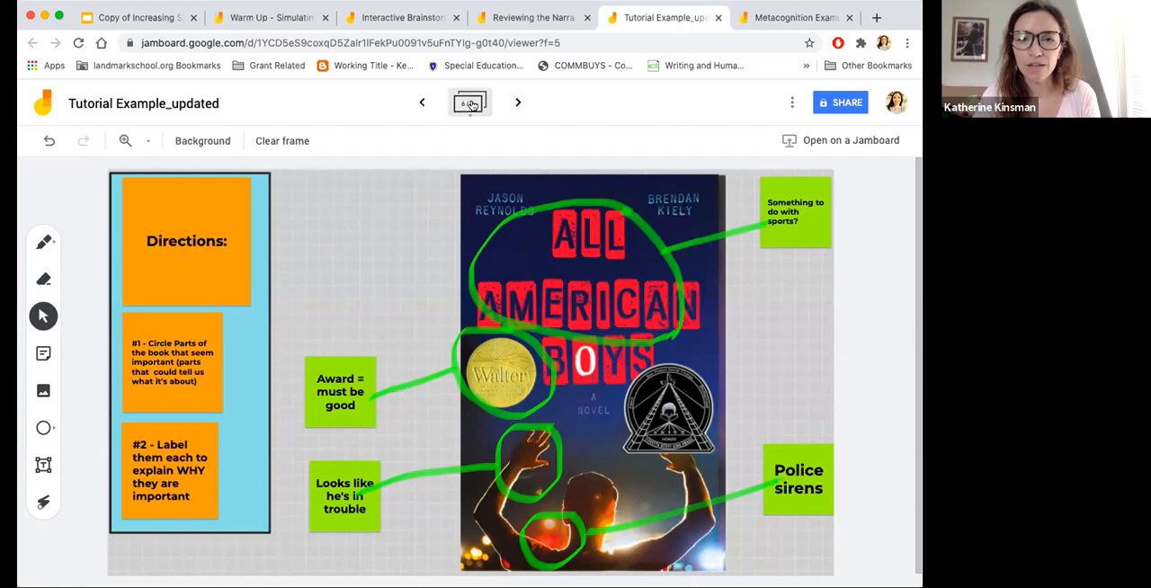
# Expand the frame bar to see thumbnails around the All American Boys cover frame.
pyautogui.click(467, 101)
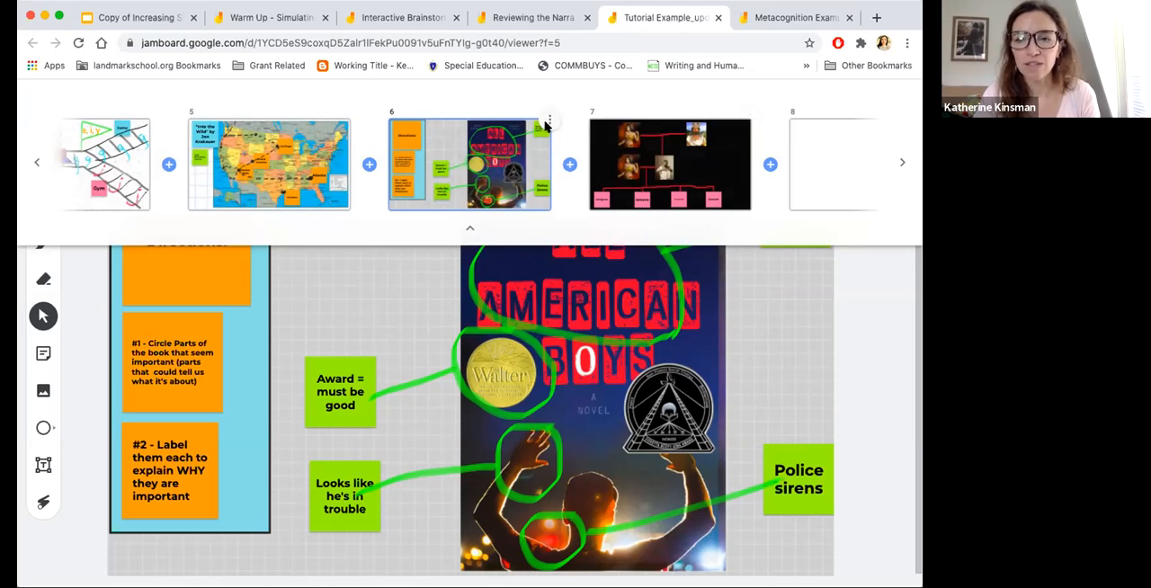
pyautogui.moveTo(547, 122)
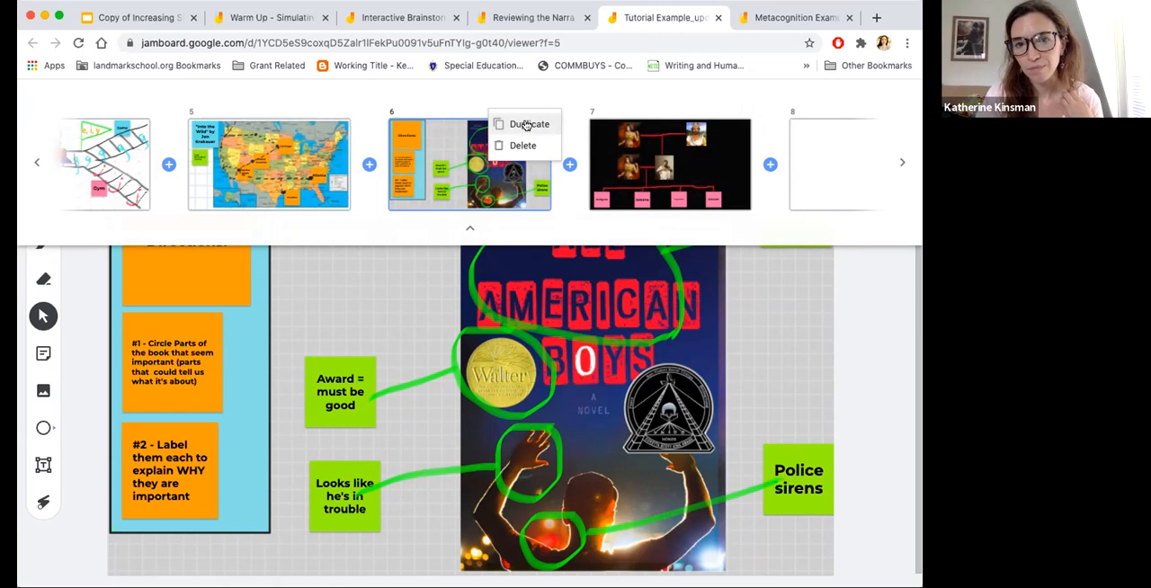
# Duplicate the All American Boys cover-annotation frame so the copy follows the original.
pyautogui.click(529, 124)
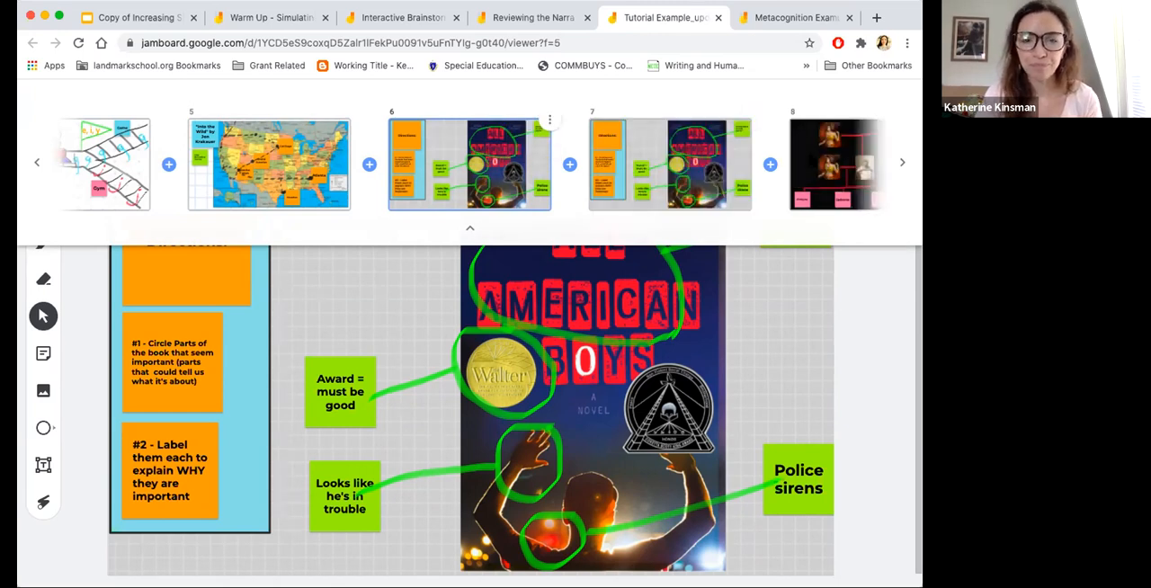
pyautogui.moveTo(468, 227)
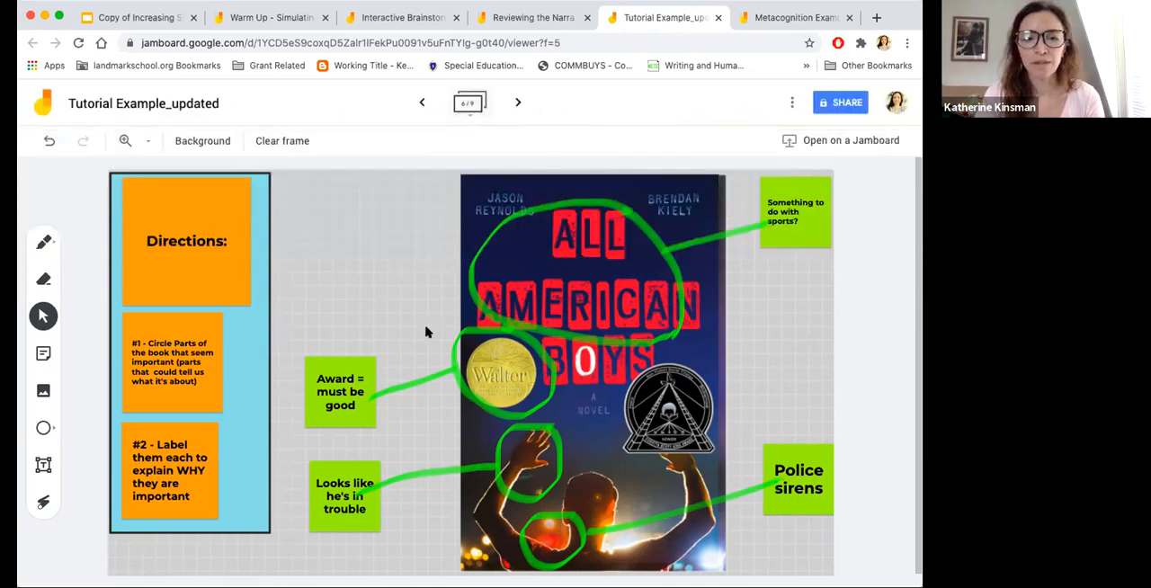
pyautogui.moveTo(223, 387)
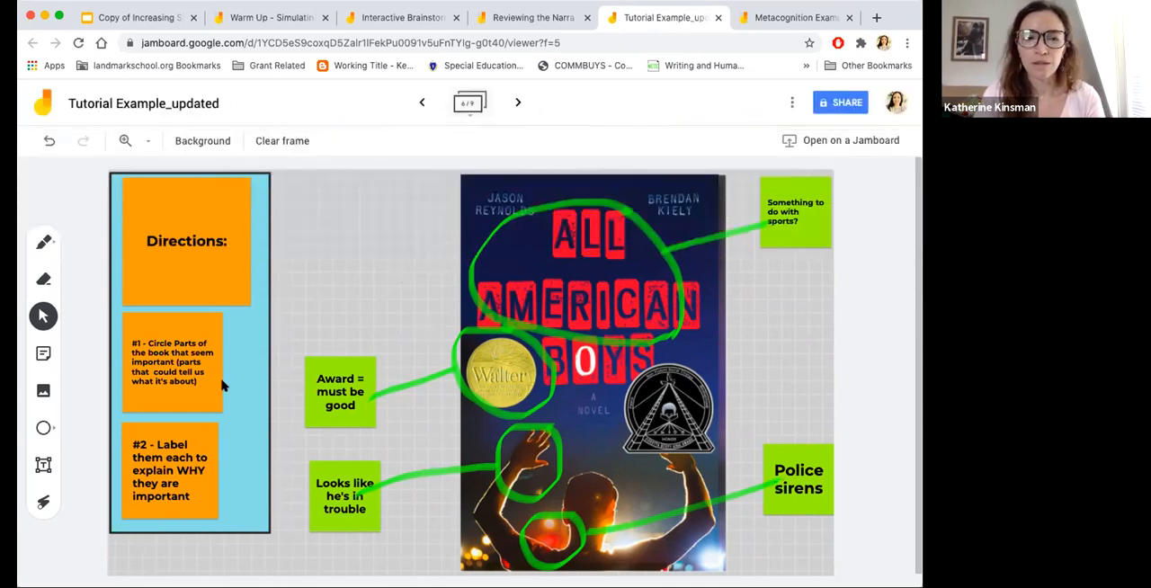
pyautogui.moveTo(243, 369)
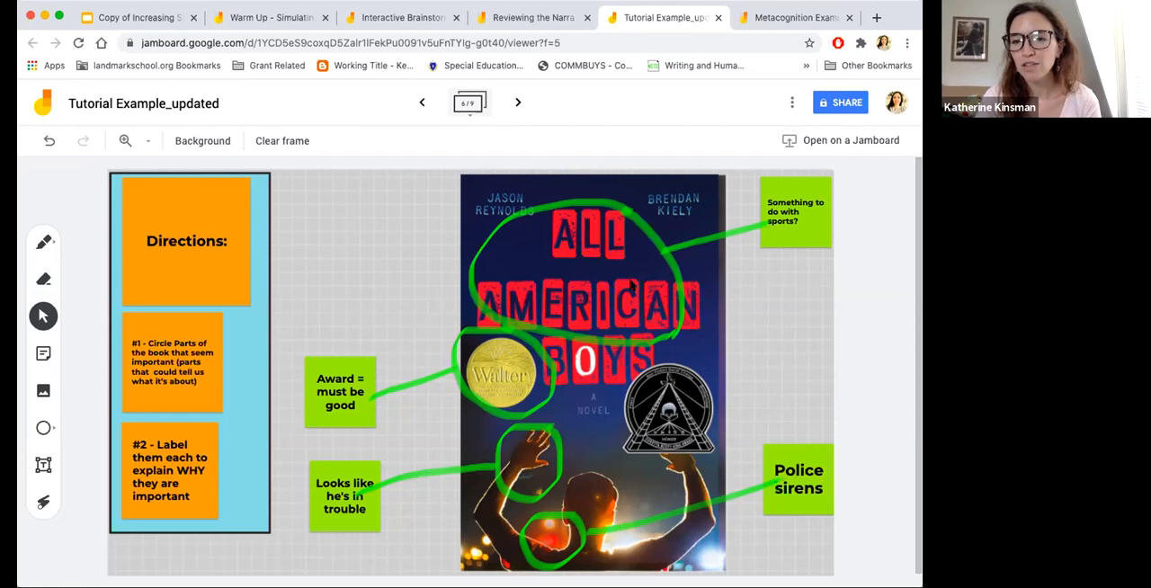
pyautogui.moveTo(738, 290)
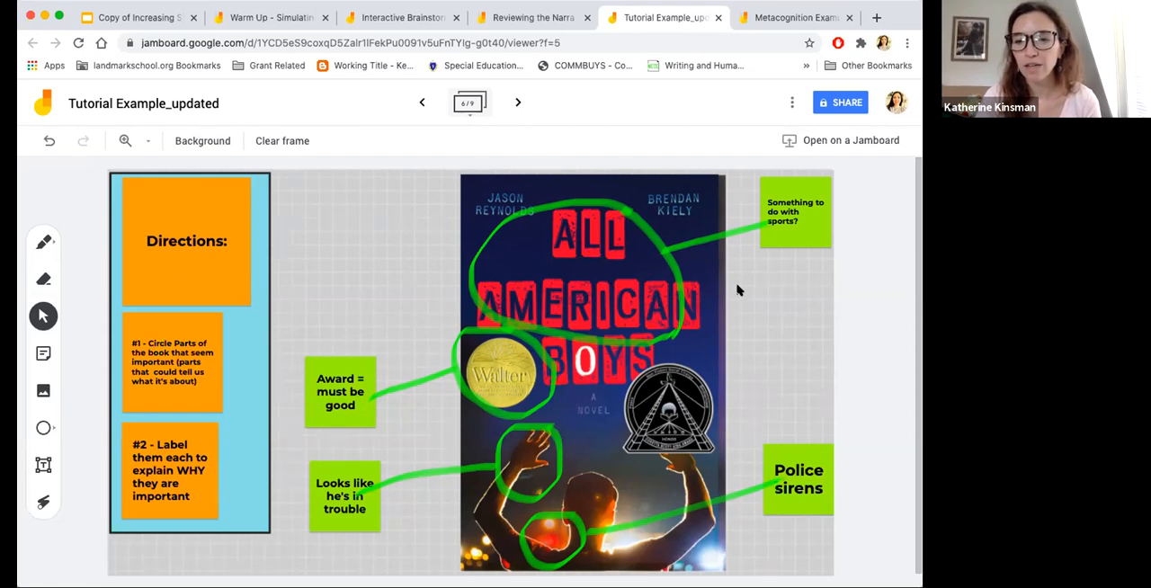
pyautogui.moveTo(772, 198)
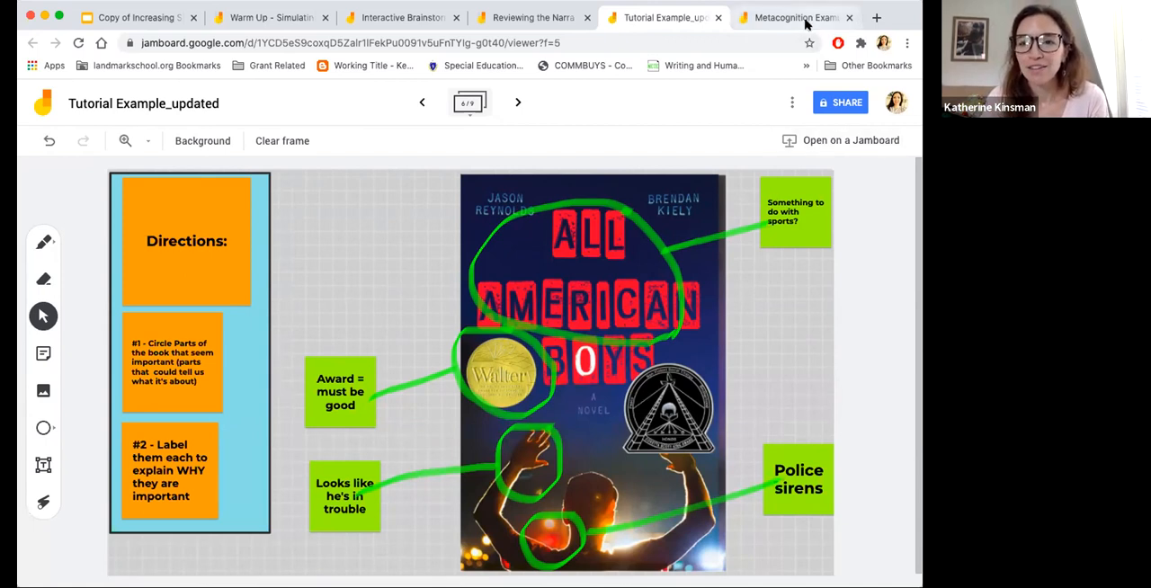
# Switch to the Metacognition Example (Writing Process) jam in the other browser tab.
pyautogui.click(791, 18)
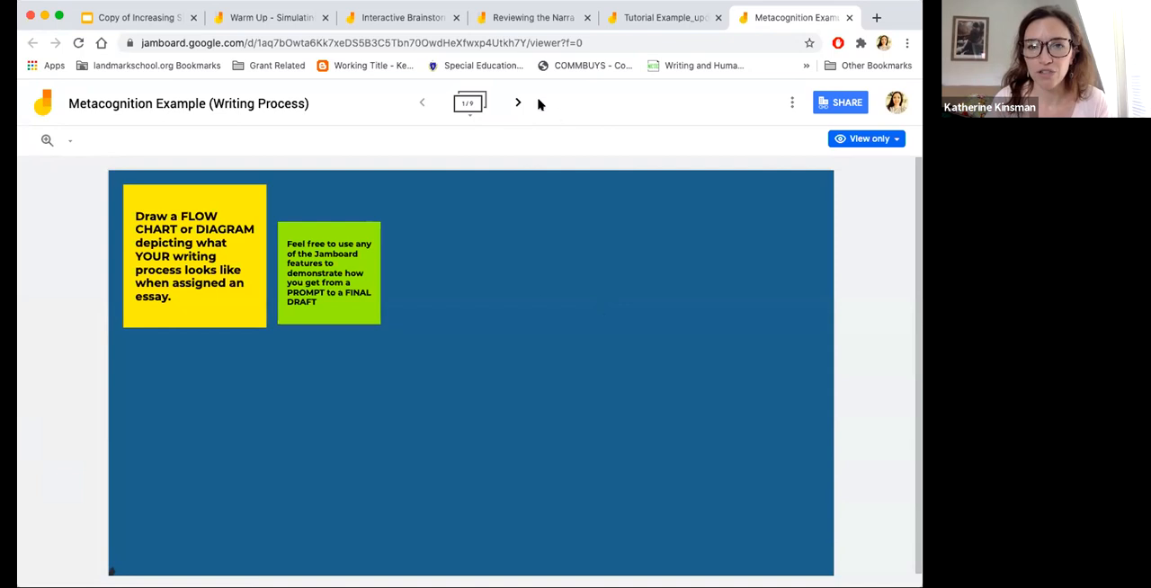
pyautogui.moveTo(518, 103)
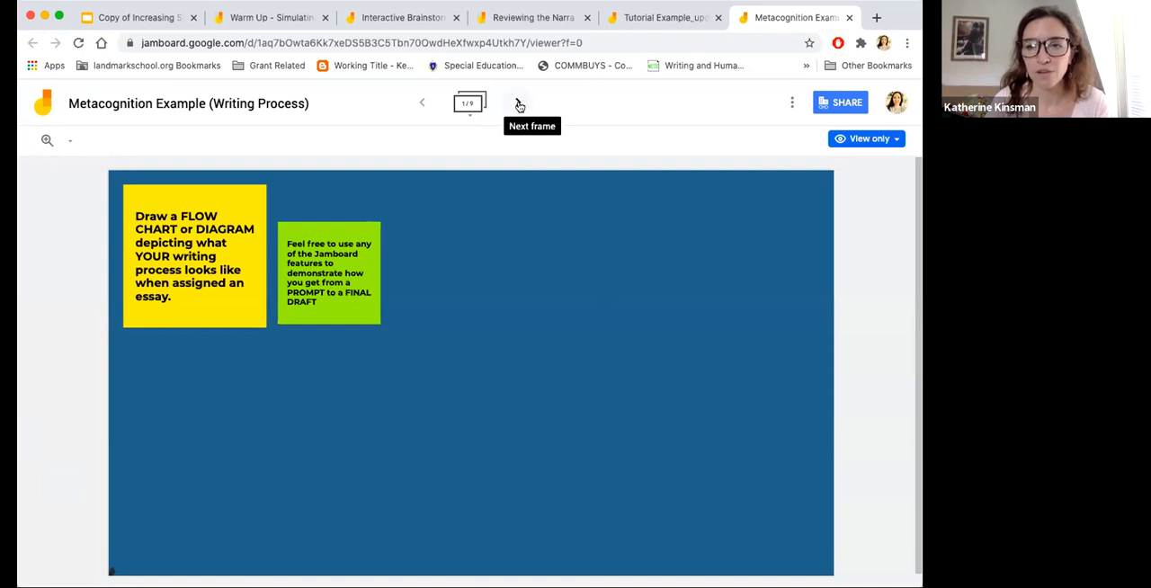
# Advance to Aidan's writing-process steps on colored sticky notes.
pyautogui.click(518, 103)
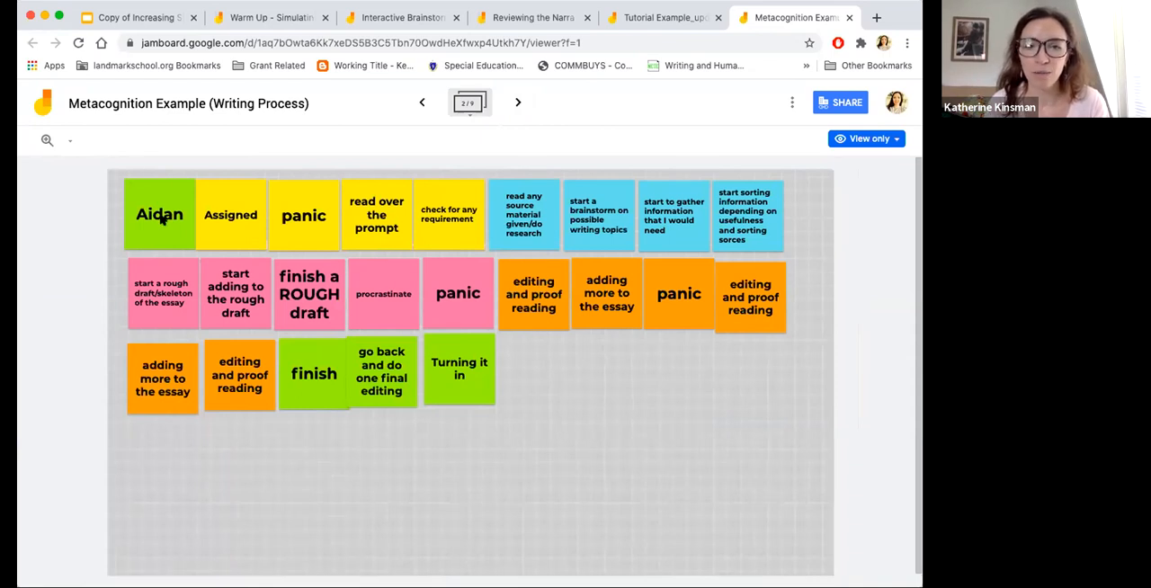
pyautogui.moveTo(234, 219)
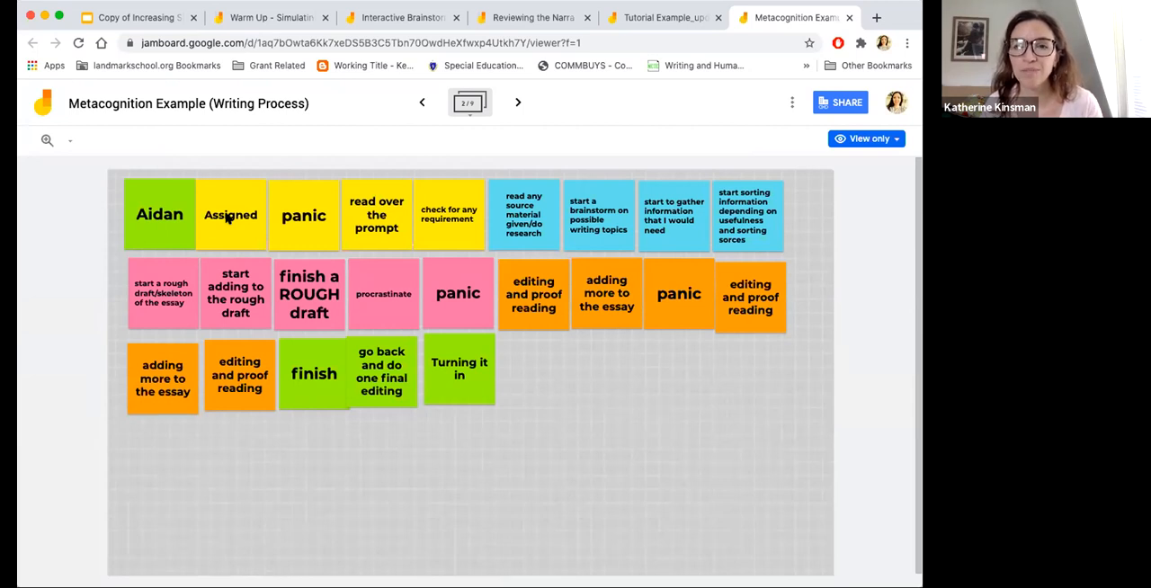
pyautogui.moveTo(482, 304)
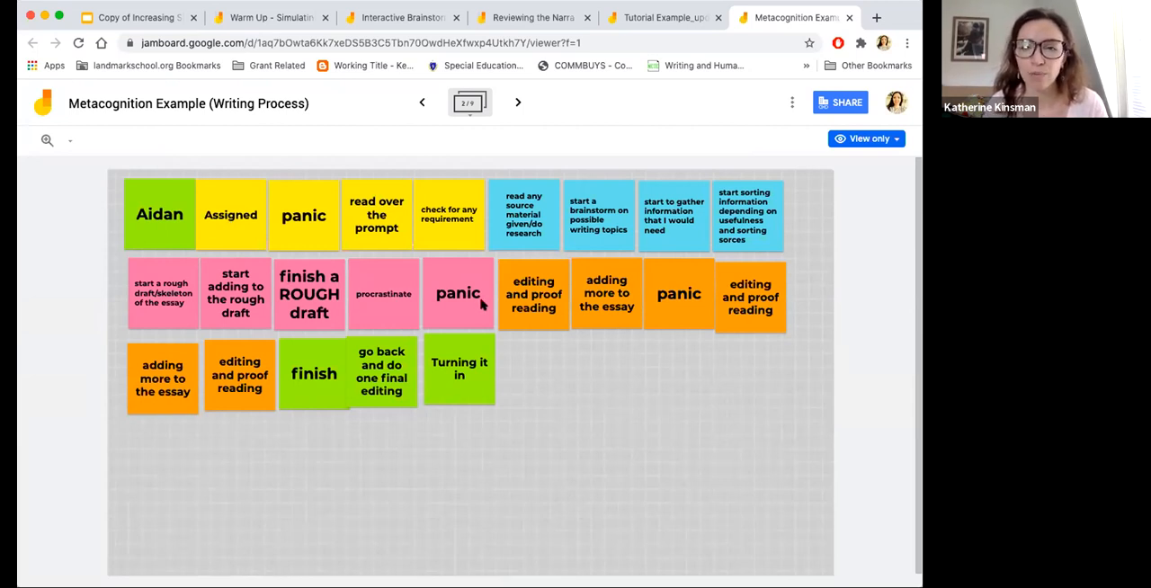
pyautogui.moveTo(387, 296)
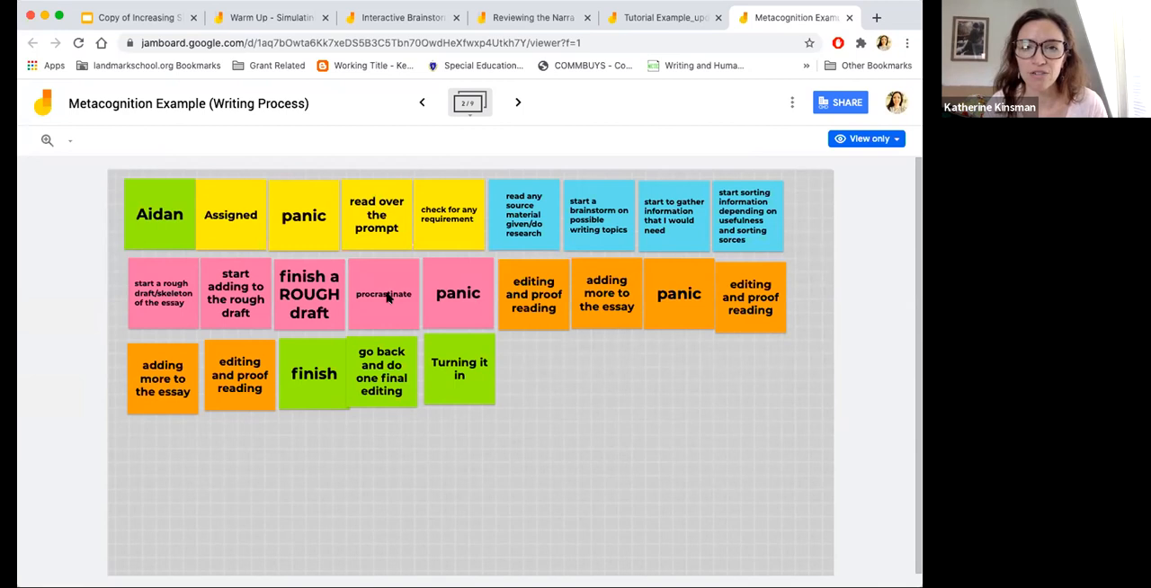
pyautogui.moveTo(451, 310)
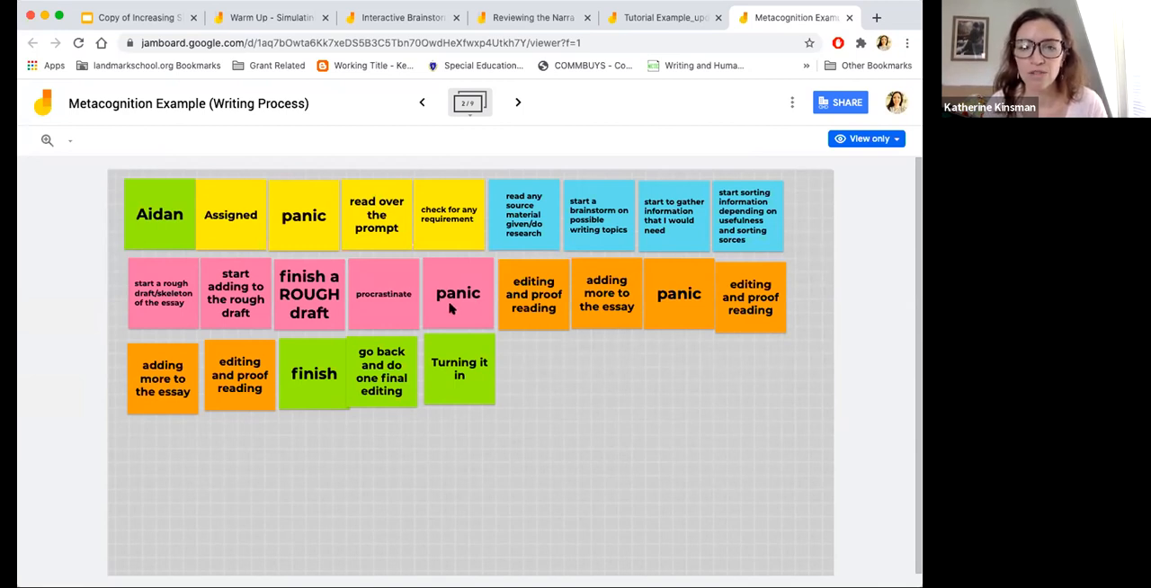
pyautogui.moveTo(453, 394)
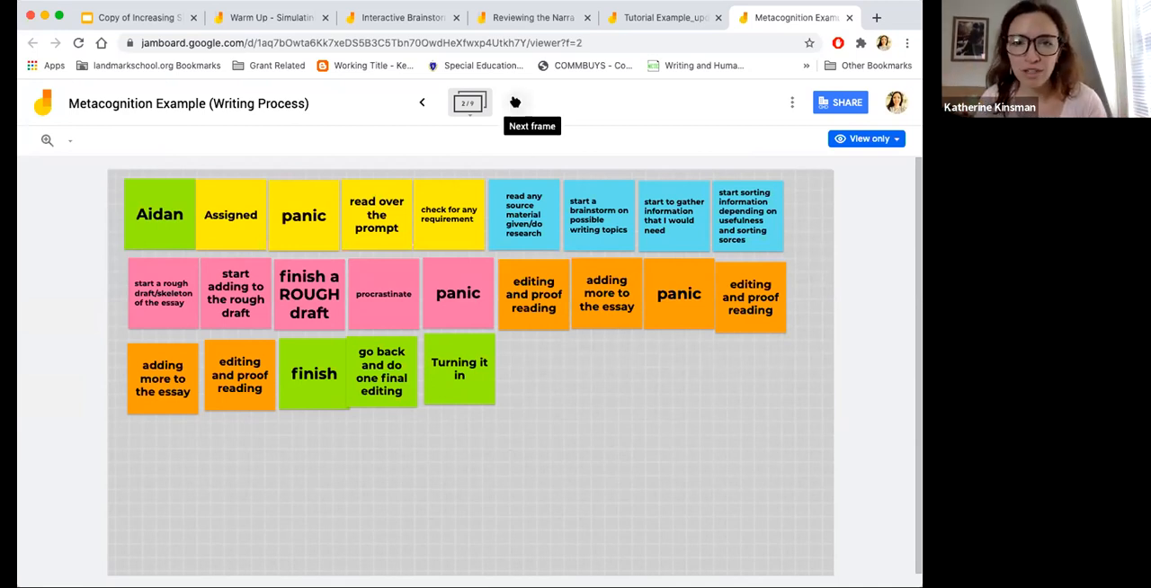
# Advance to Callie's MY BRAIN diagram with stick figures and sticky notes.
pyautogui.click(518, 101)
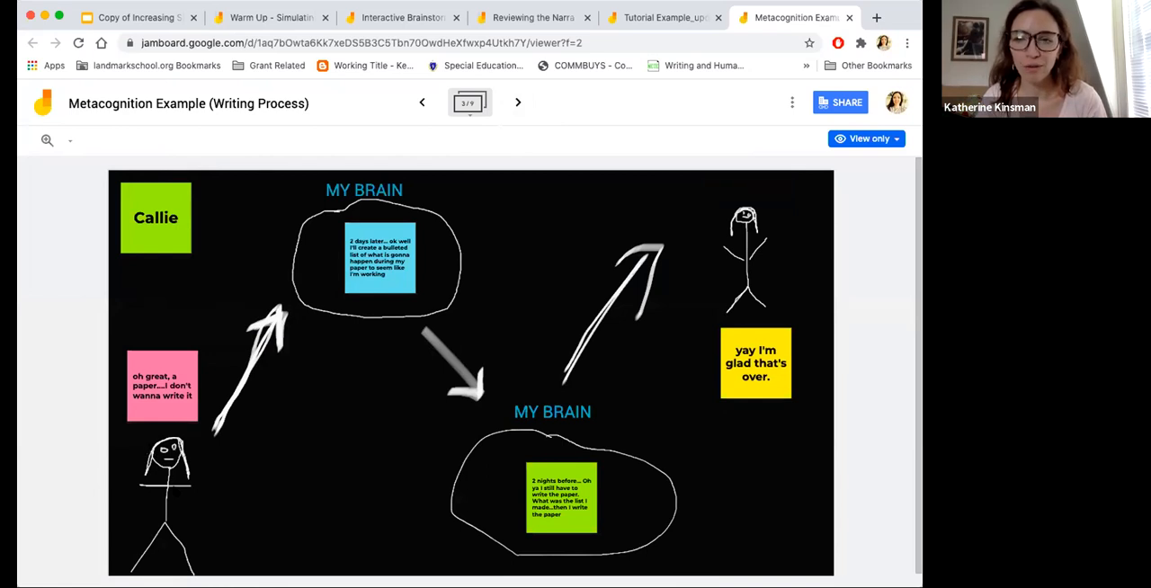
pyautogui.moveTo(162, 410)
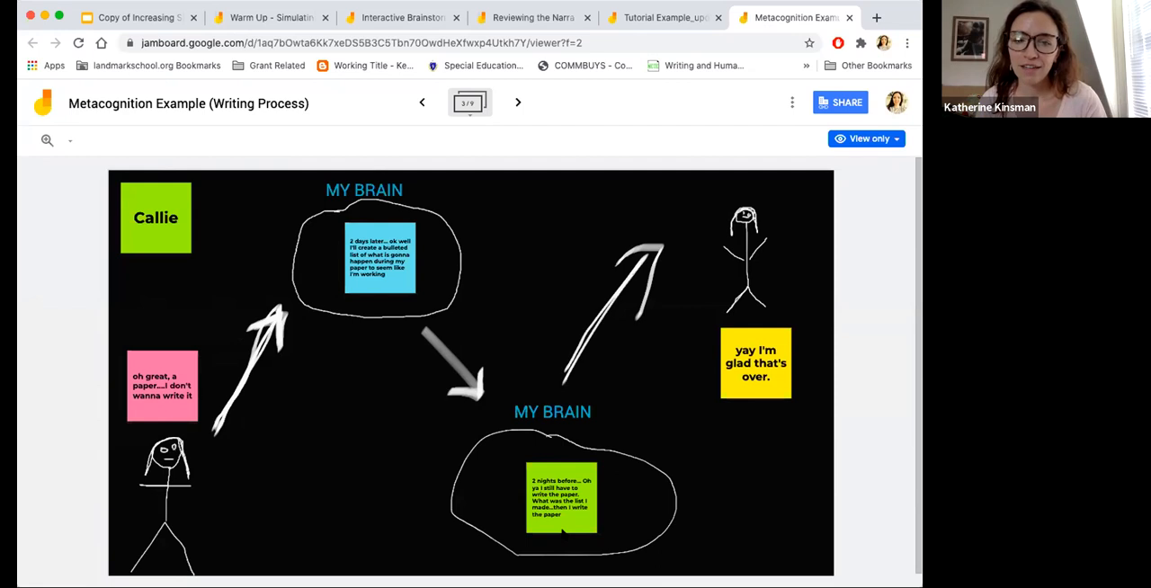
pyautogui.moveTo(551, 529)
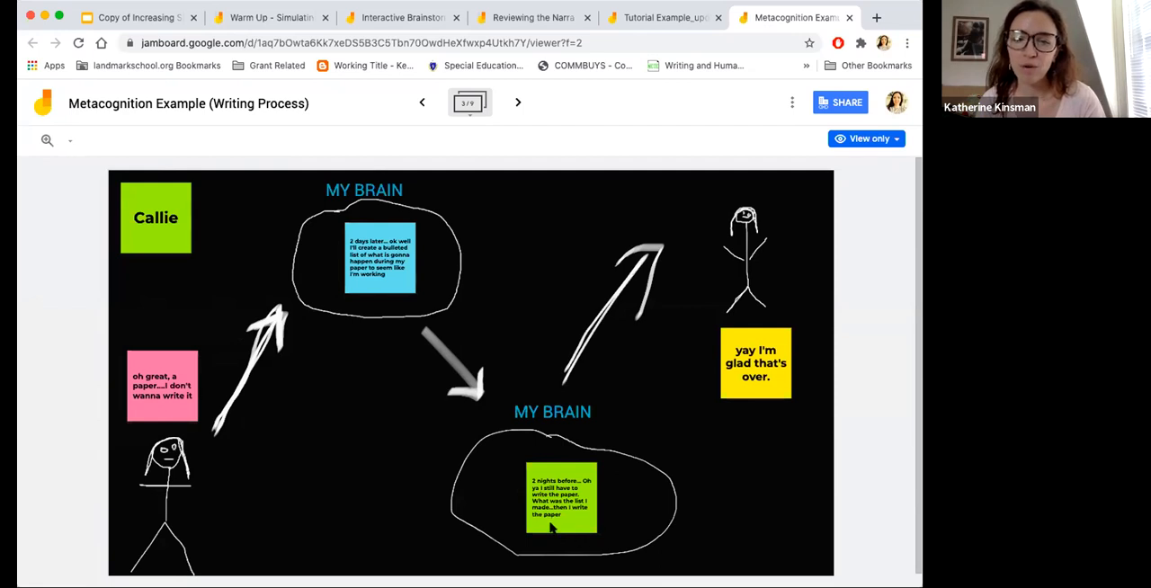
pyautogui.moveTo(552, 529)
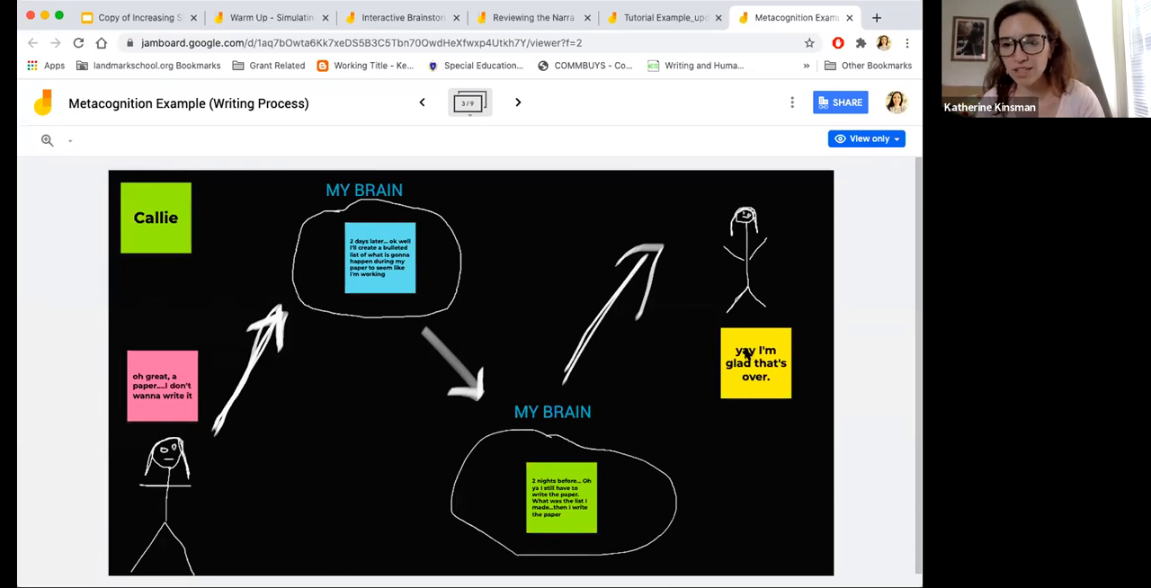
pyautogui.moveTo(514, 126)
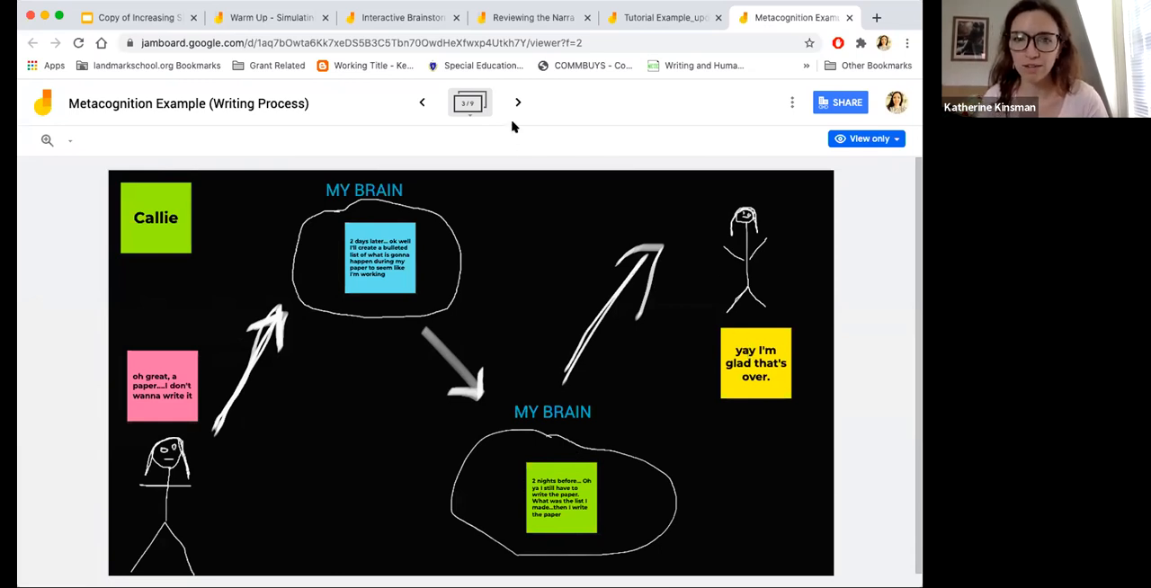
# Advance to Garland's frame alternating writing steps with procrastination notes.
pyautogui.click(518, 101)
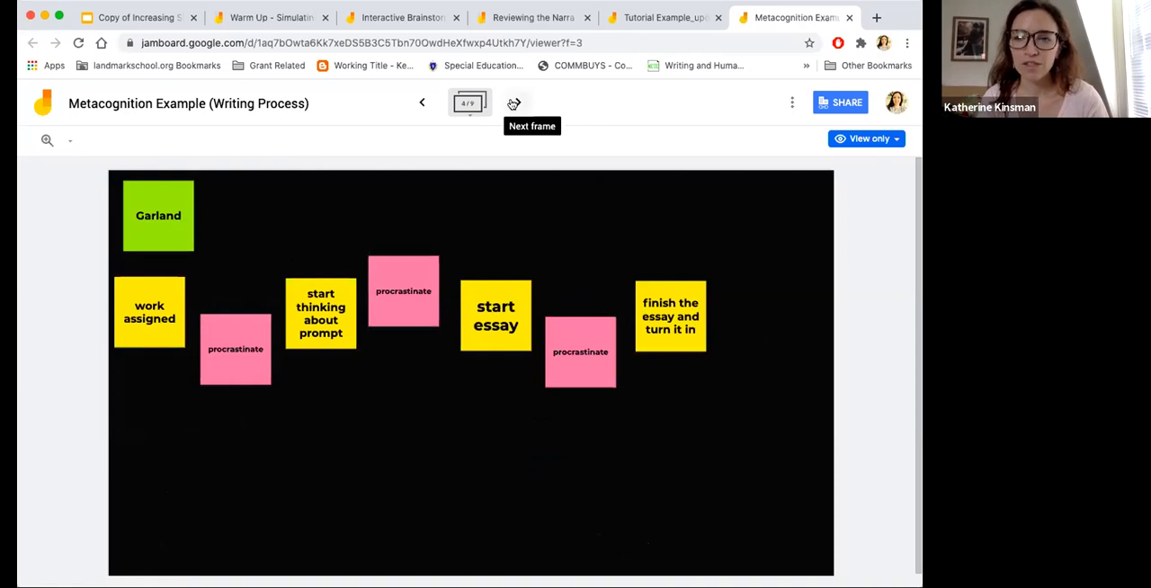
pyautogui.moveTo(403, 295)
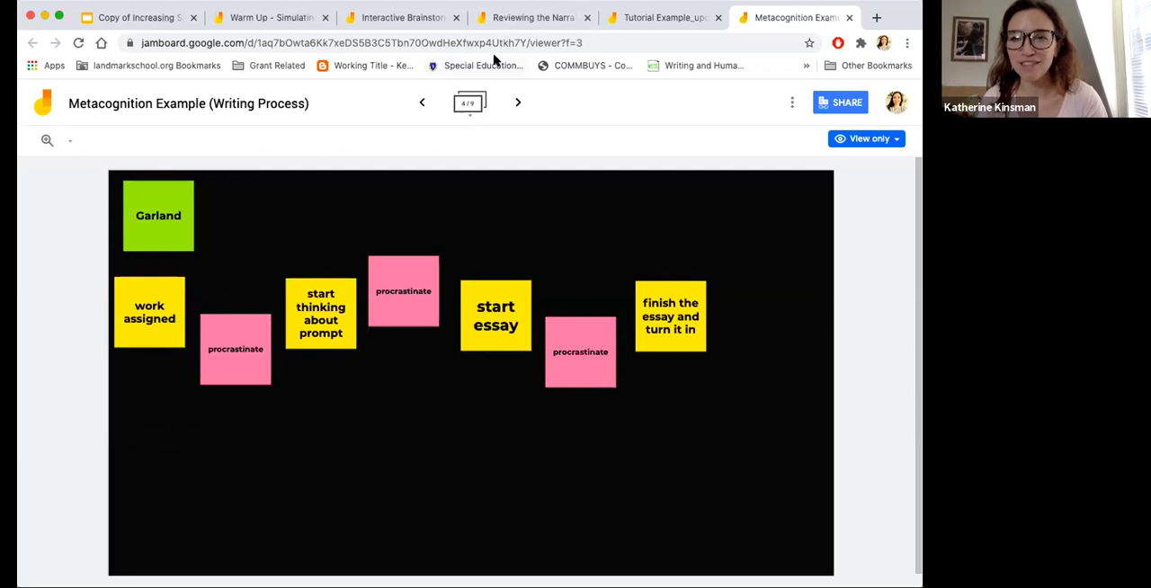
pyautogui.moveTo(500, 101)
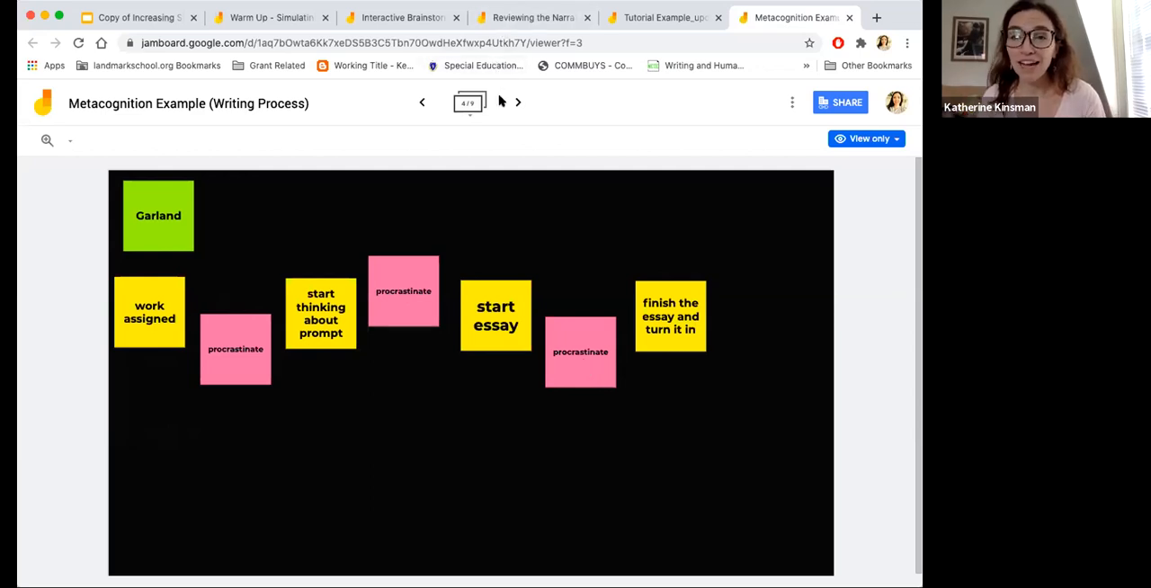
pyautogui.moveTo(513, 101)
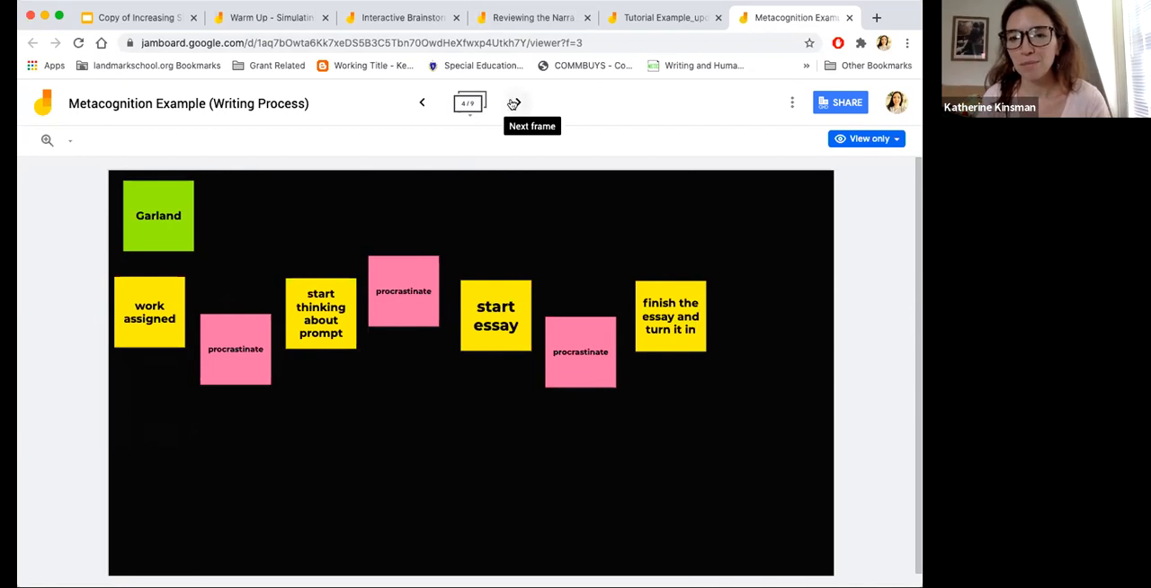
# Advance to Sabine's hand-drawn brainstorm-to-submission flowchart frame.
pyautogui.click(514, 100)
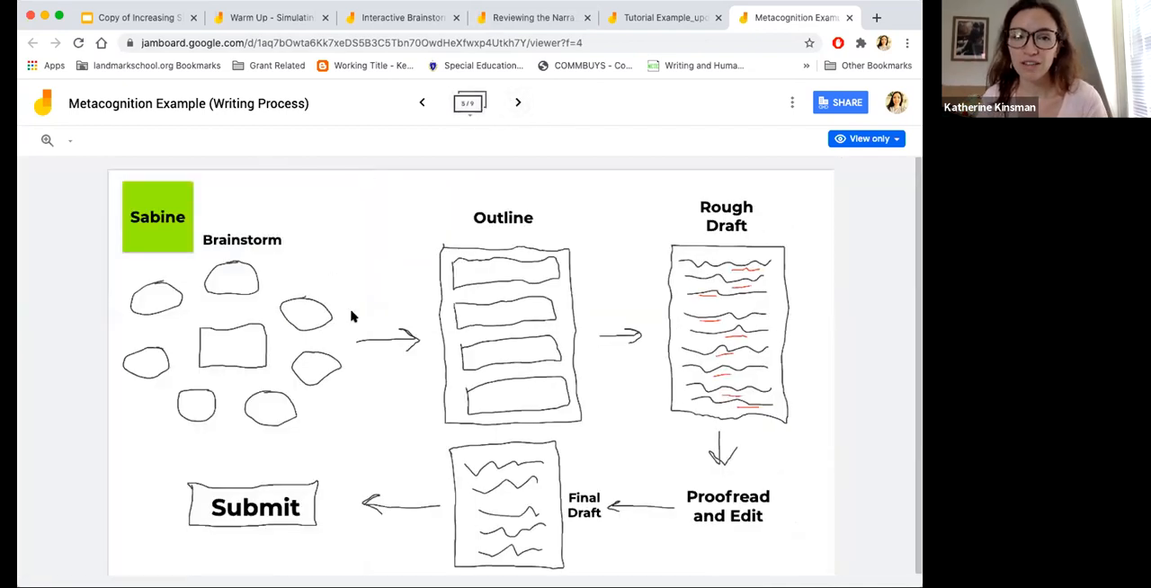
pyautogui.moveTo(382, 340)
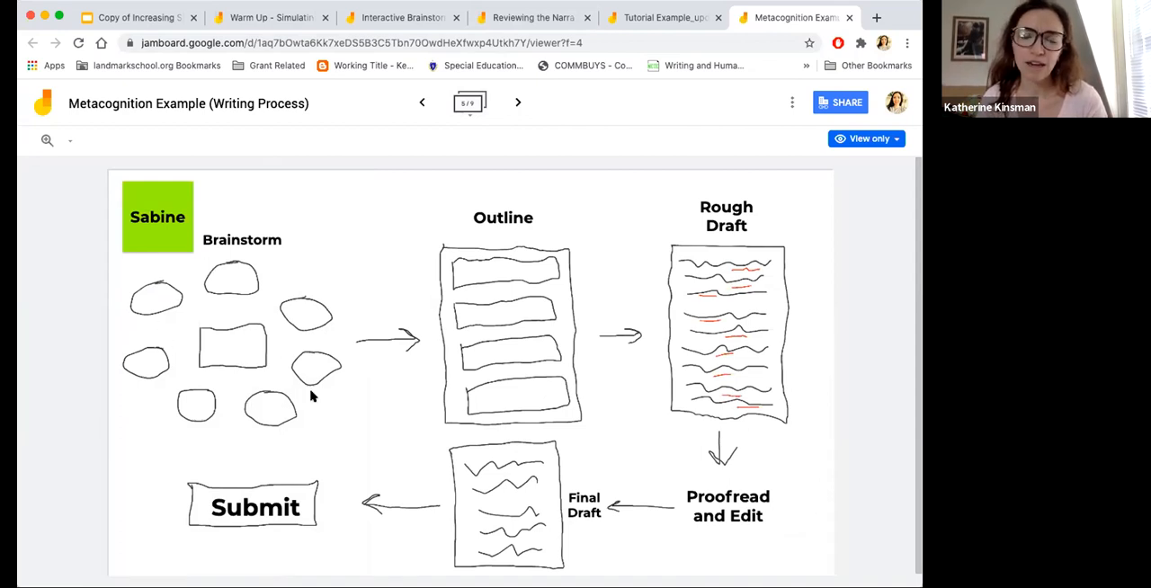
pyautogui.moveTo(278, 352)
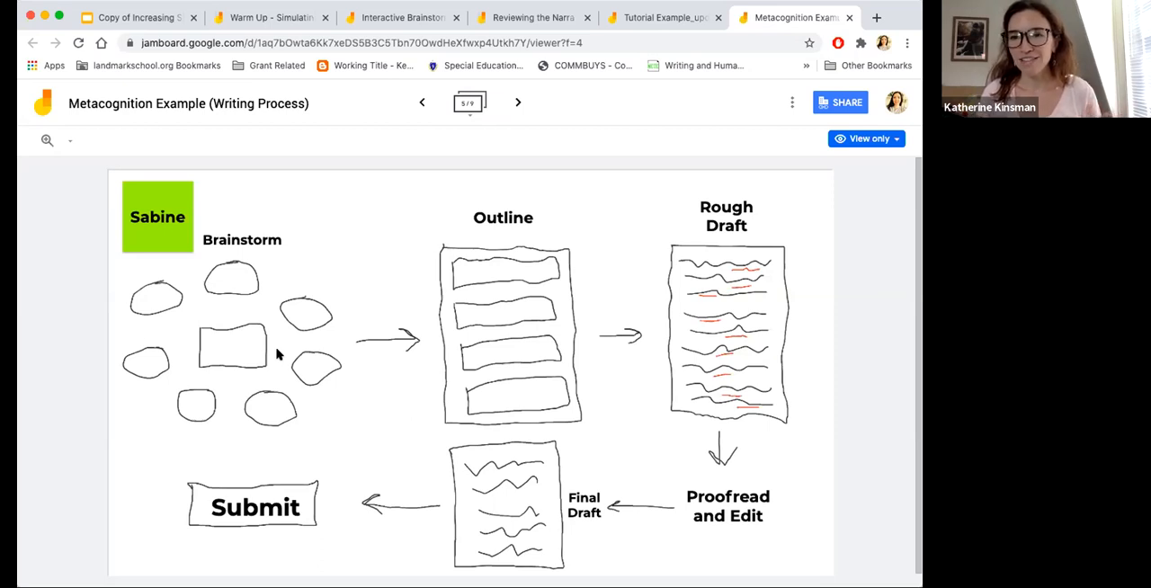
pyautogui.moveTo(322, 194)
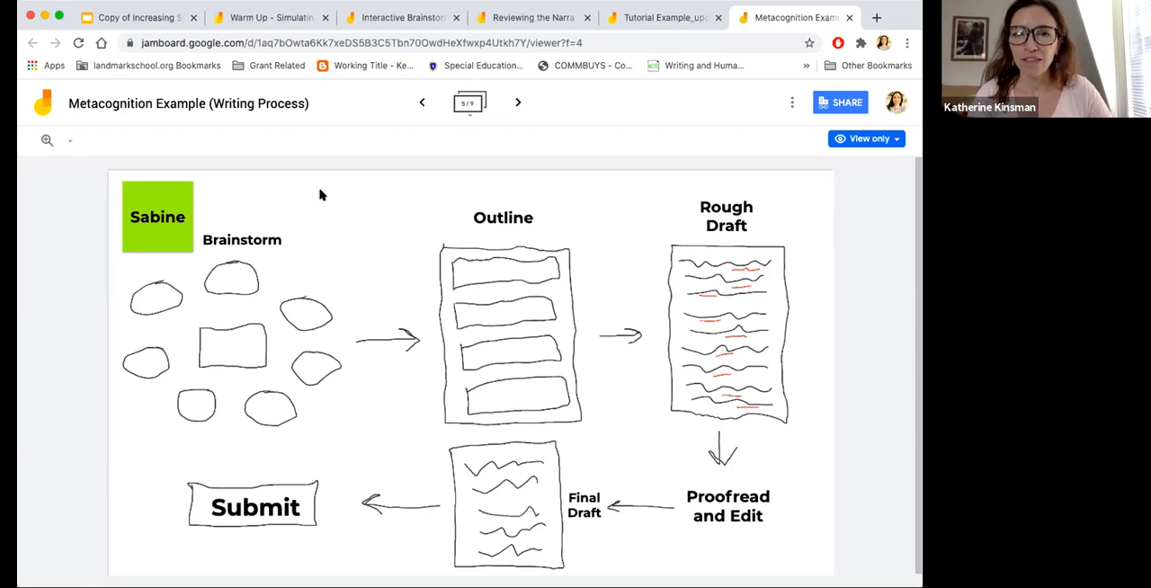